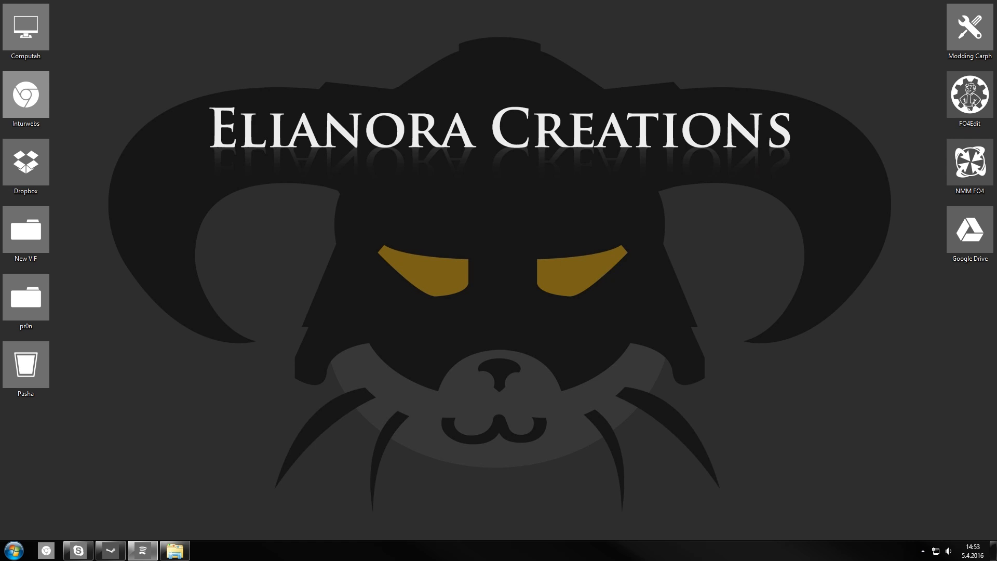
pyautogui.moveTo(253, 552)
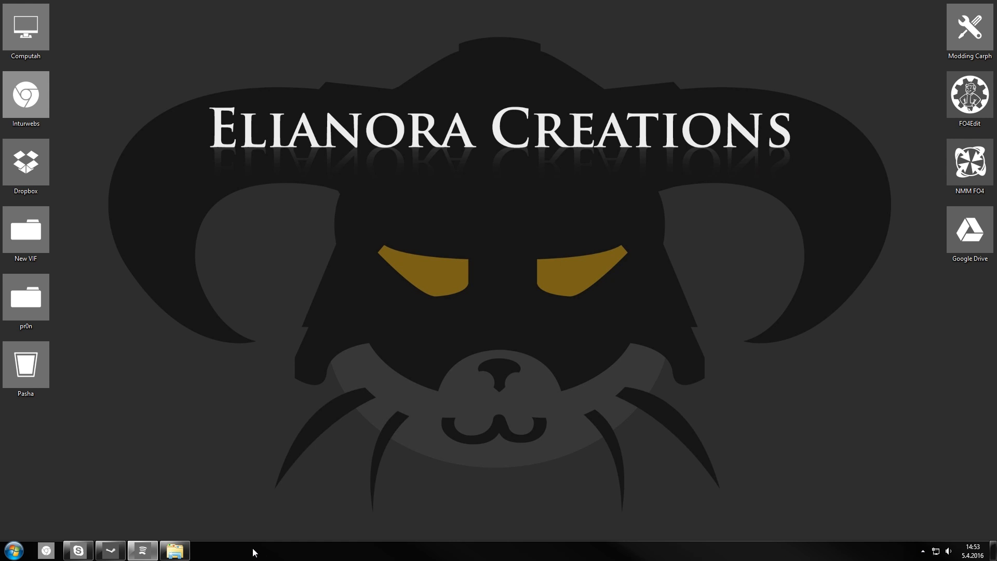
pyautogui.moveTo(229, 524)
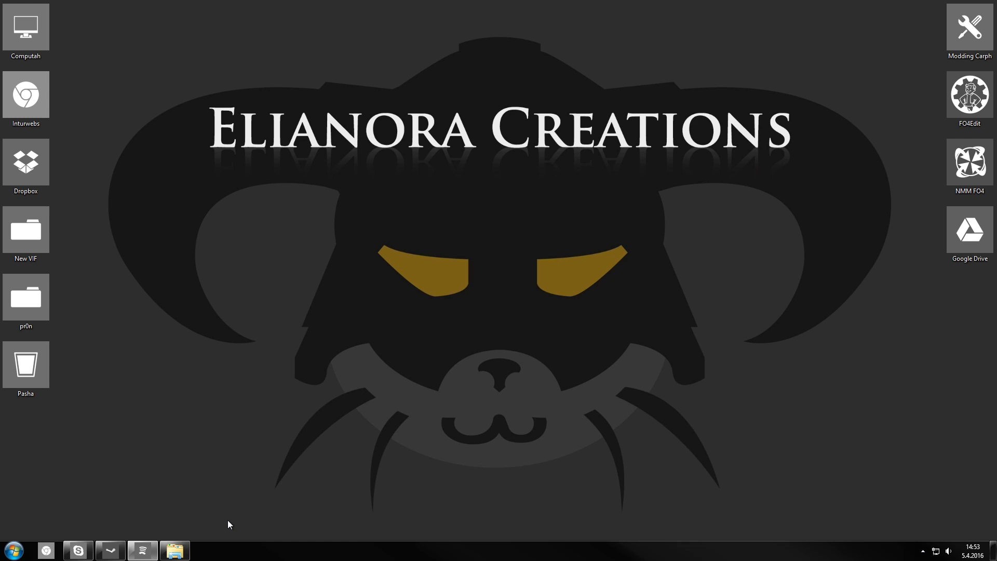
# Launch BodySlide and Outfit Studio from the Start menu, showing Eli Camo Outfit with CBBE Base.
pyautogui.click(12, 550)
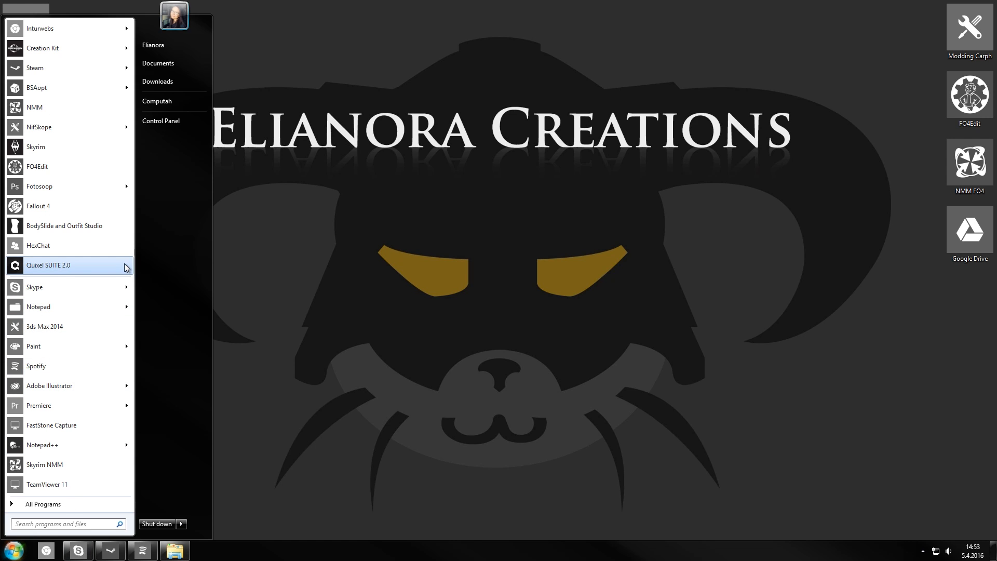
pyautogui.moveTo(309, 277)
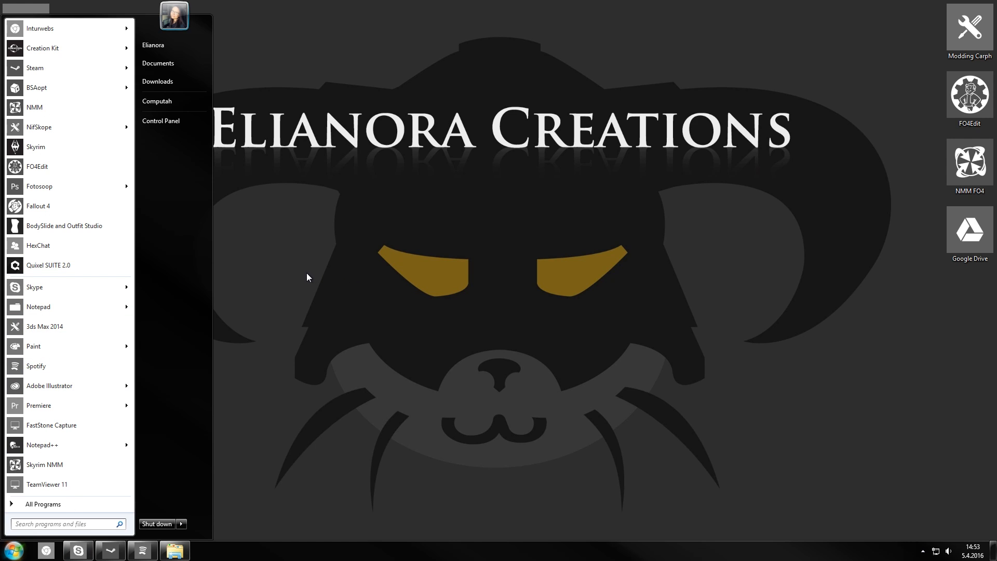
pyautogui.moveTo(89, 226)
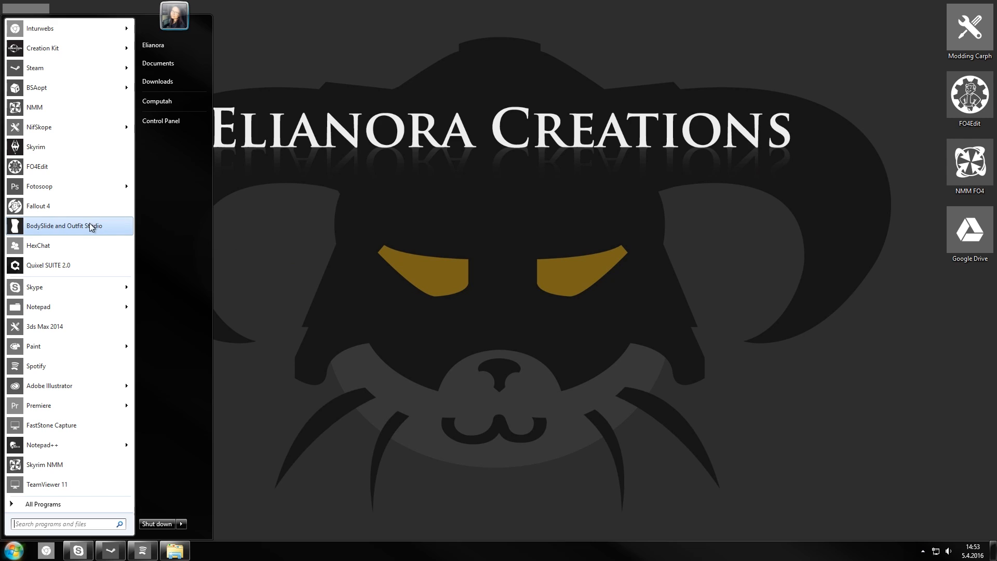
pyautogui.moveTo(97, 230)
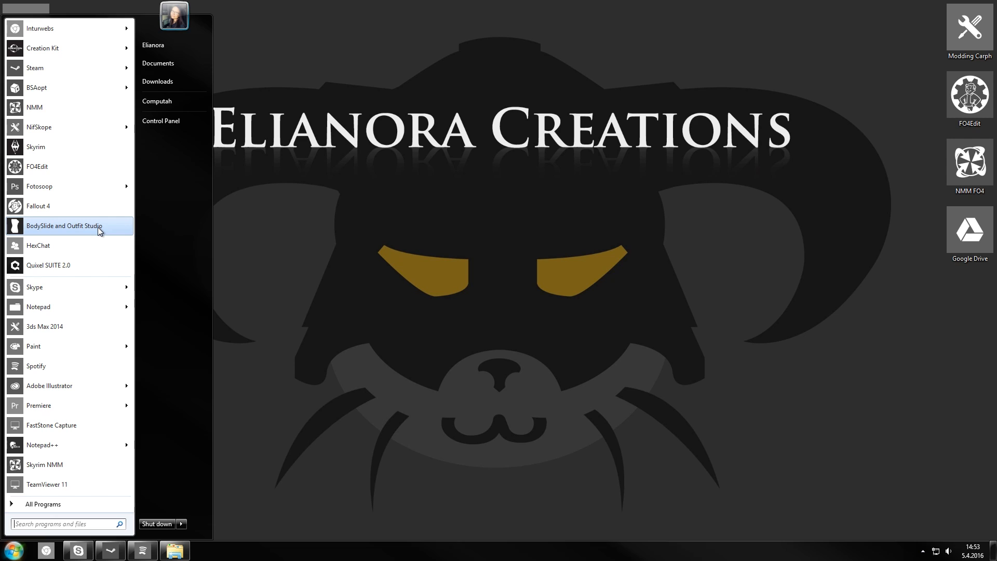
pyautogui.click(63, 226)
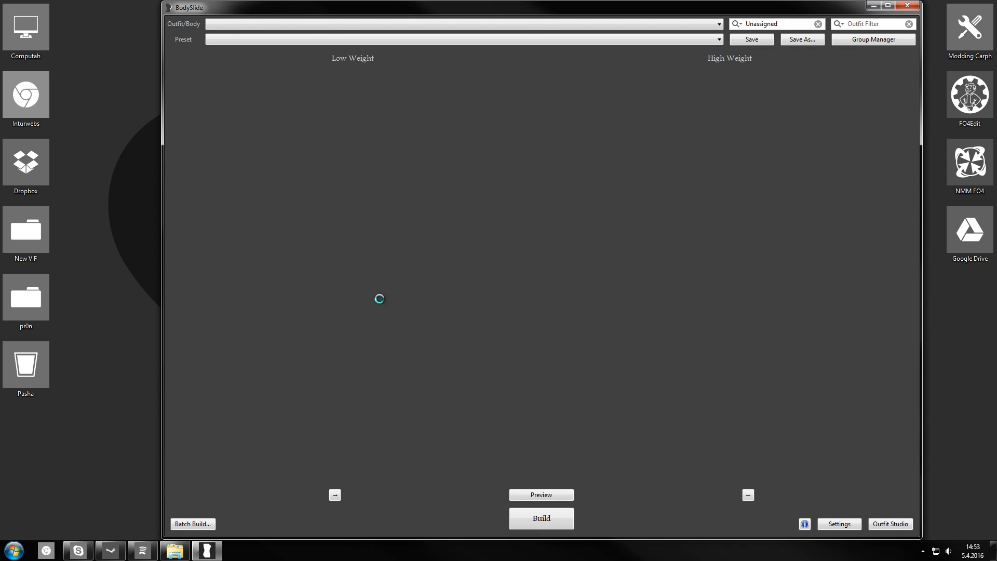
pyautogui.click(463, 23)
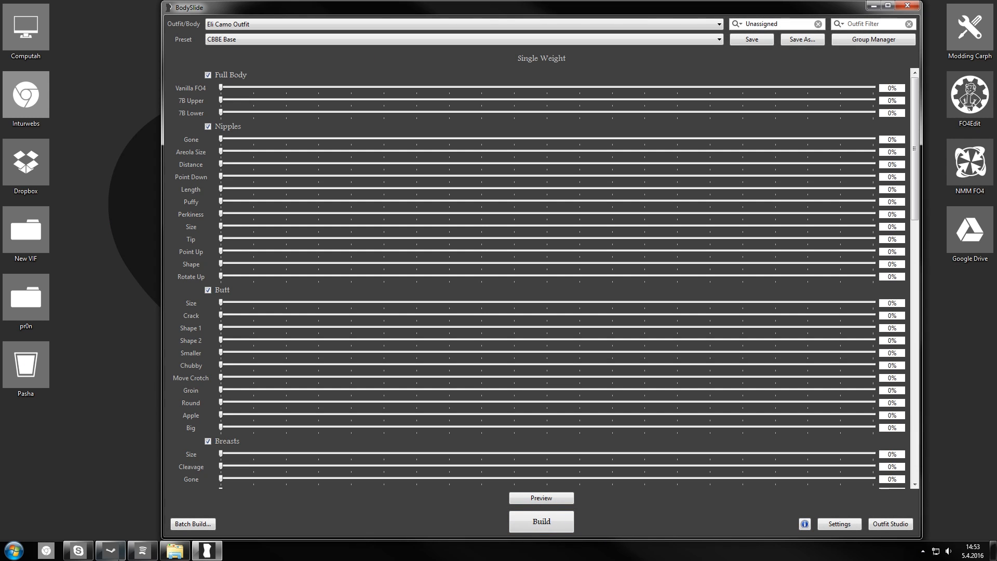
pyautogui.moveTo(890, 524)
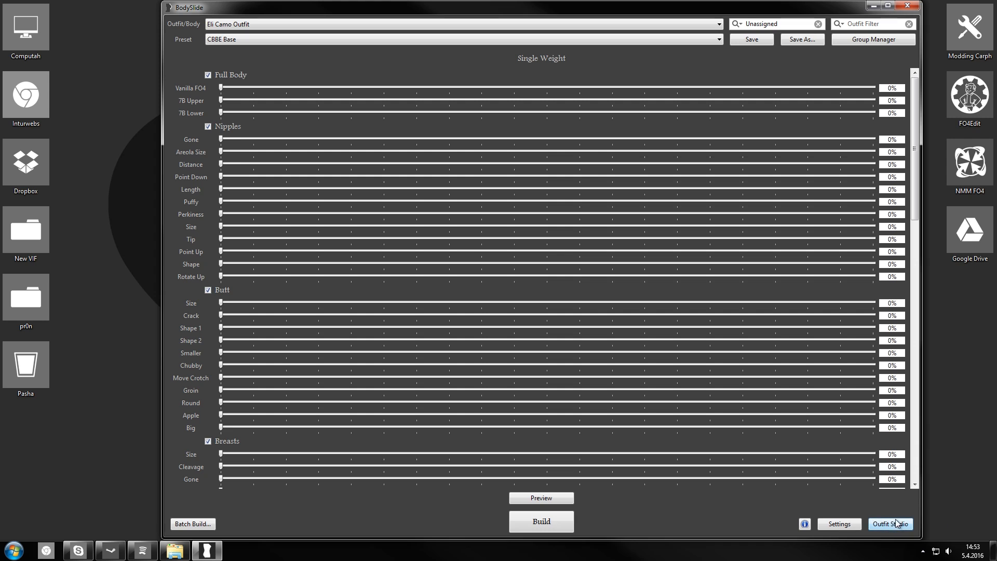
# Open Outfit Studio, then select AmmoShelfWood.nif in Explorer's E:\ Fallout 4 Data\Meshes folder.
pyautogui.click(890, 523)
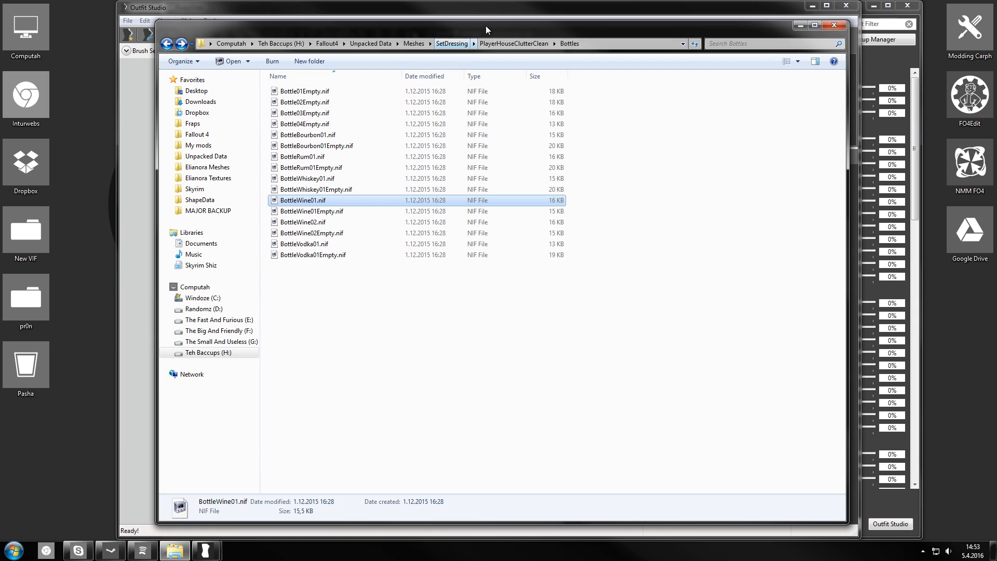
pyautogui.moveTo(493, 289)
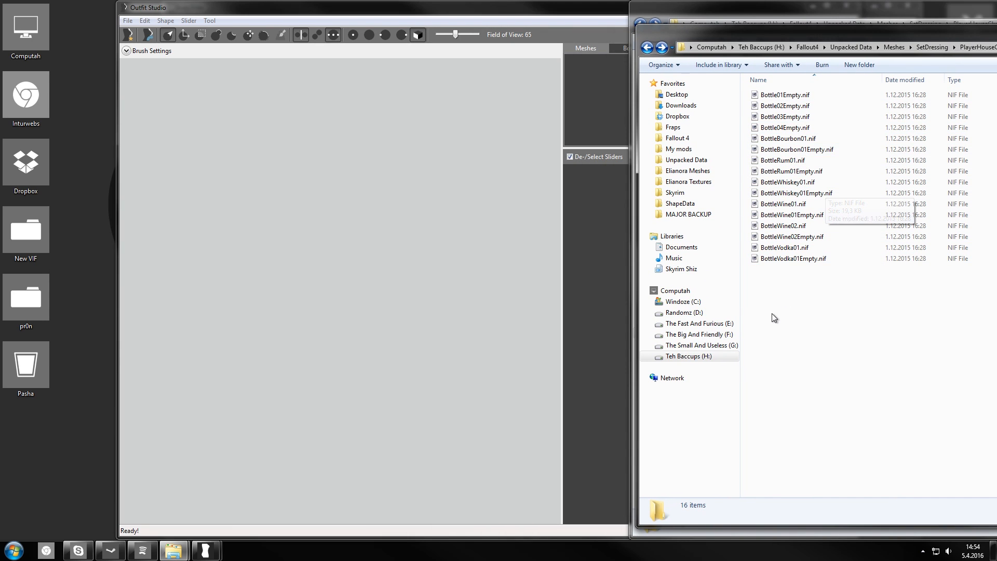
pyautogui.moveTo(749, 320)
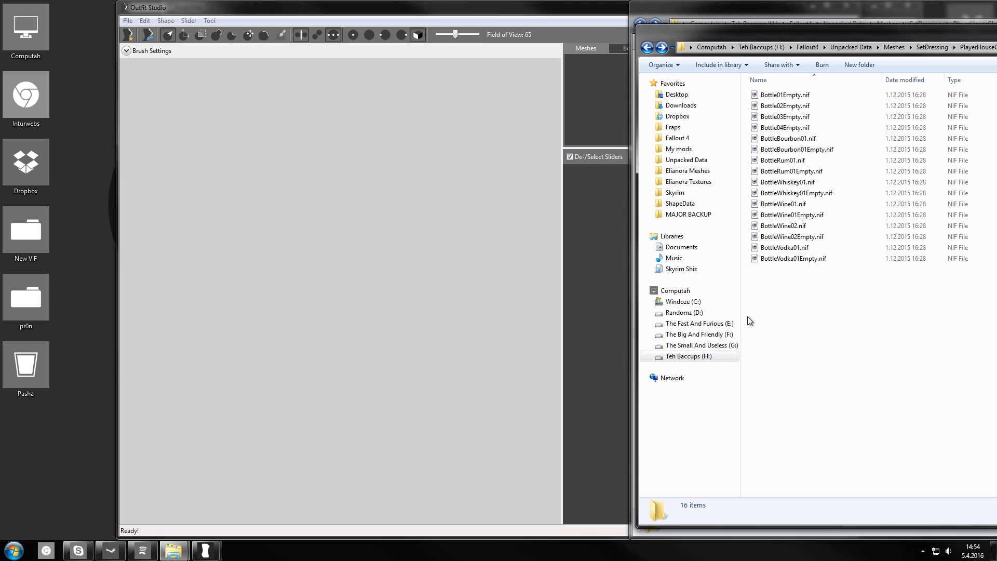
pyautogui.moveTo(848, 306)
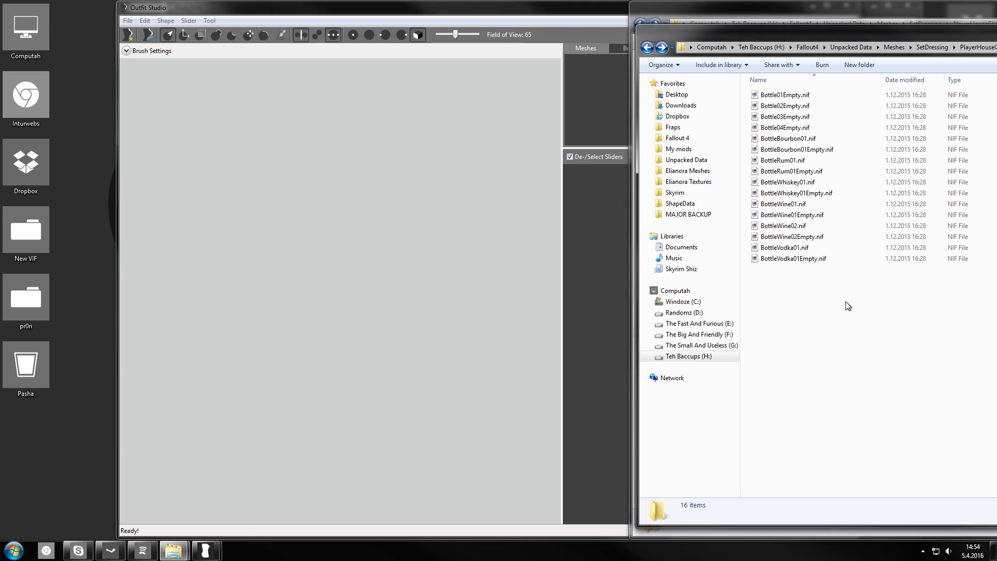
pyautogui.moveTo(791, 324)
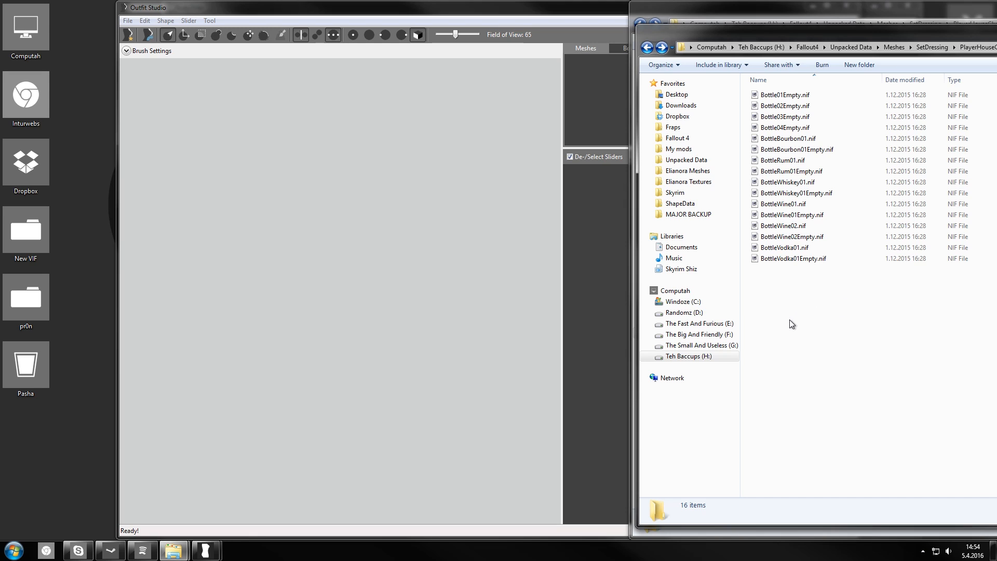
pyautogui.moveTo(801, 326)
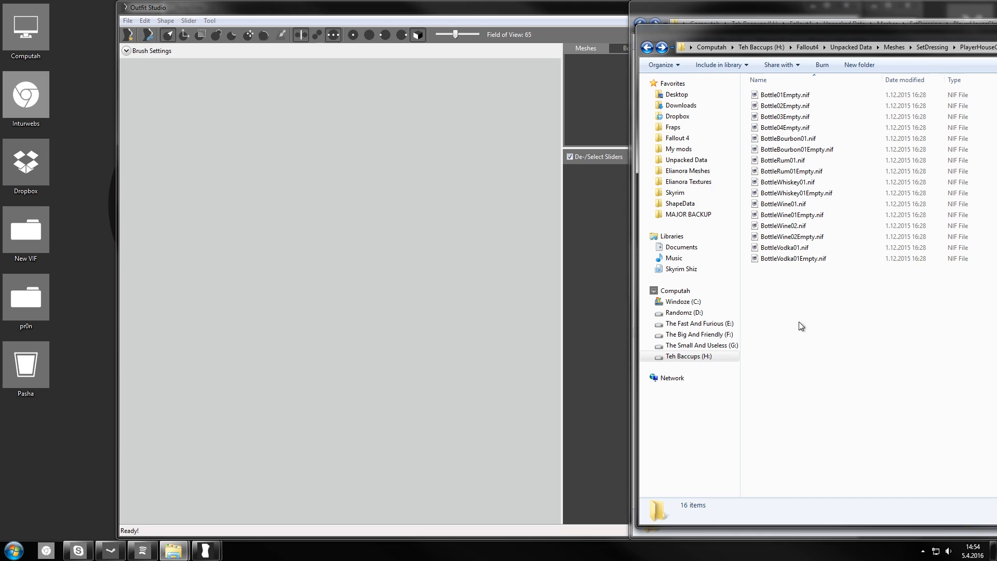
pyautogui.moveTo(830, 328)
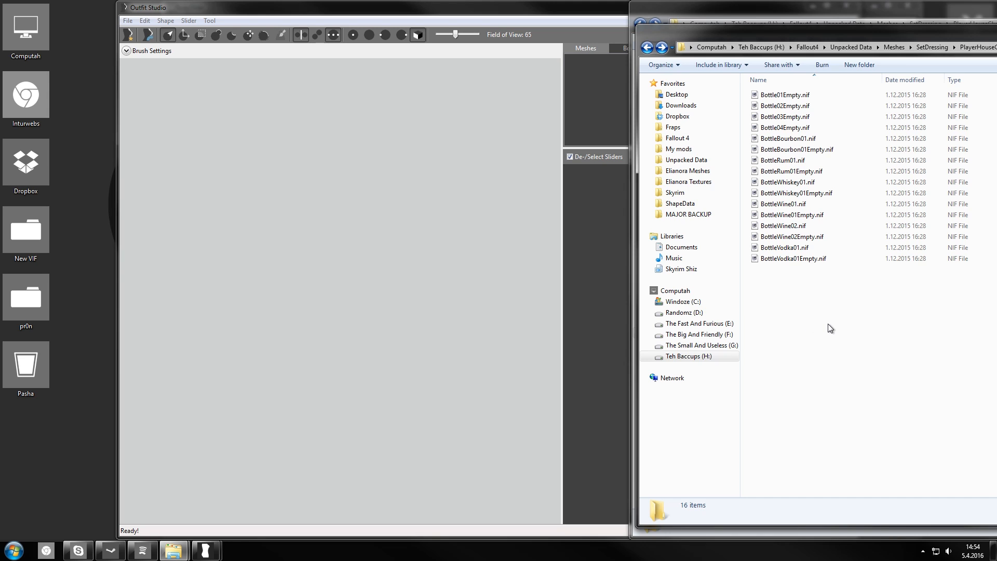
pyautogui.click(688, 170)
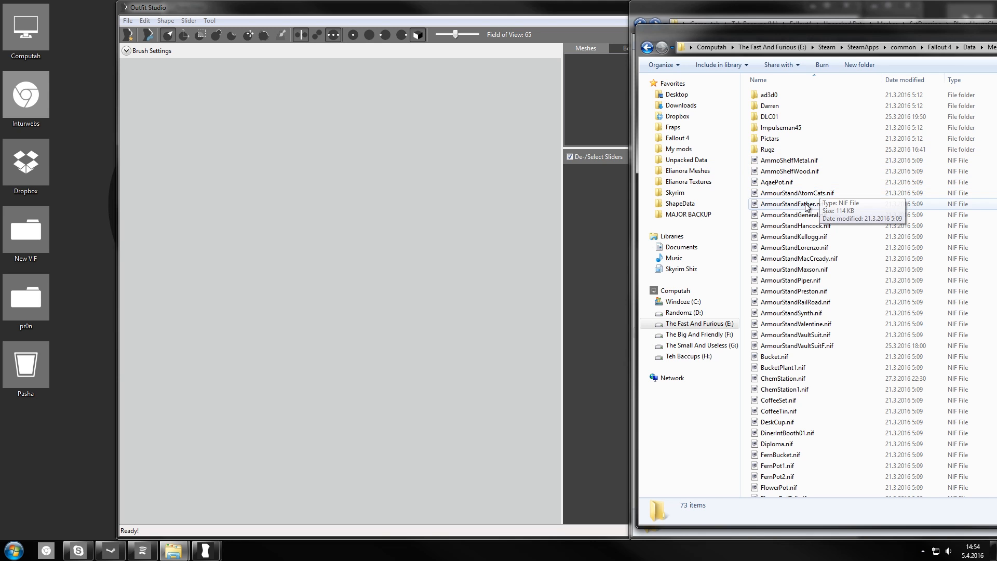
pyautogui.click(789, 170)
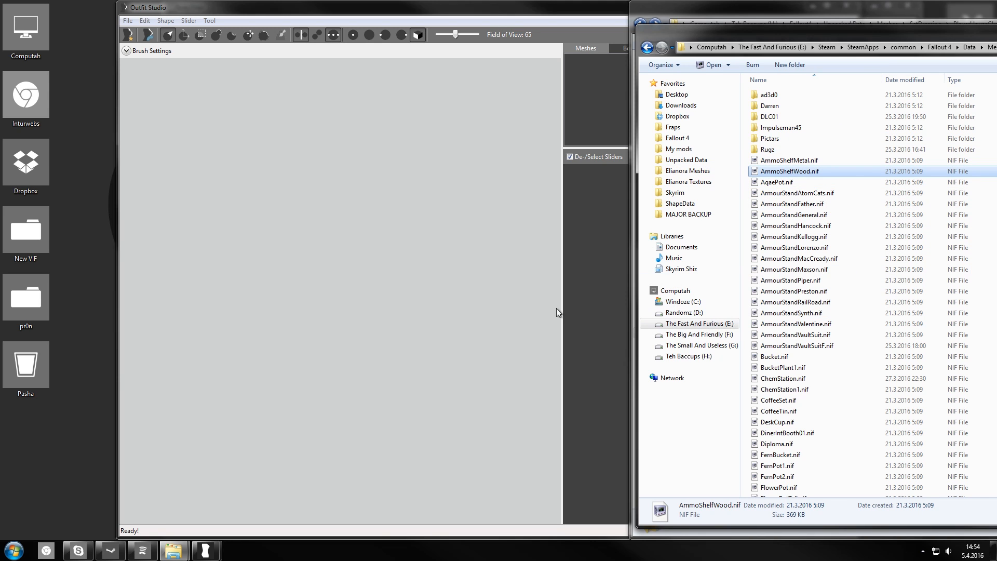
# Load AmmoShelfWood.nif and delete every shape except WorkshopWallShelfWood02_0.
pyautogui.doubleClick(789, 171)
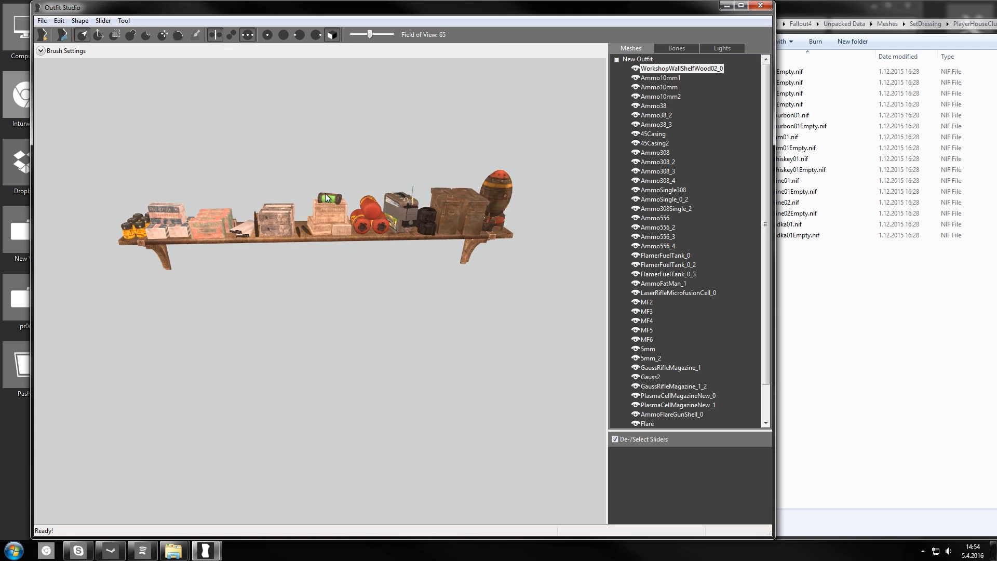
pyautogui.click(680, 69)
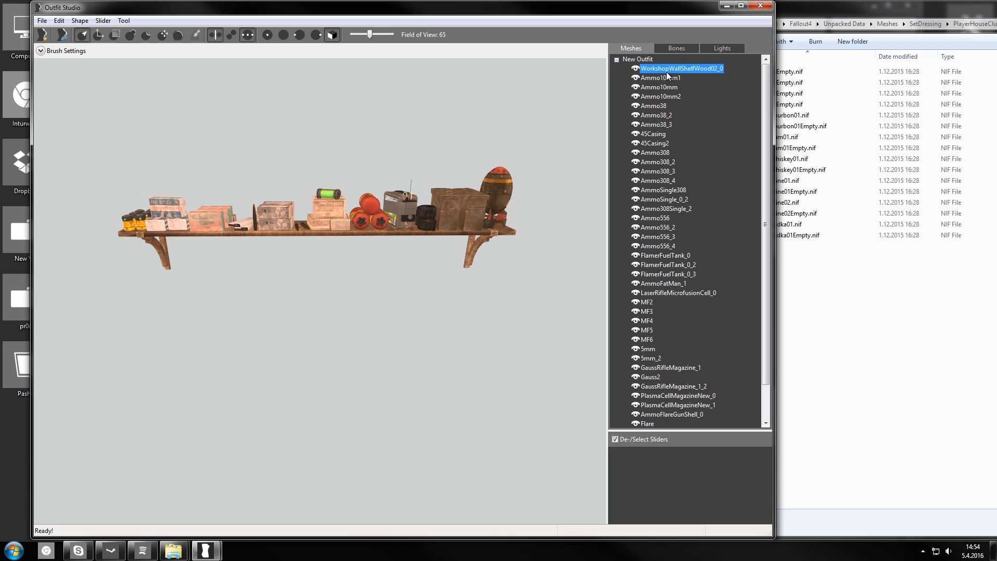
pyautogui.scroll(-3)
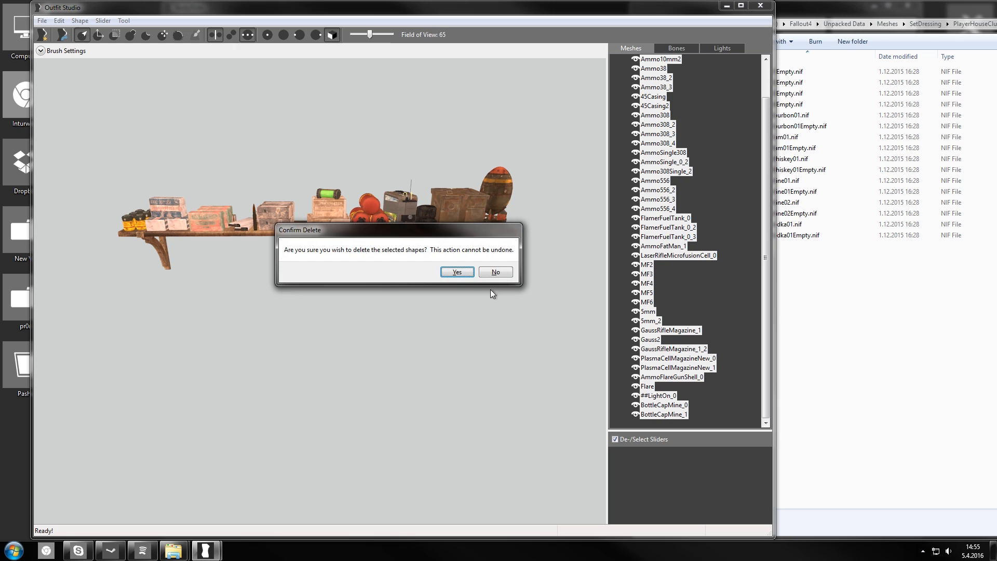
pyautogui.click(456, 272)
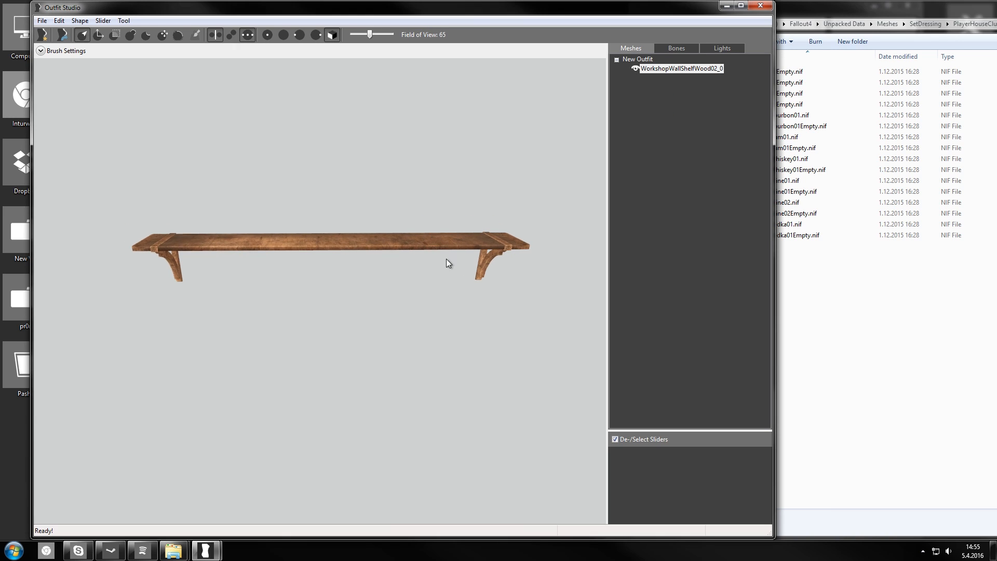
# Verify the bare shelf's Bones list is empty, then return to the Bottles folder.
pyautogui.click(676, 49)
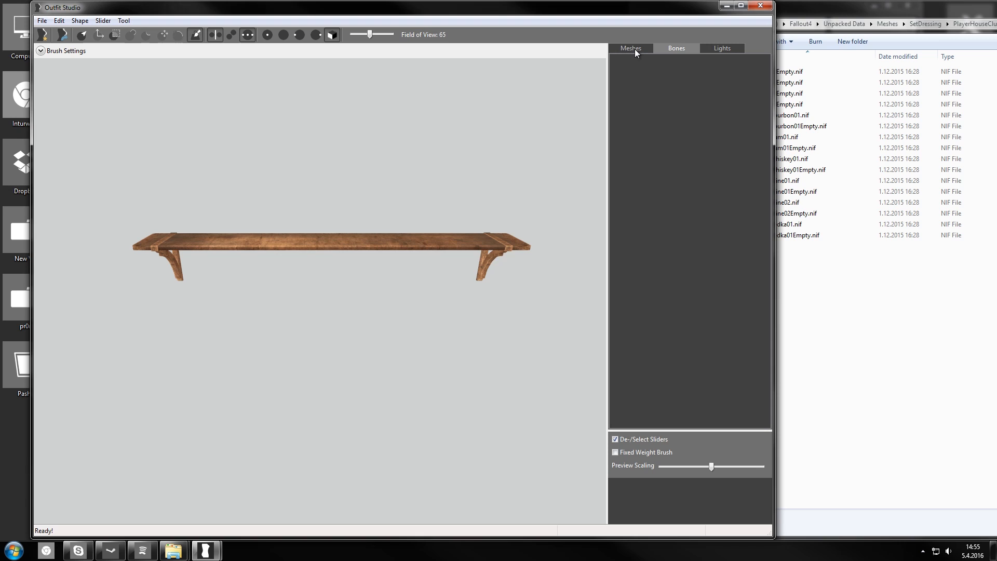
pyautogui.moveTo(410, 253)
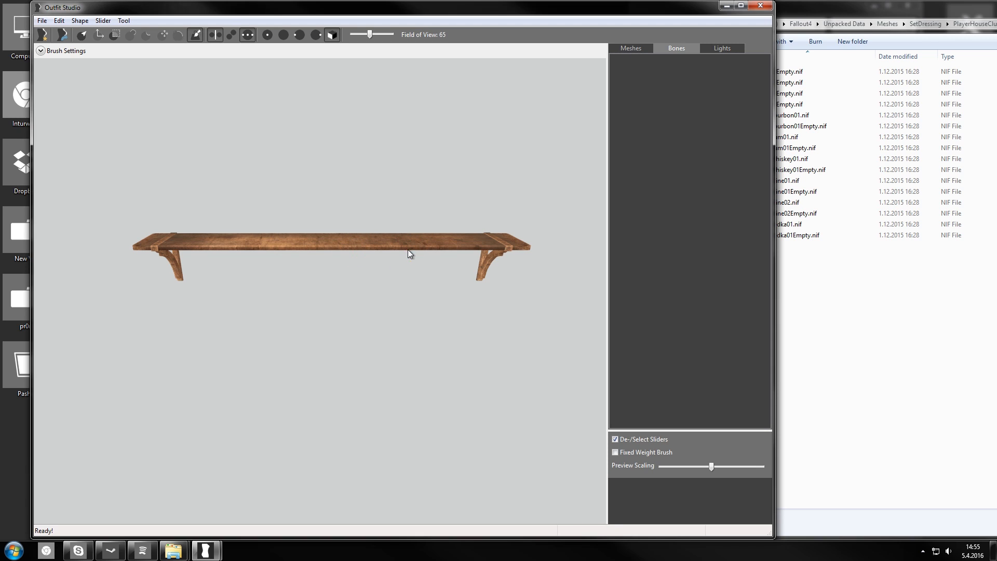
pyautogui.moveTo(661, 54)
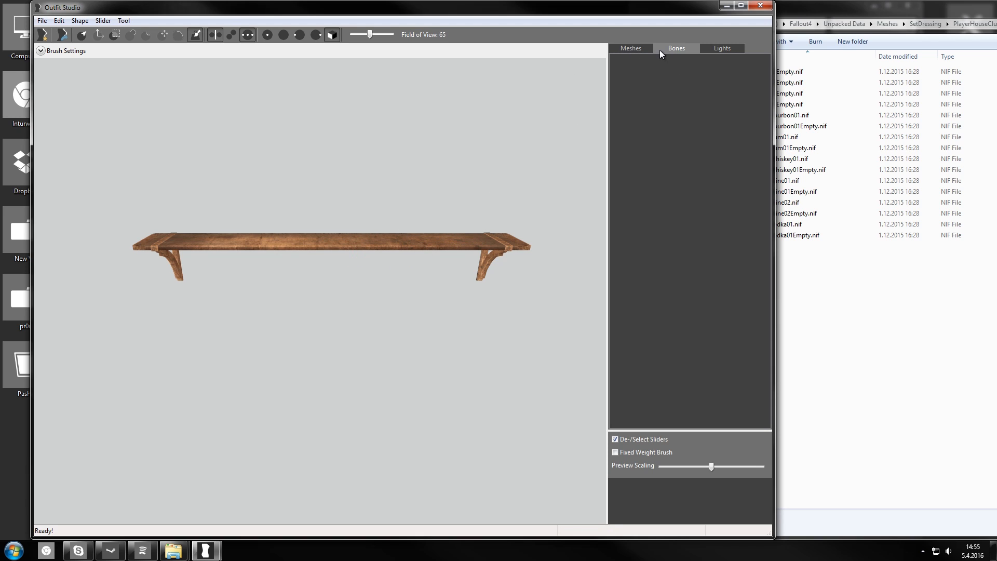
pyautogui.click(630, 48)
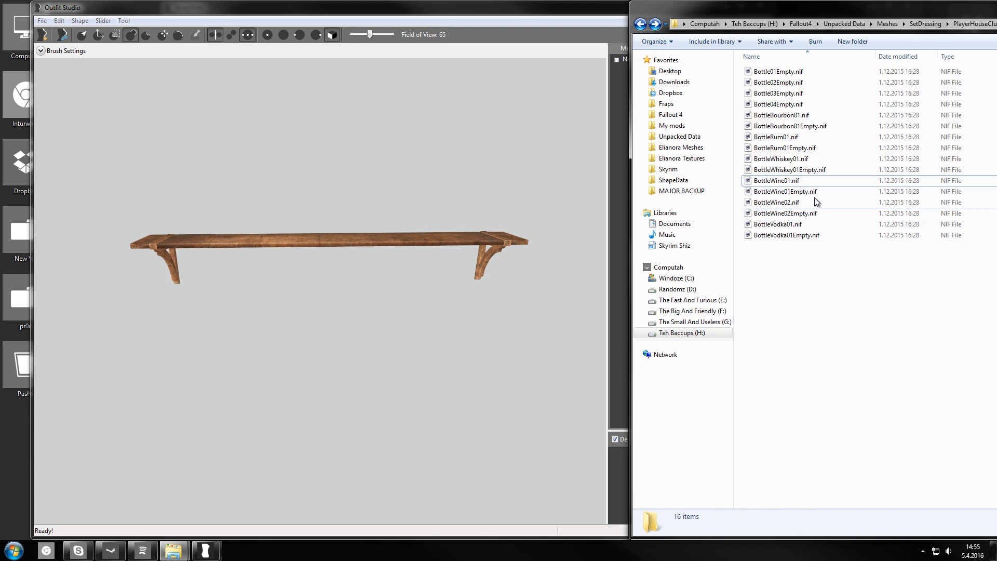
pyautogui.moveTo(774, 104)
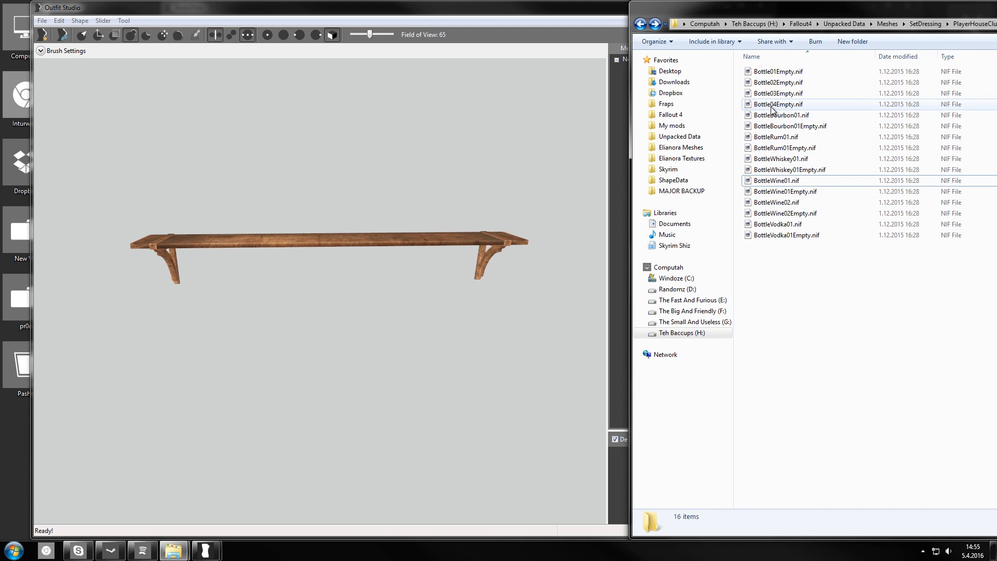
# Add the bourbon bottle and move its three parts to the shelf's end.
pyautogui.click(782, 116)
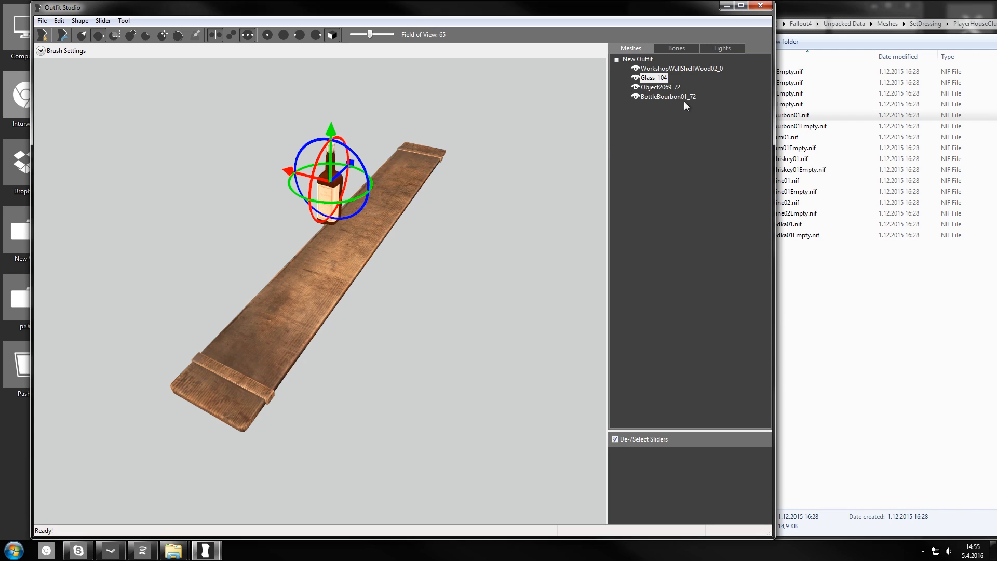
pyautogui.click(653, 78)
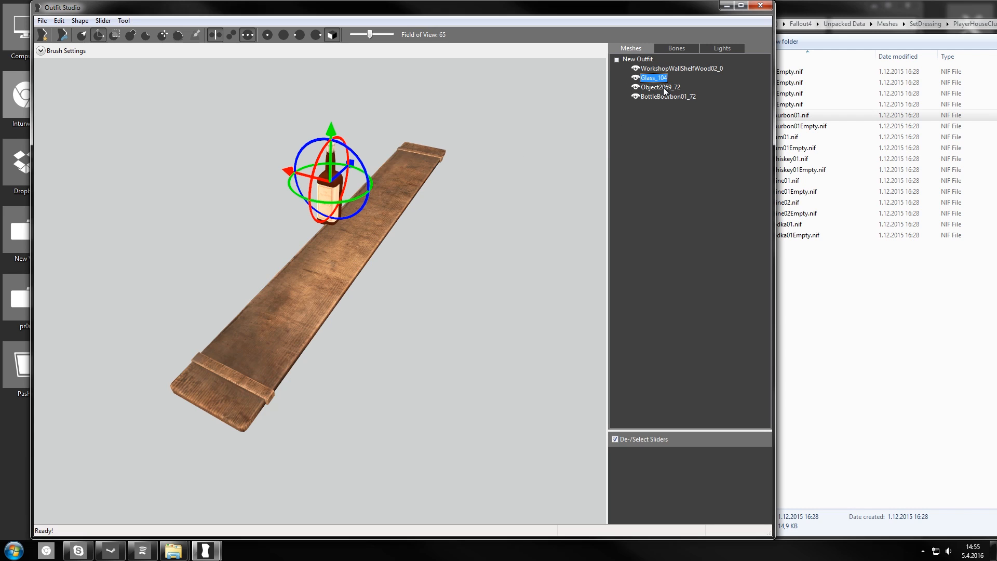
pyautogui.click(667, 96)
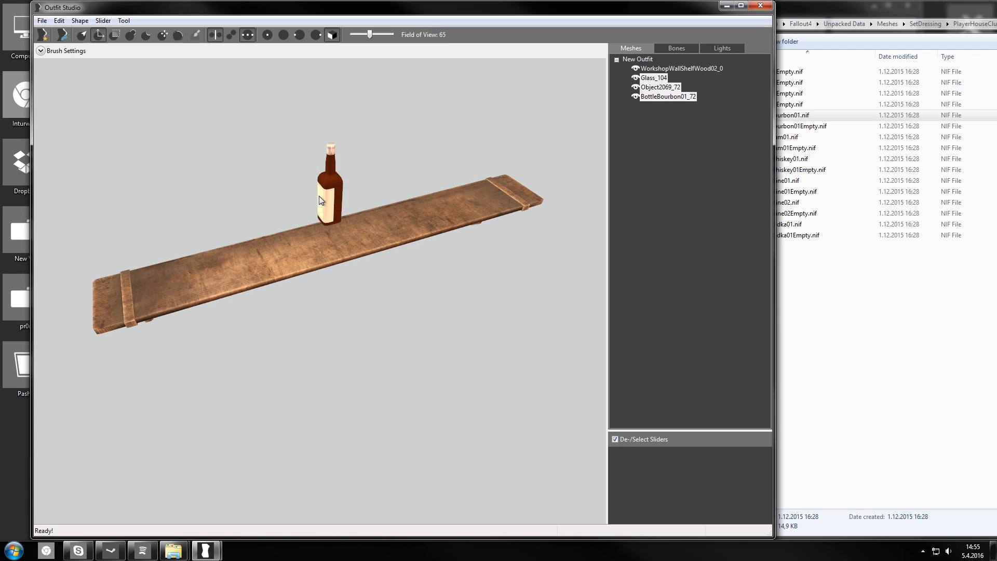
pyautogui.click(329, 185)
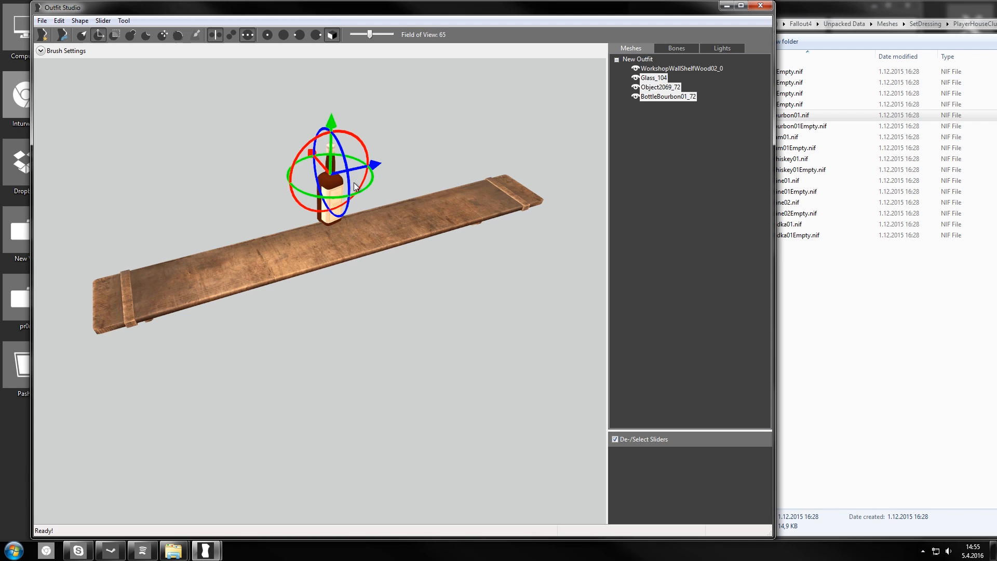
pyautogui.moveTo(334, 175)
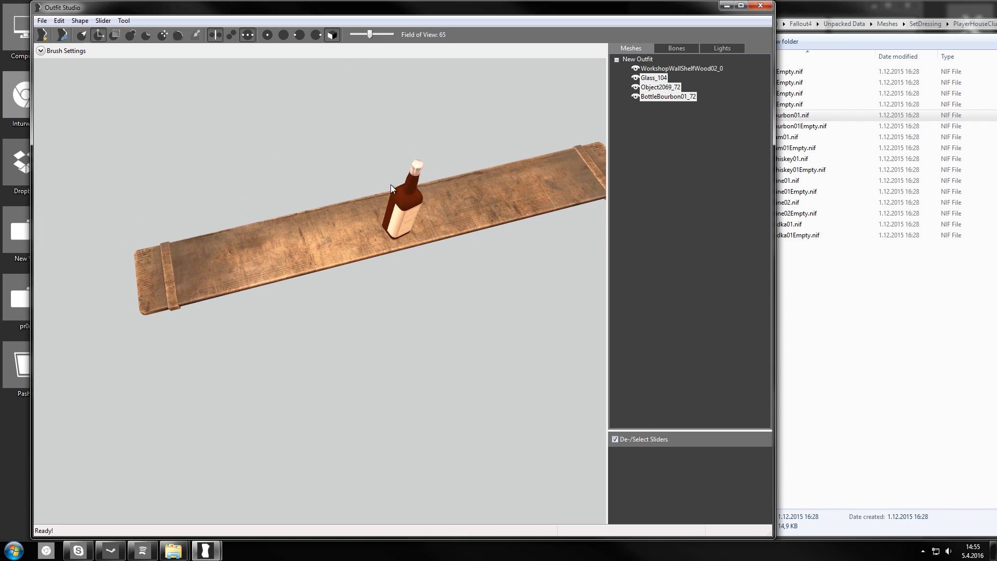
pyautogui.click(400, 197)
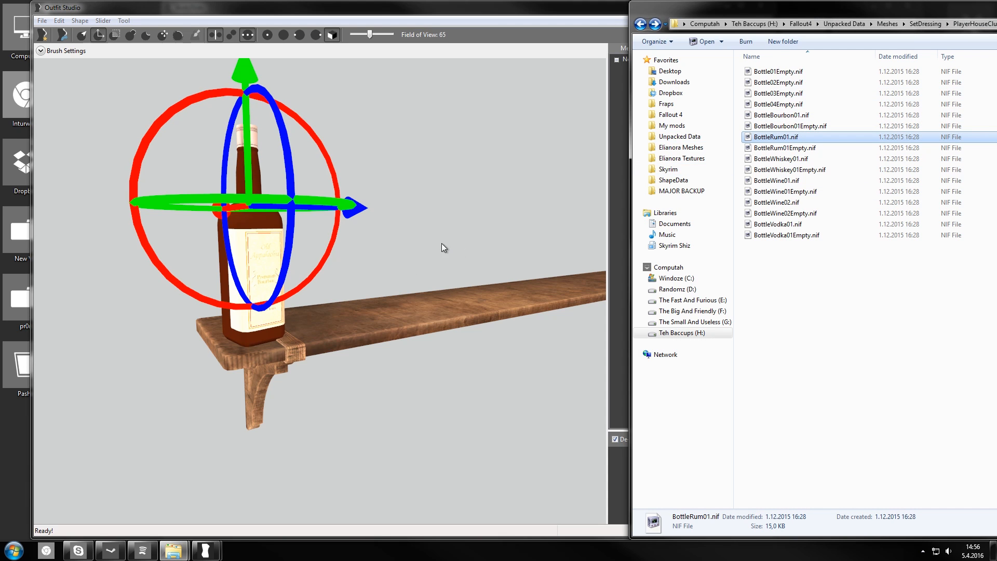
# Add BottleRum01 and BottleWhiskey01 and cluster them beside the bourbon bottle.
pyautogui.rightClick(655, 96)
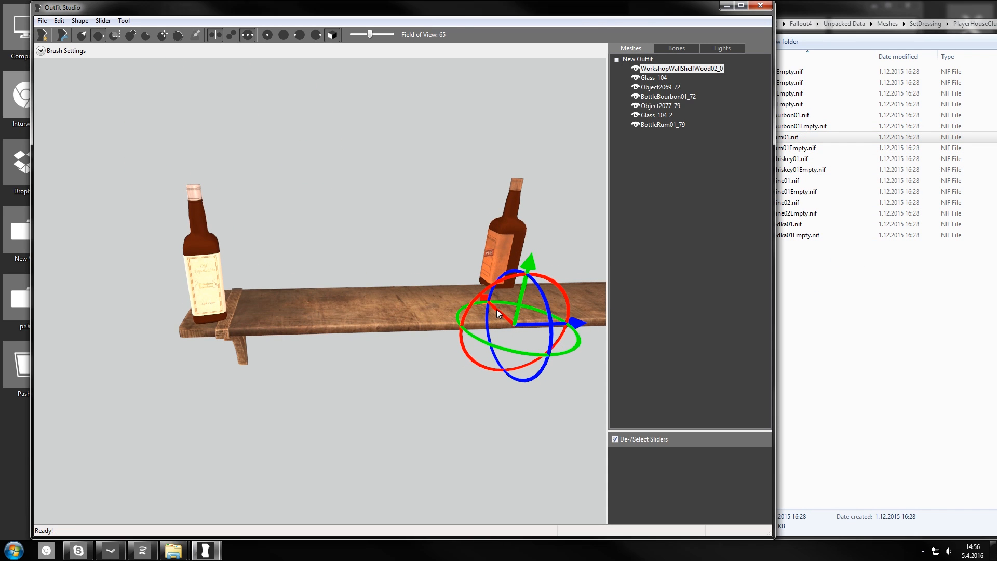
pyautogui.rightClick(663, 124)
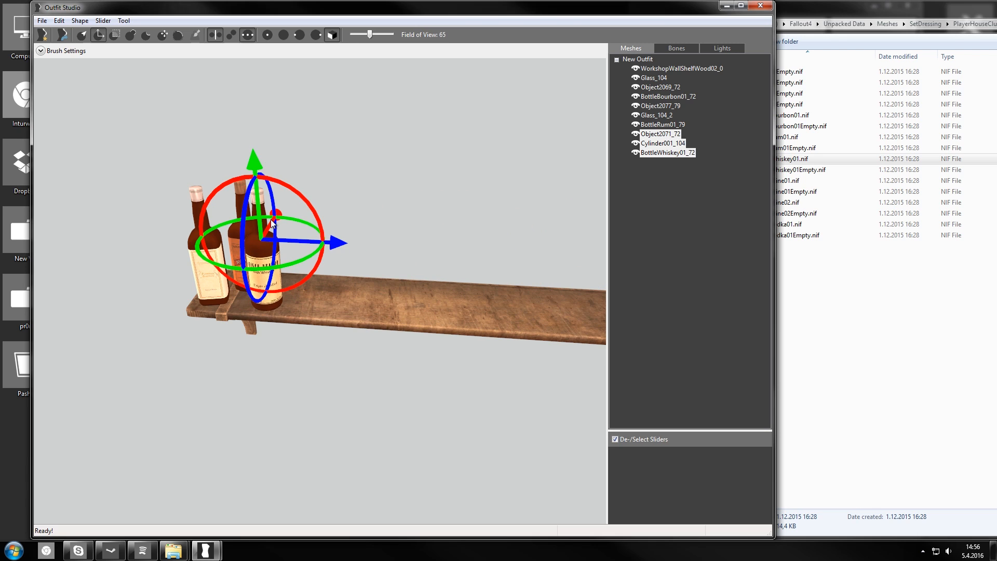
# Add a second whiskey bottle and BottleWine02, lining them up with the others.
pyautogui.moveTo(274, 213); pyautogui.dragTo(277, 232)
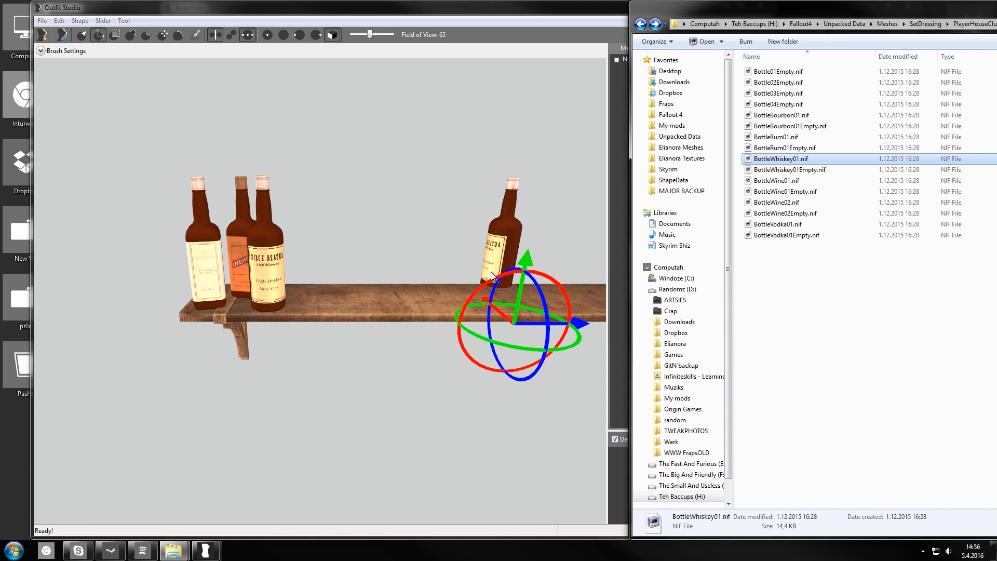
pyautogui.moveTo(505, 326)
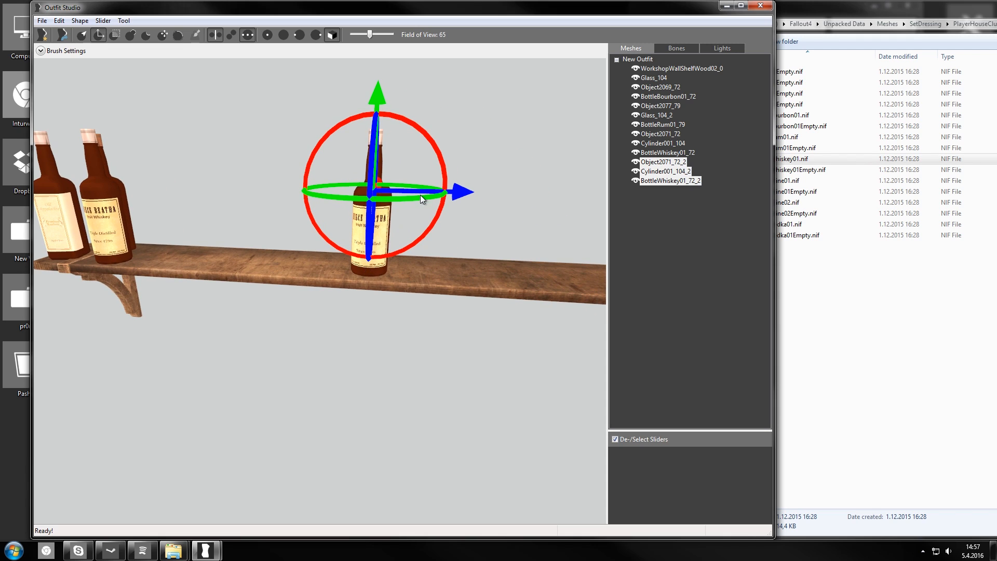
pyautogui.moveTo(352, 230)
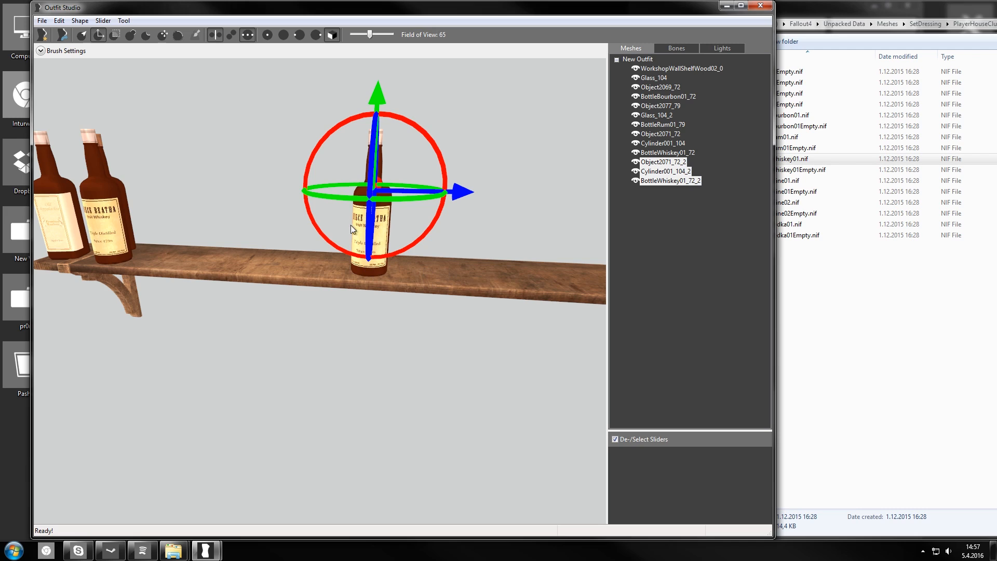
pyautogui.moveTo(384, 225)
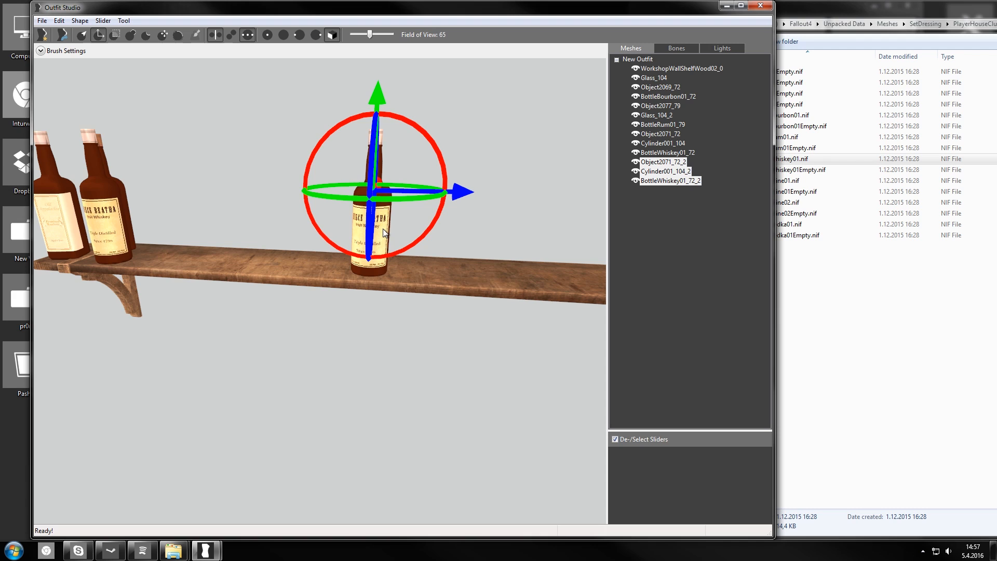
pyautogui.moveTo(490, 290)
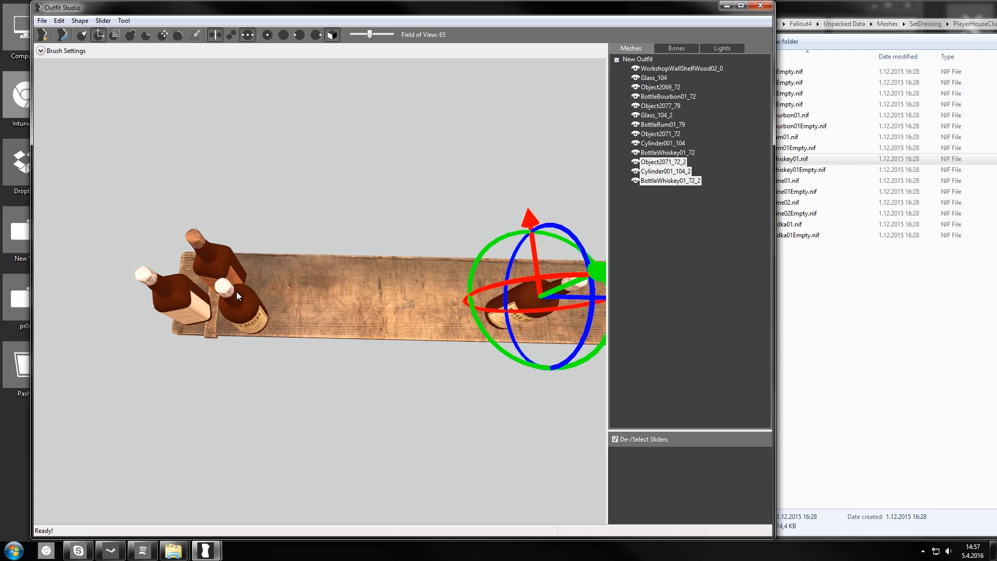
pyautogui.moveTo(307, 300)
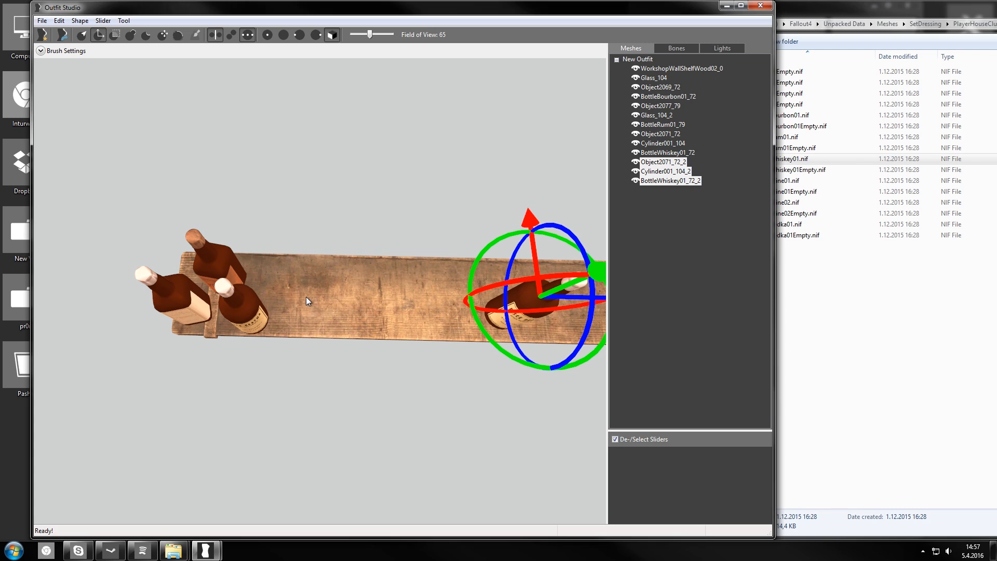
pyautogui.moveTo(335, 320)
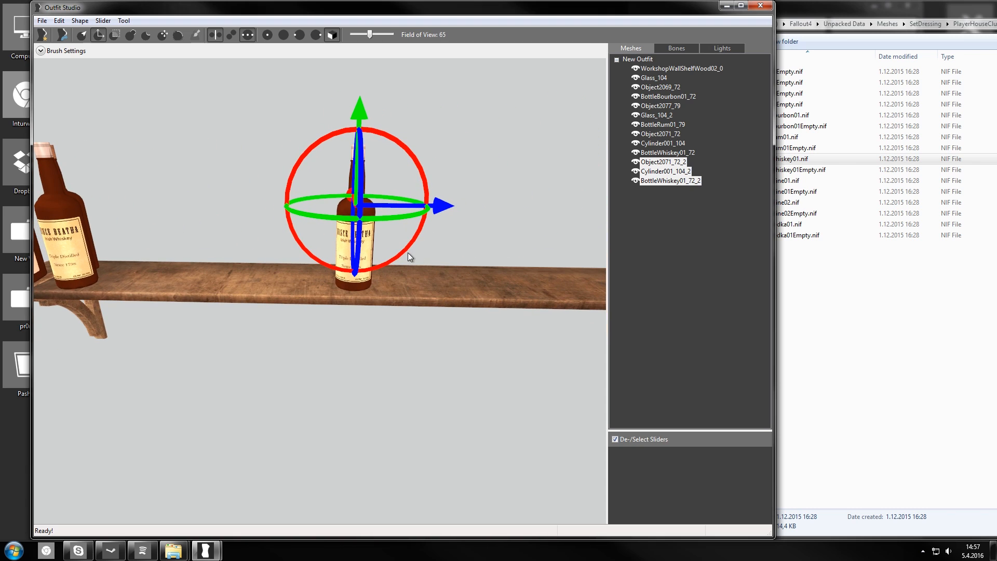
pyautogui.moveTo(330, 193)
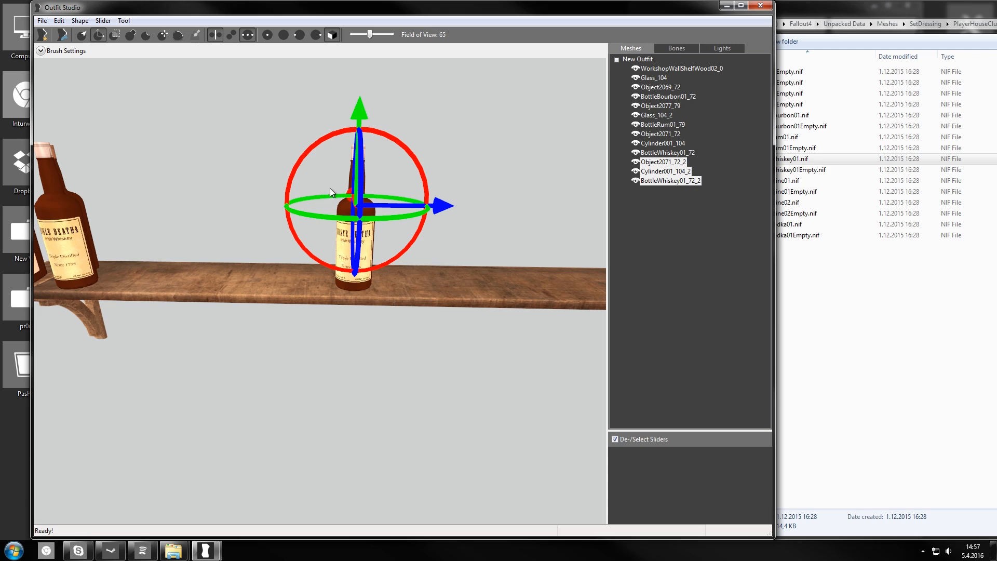
pyautogui.moveTo(571, 294)
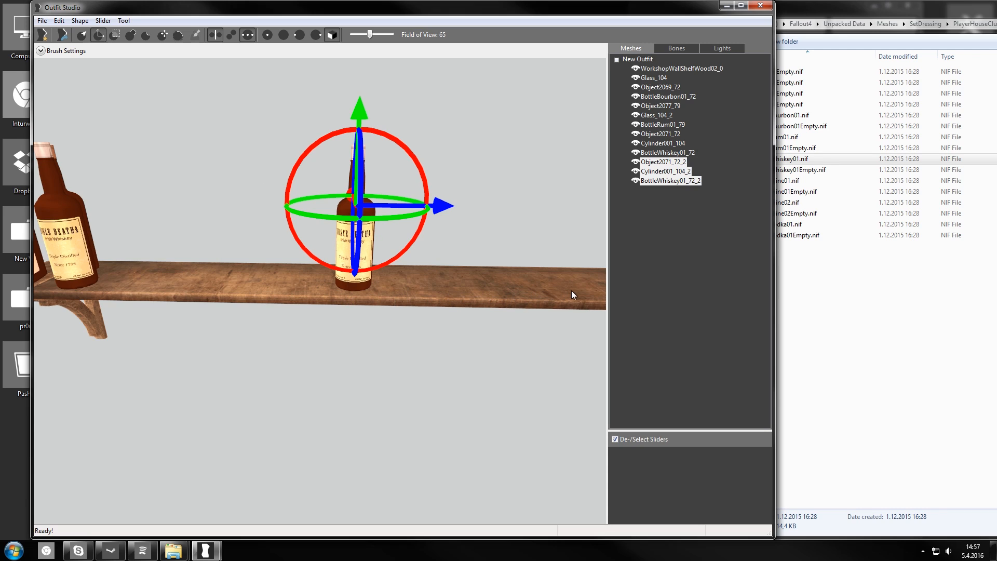
pyautogui.moveTo(633, 207)
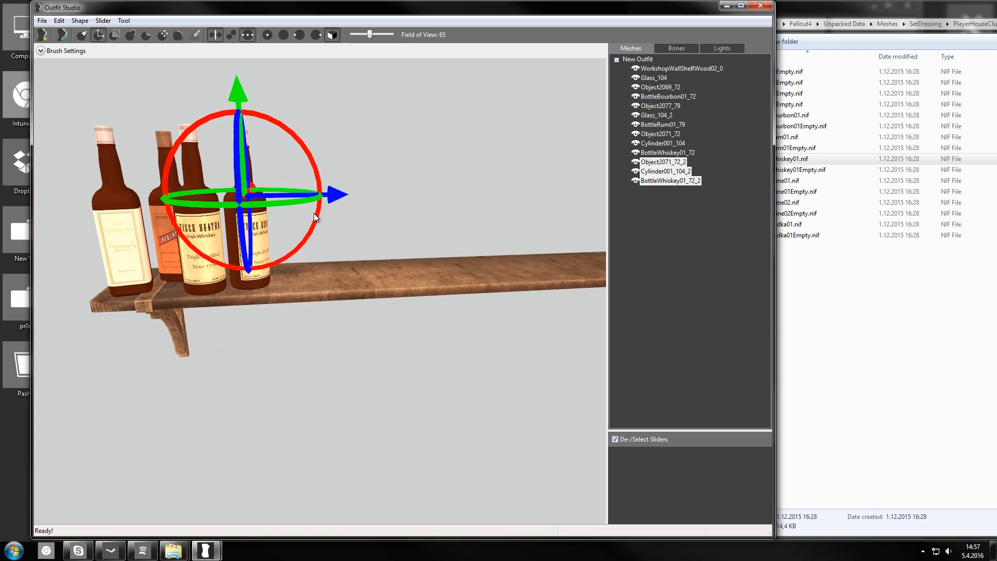
pyautogui.moveTo(311, 216); pyautogui.dragTo(248, 232)
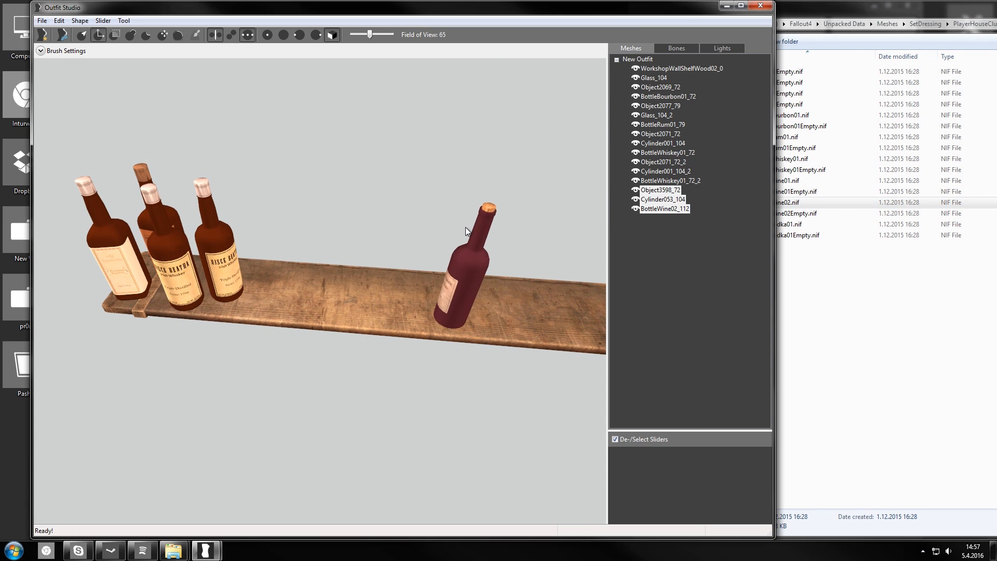
pyautogui.moveTo(484, 227)
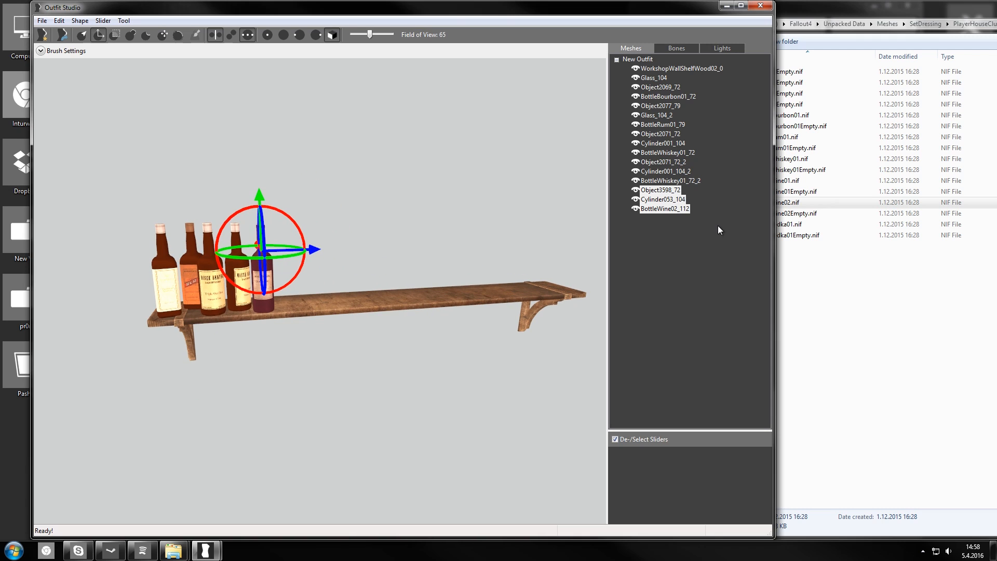
pyautogui.click(669, 181)
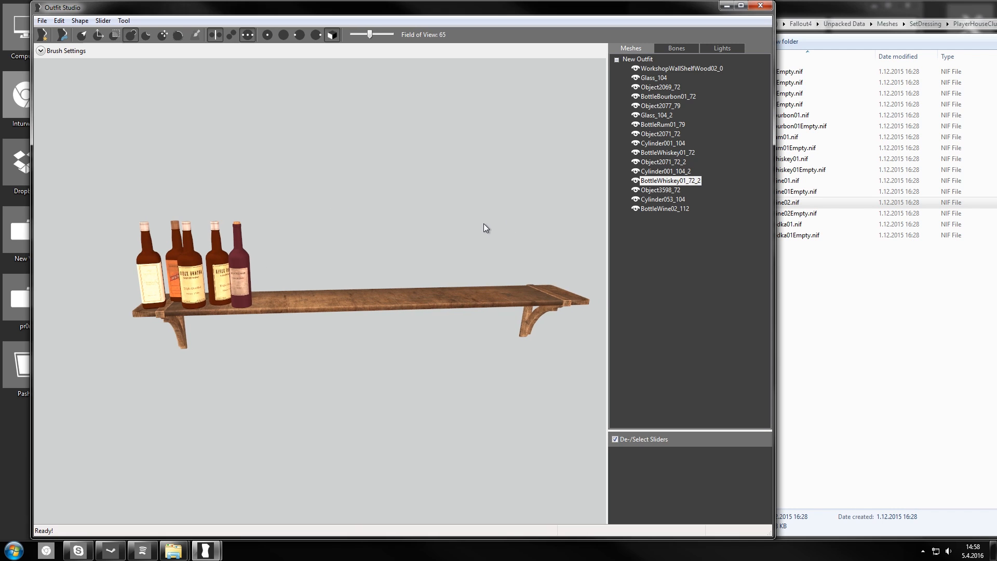
pyautogui.moveTo(515, 235)
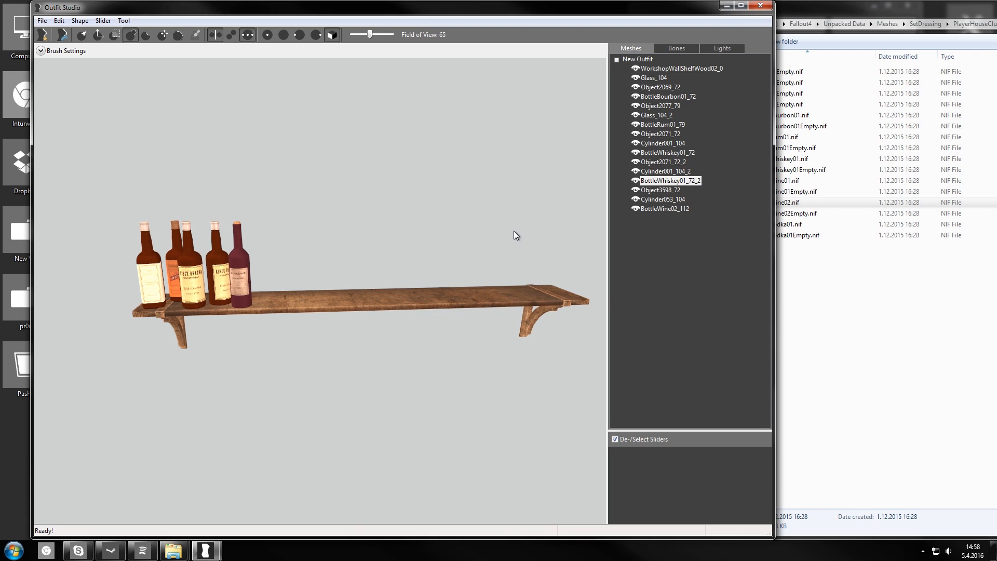
pyautogui.moveTo(499, 240)
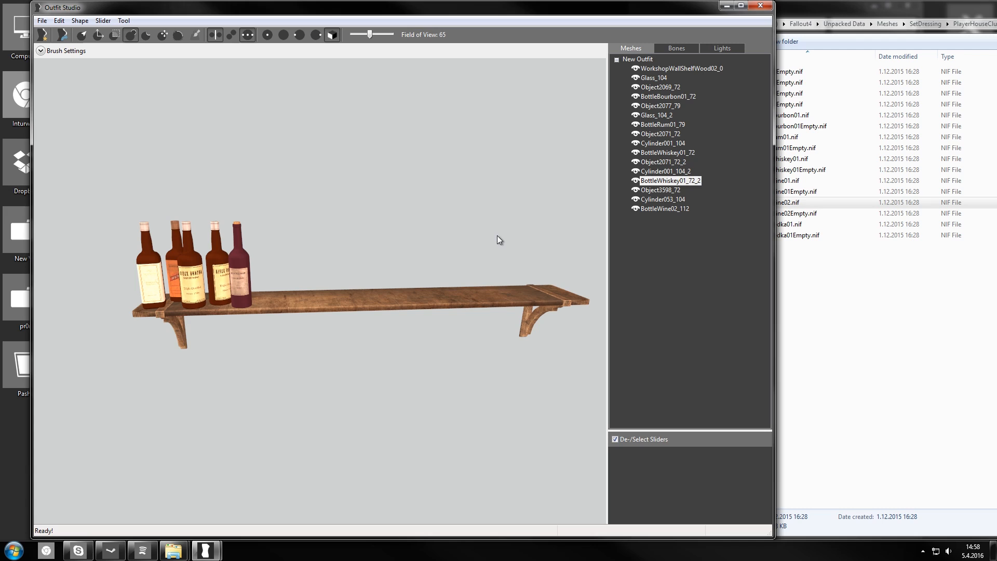
pyautogui.moveTo(640, 269)
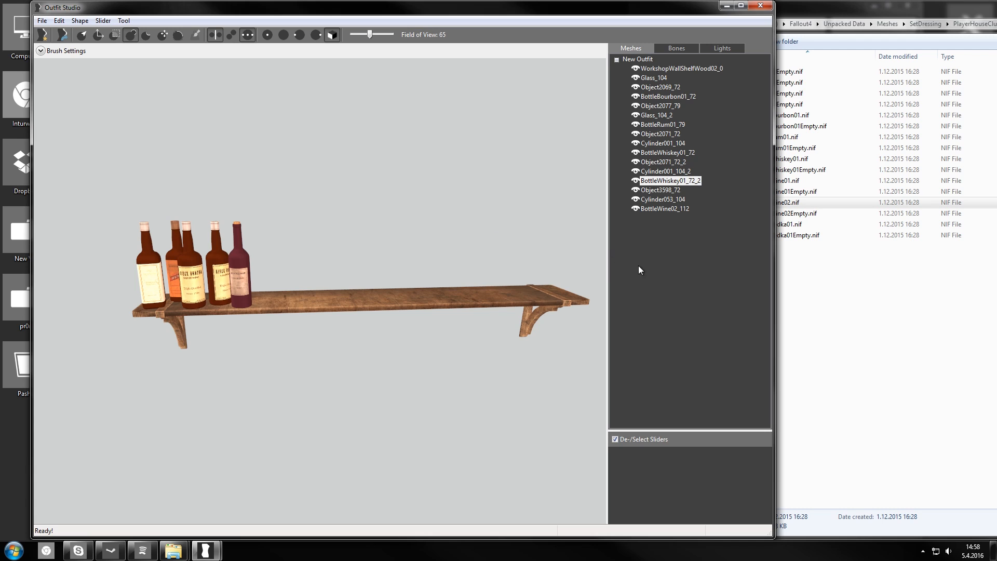
pyautogui.moveTo(183, 274)
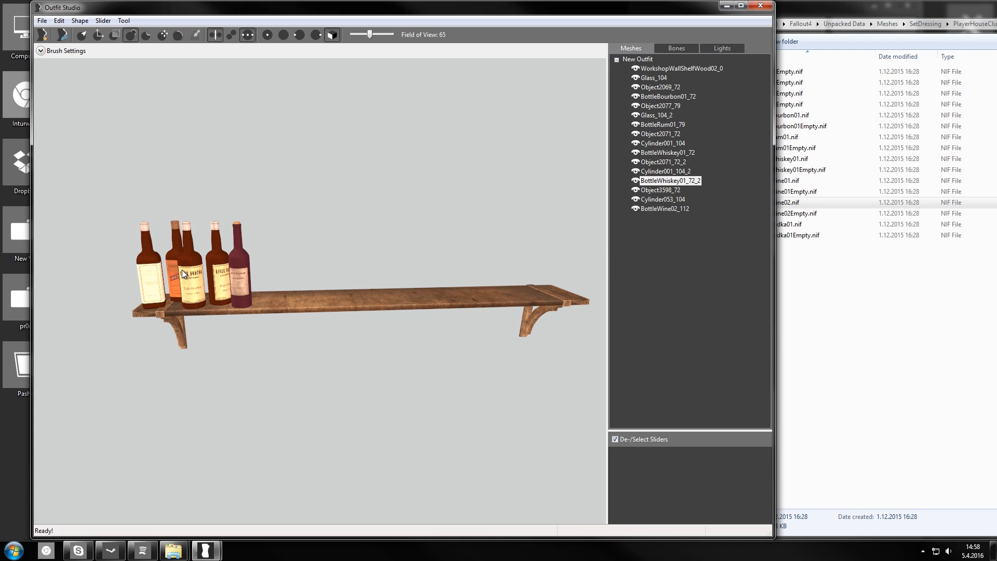
pyautogui.moveTo(263, 283)
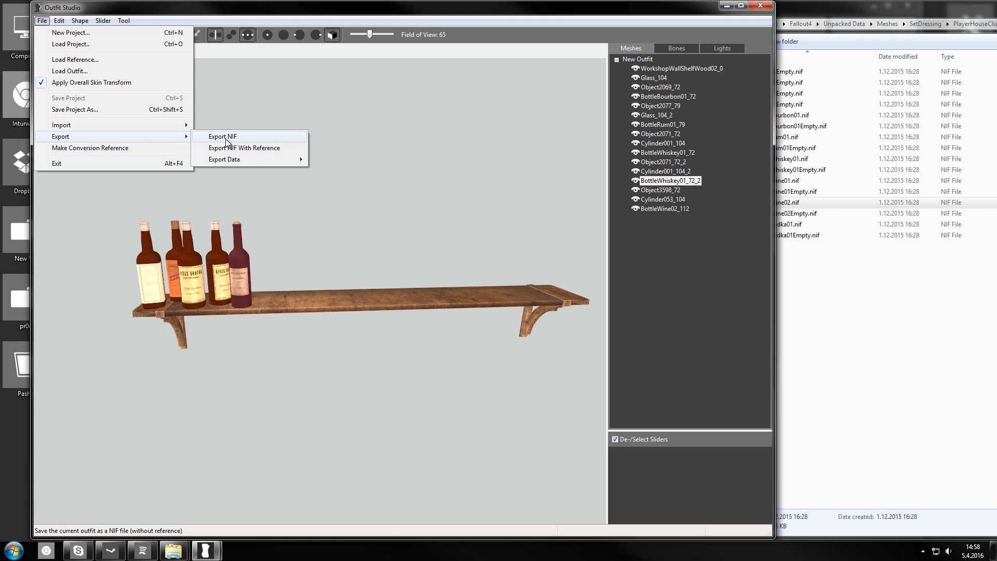
# Export the shelf outfit as BoozeShelf.nif to the desktop, ignoring the unweighted-vertices warning.
pyautogui.click(221, 136)
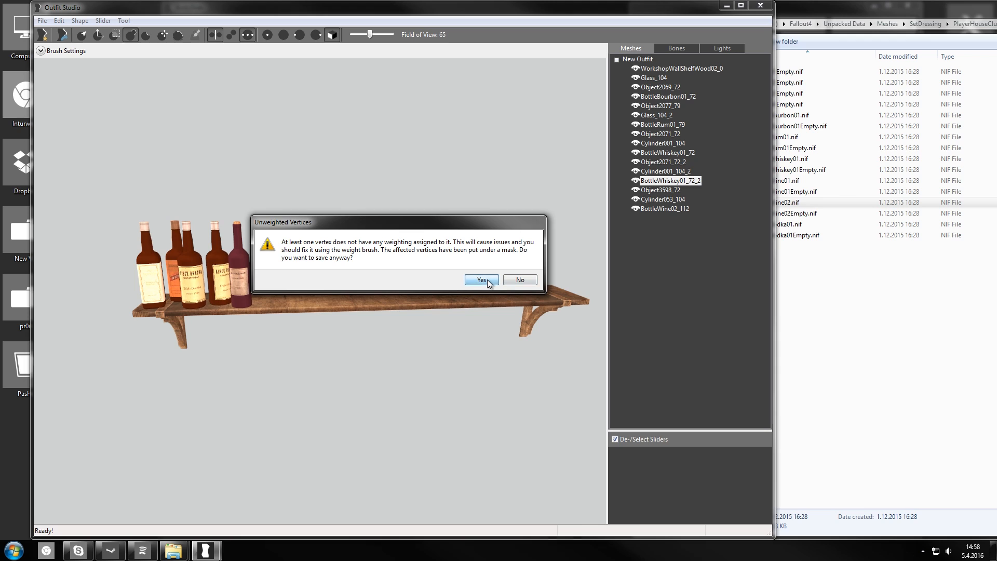
pyautogui.click(480, 279)
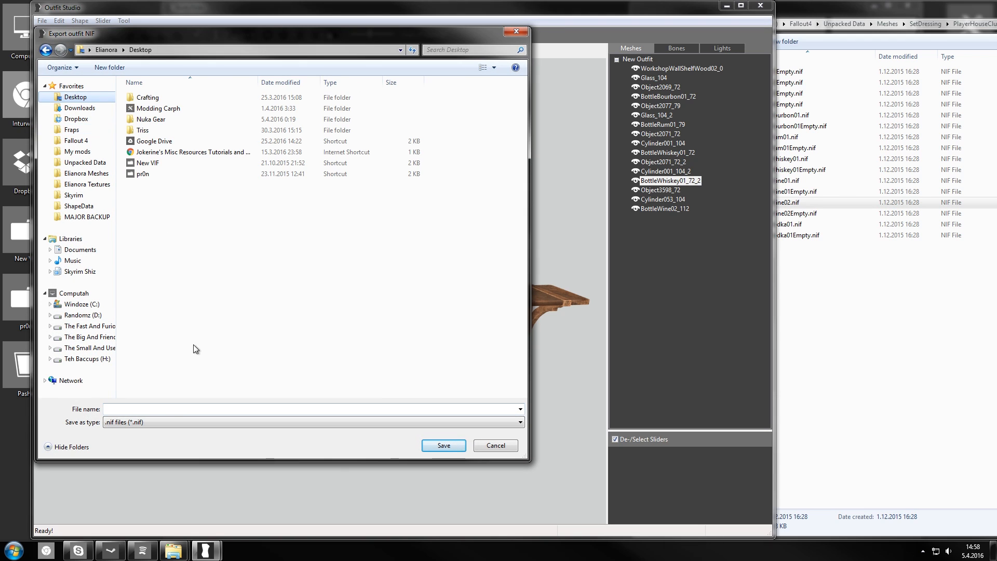
pyautogui.write('Booze')
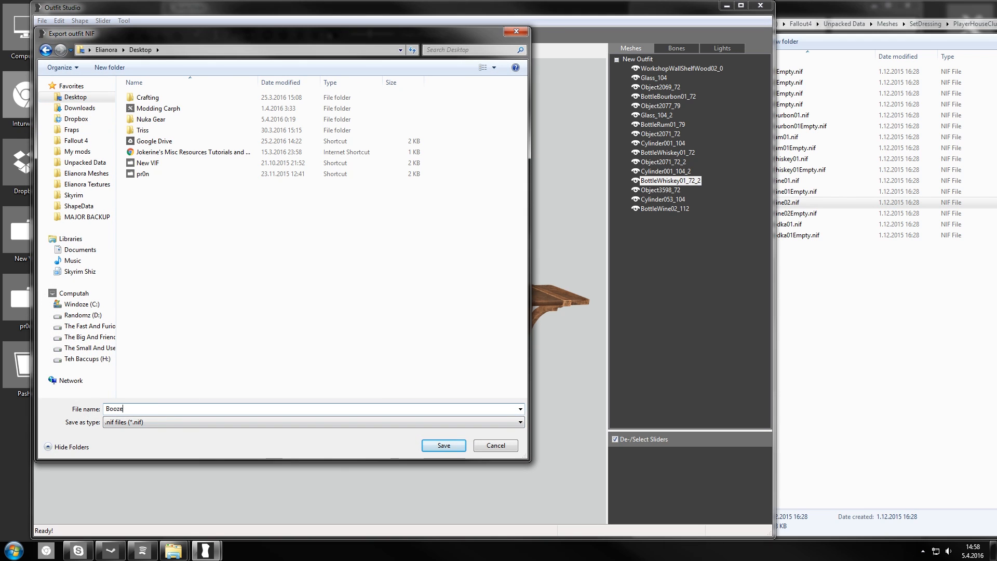
pyautogui.click(442, 445)
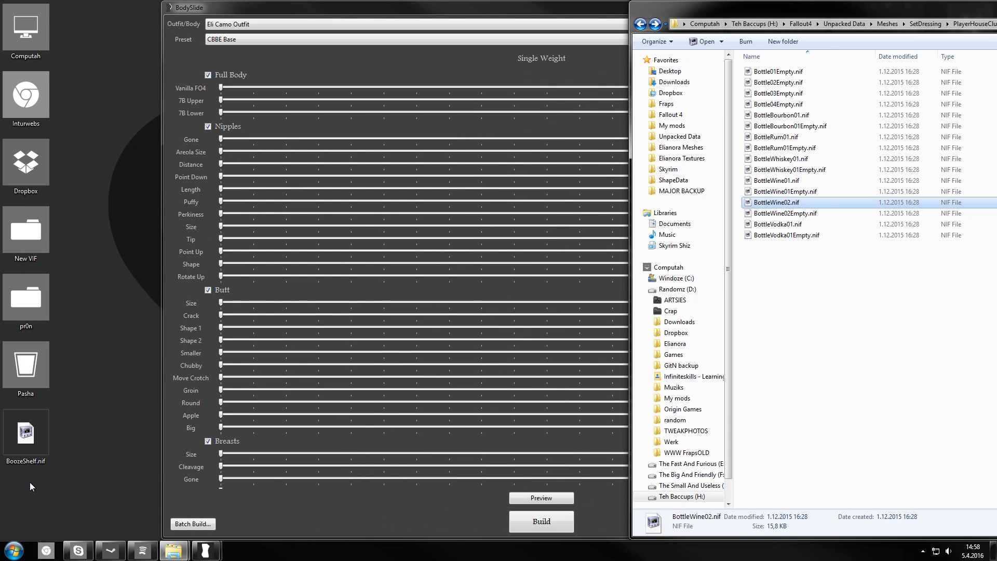
# Open BoozeShelf.nif in NifSkope and inspect the collision, shelf and Glass_104_2 blocks.
pyautogui.doubleClick(25, 428)
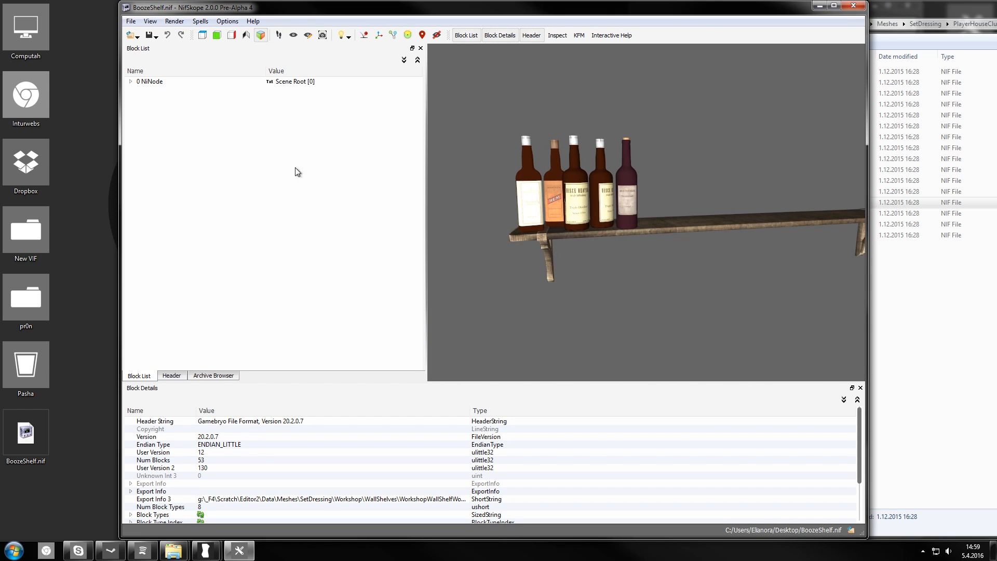
pyautogui.click(131, 81)
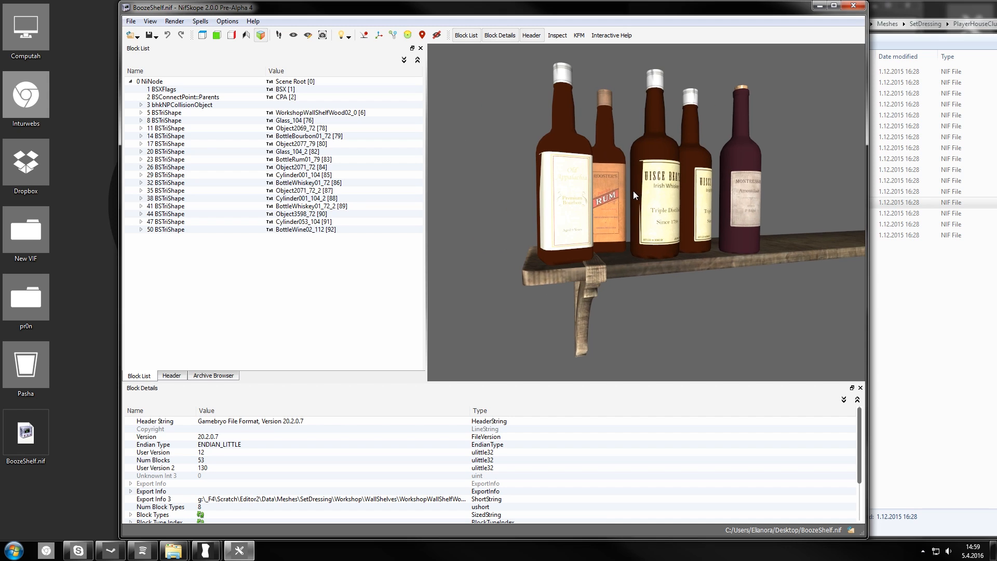
pyautogui.click(180, 104)
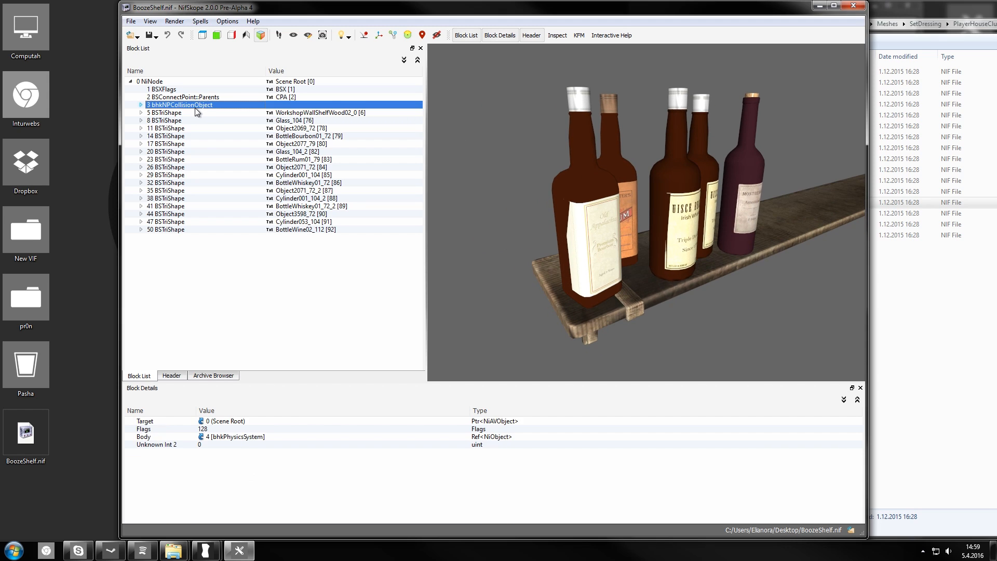
pyautogui.click(165, 112)
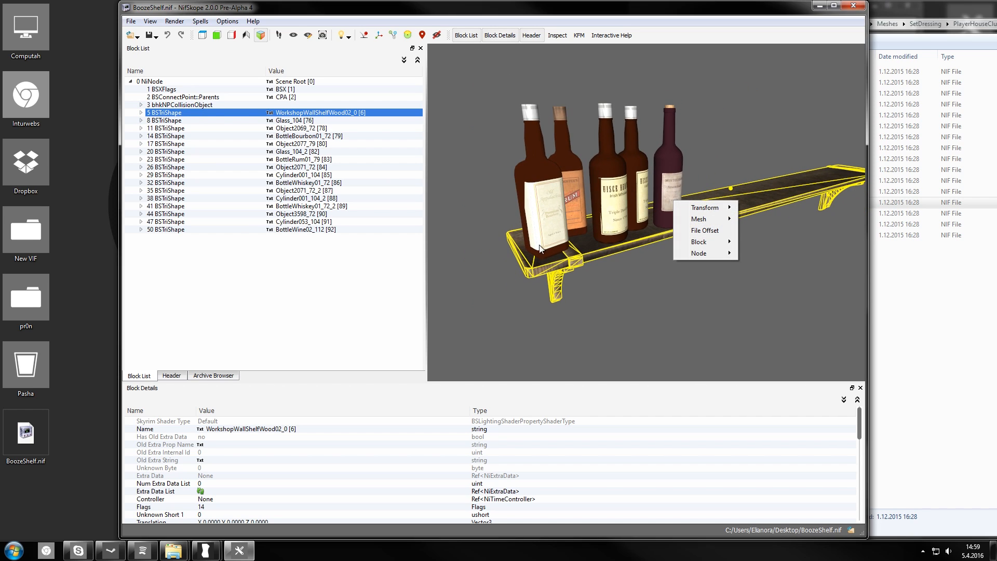
pyautogui.click(165, 151)
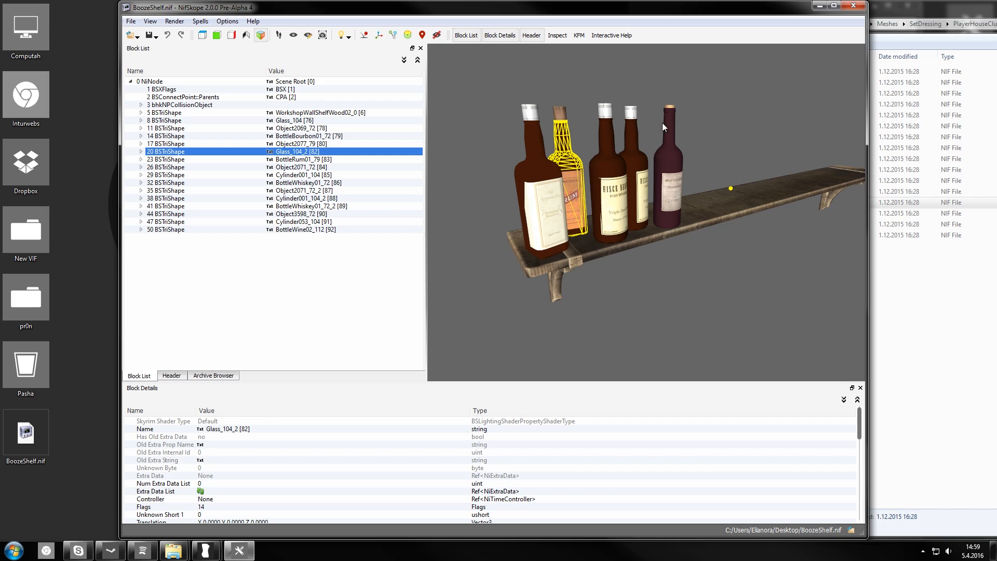
pyautogui.moveTo(604, 156)
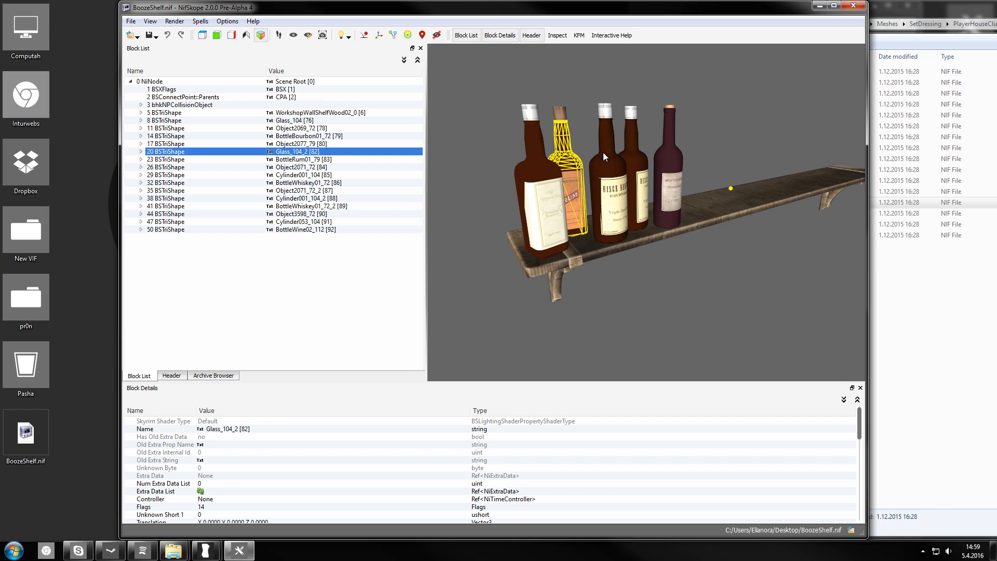
pyautogui.moveTo(661, 178)
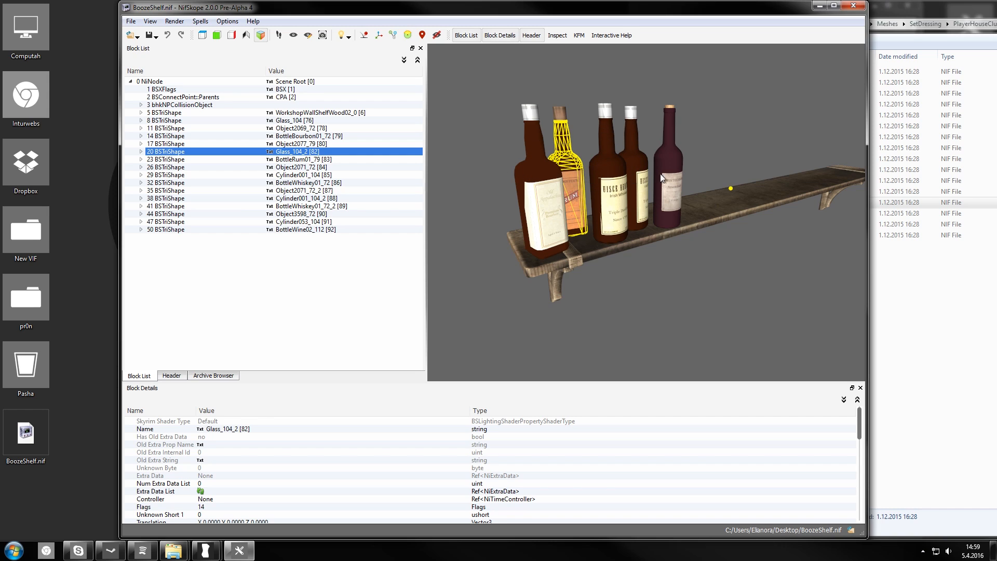
pyautogui.moveTo(668, 184)
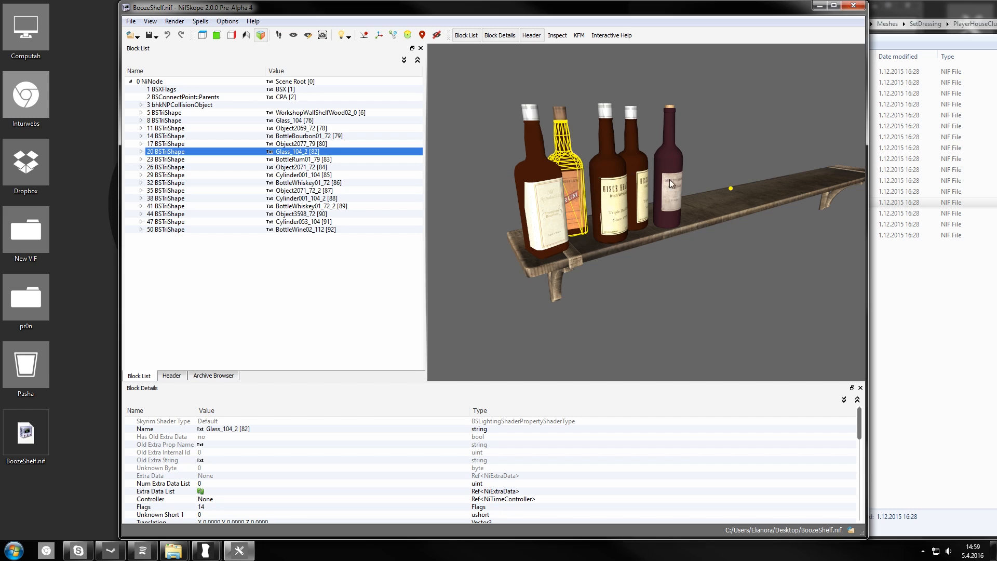
pyautogui.moveTo(189, 158)
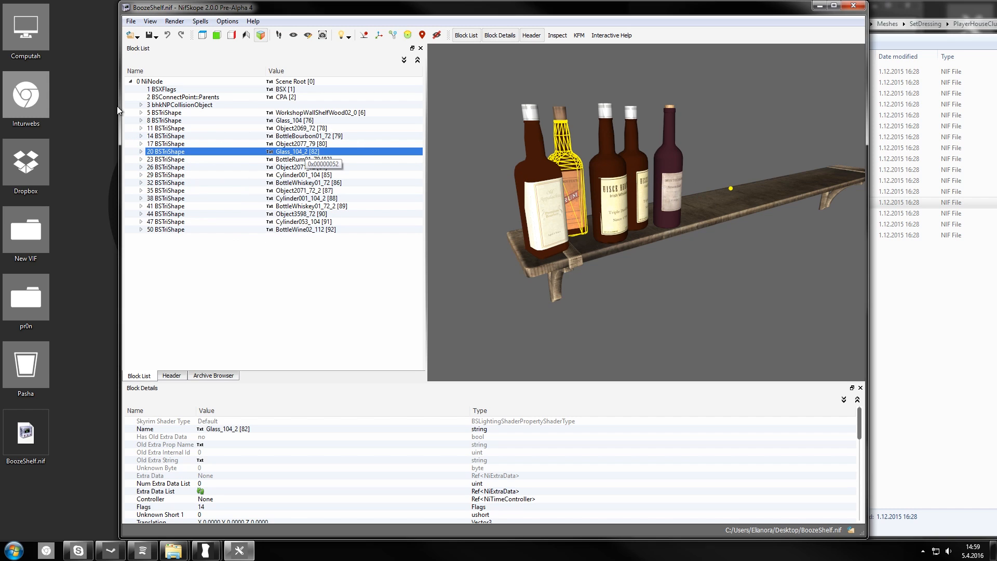
# Show WorkshopWallShelfWood02_0's bounding sphere: center 9.91, 1.21, -9.43, radius 73.5438.
pyautogui.click(165, 113)
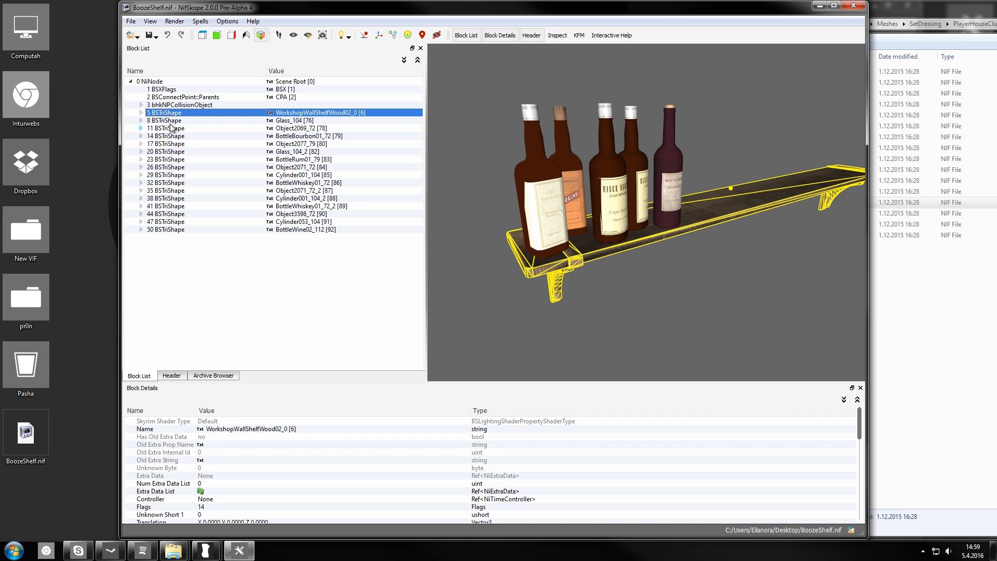
pyautogui.moveTo(326, 383)
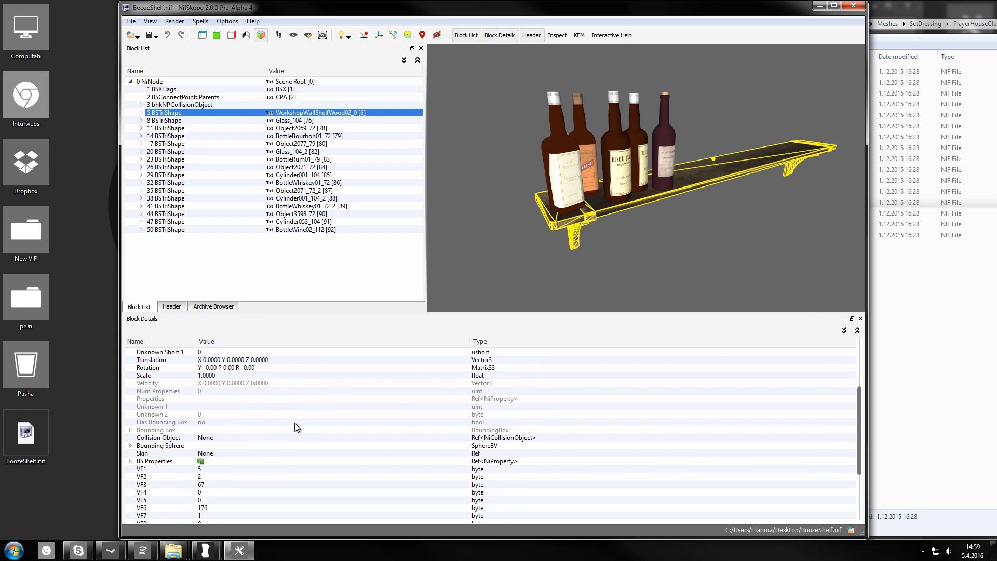
pyautogui.scroll(-3)
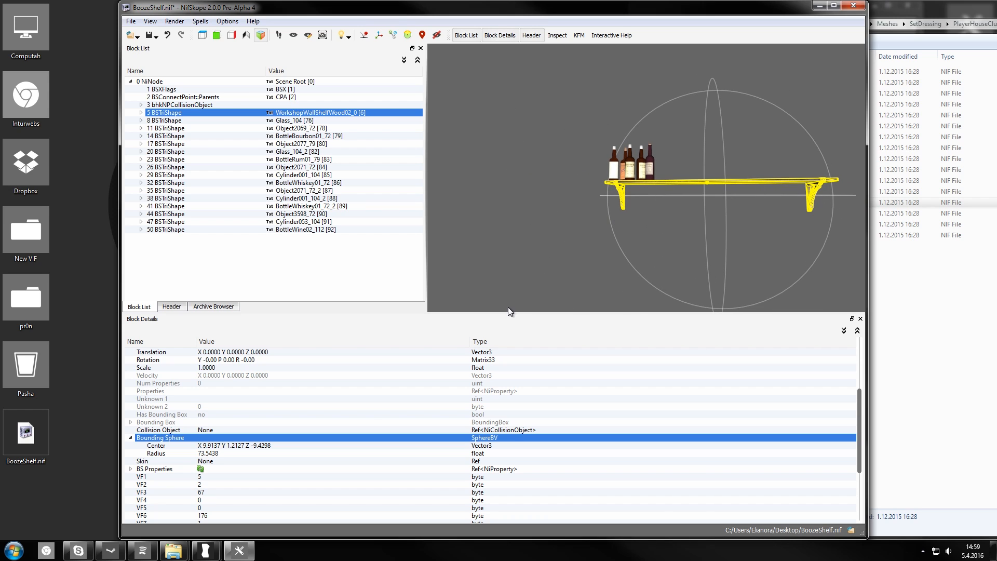
pyautogui.click(156, 453)
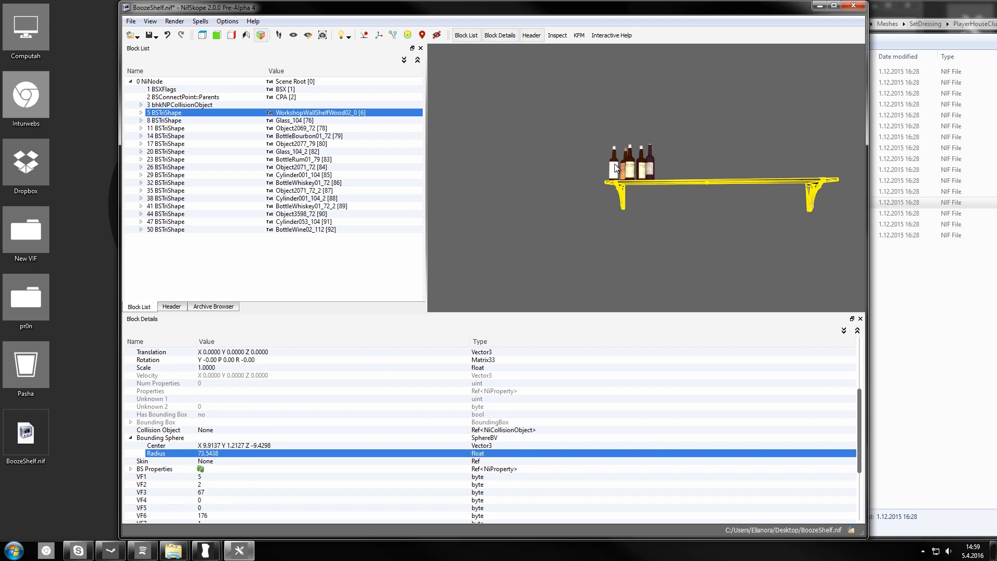
pyautogui.click(164, 120)
pyautogui.write('50')
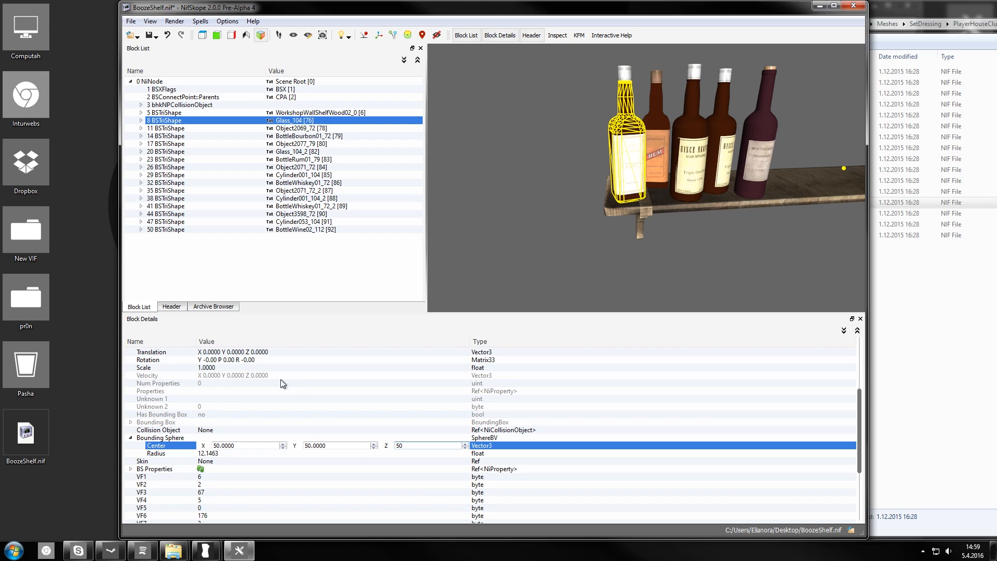
# Set Glass_104's bounding sphere to centre 10, 0, -10 with radius 100.
pyautogui.click(161, 437)
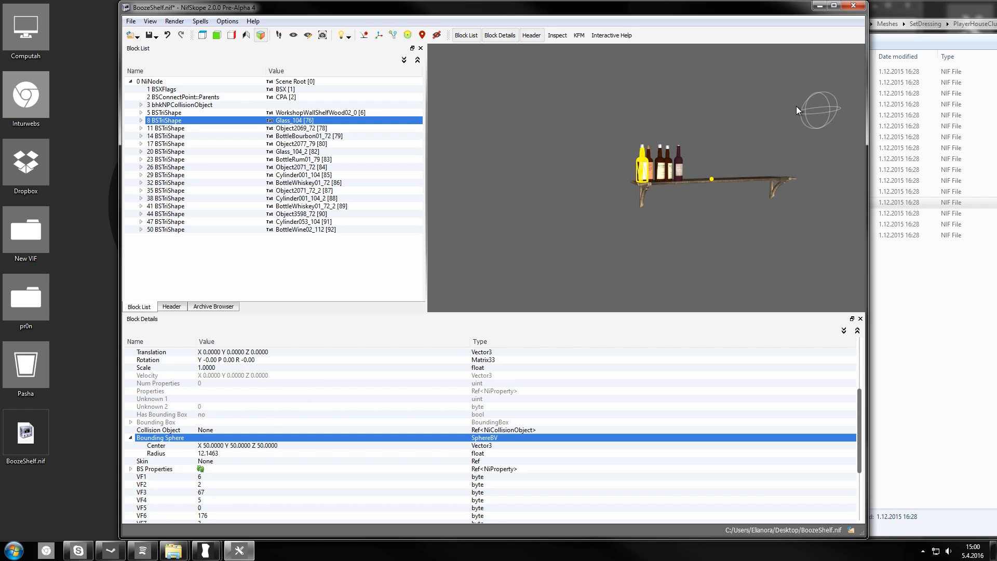
pyautogui.click(156, 453)
pyautogui.write('50.0000')
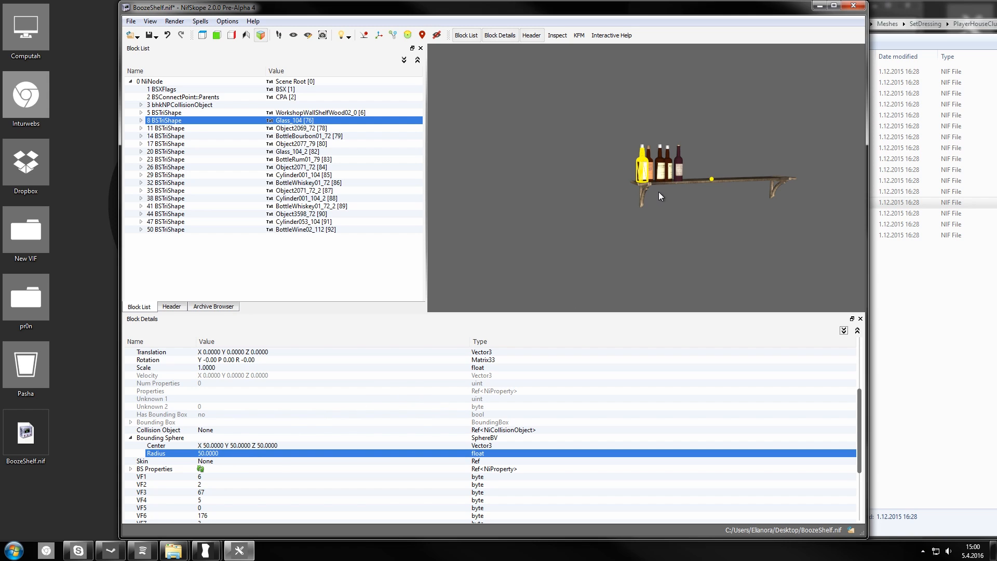
pyautogui.click(159, 438)
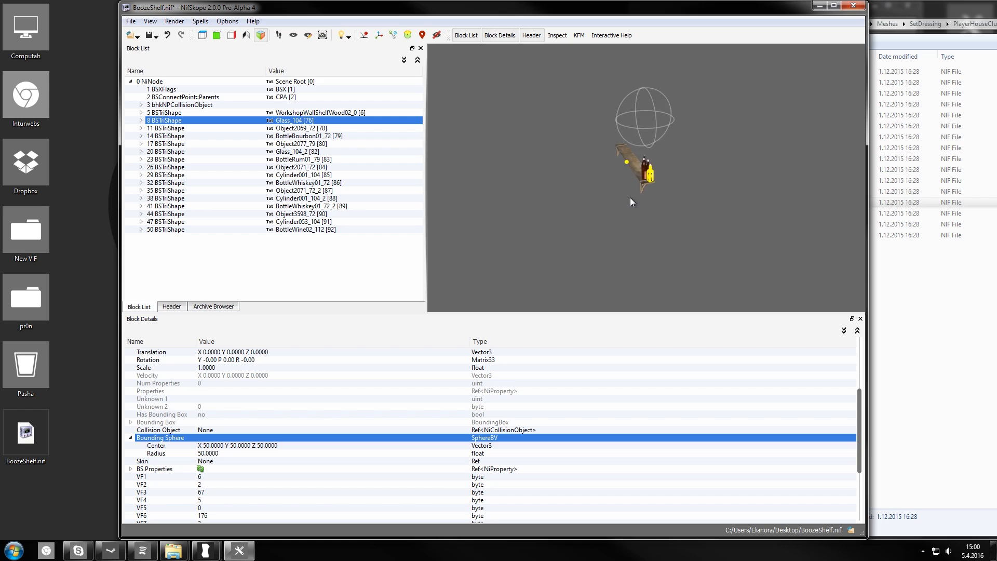
pyautogui.click(165, 113)
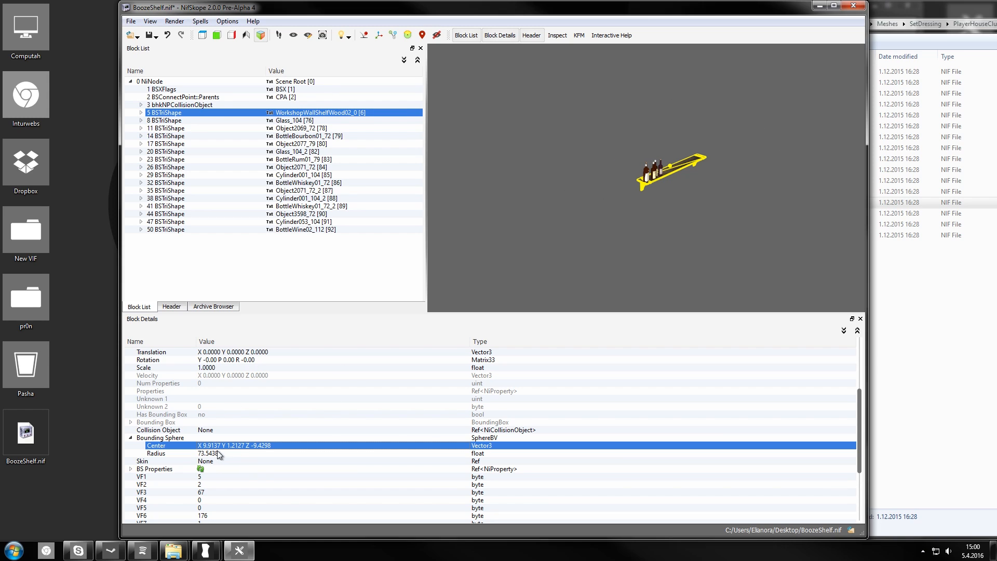
pyautogui.moveTo(216, 453)
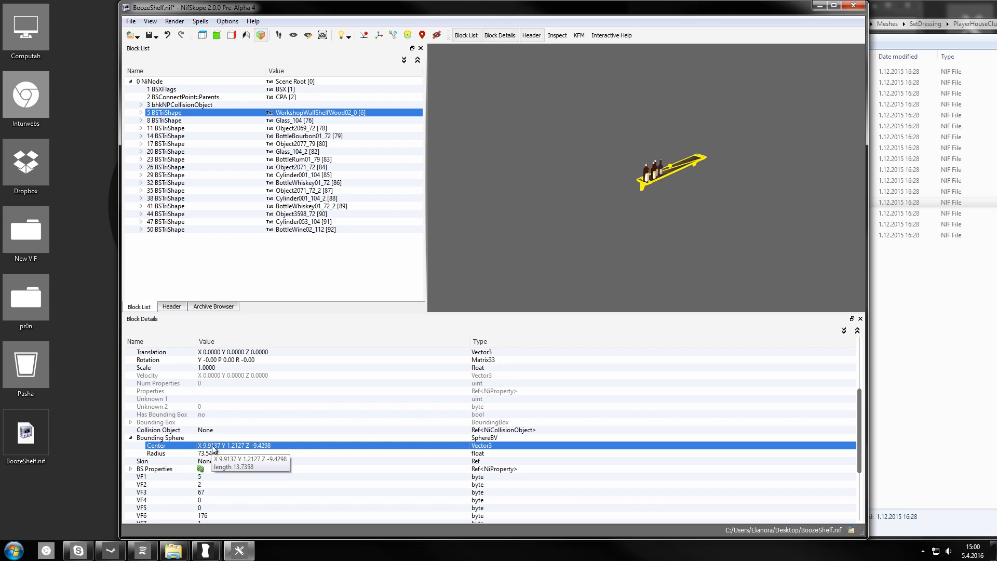
pyautogui.moveTo(244, 451)
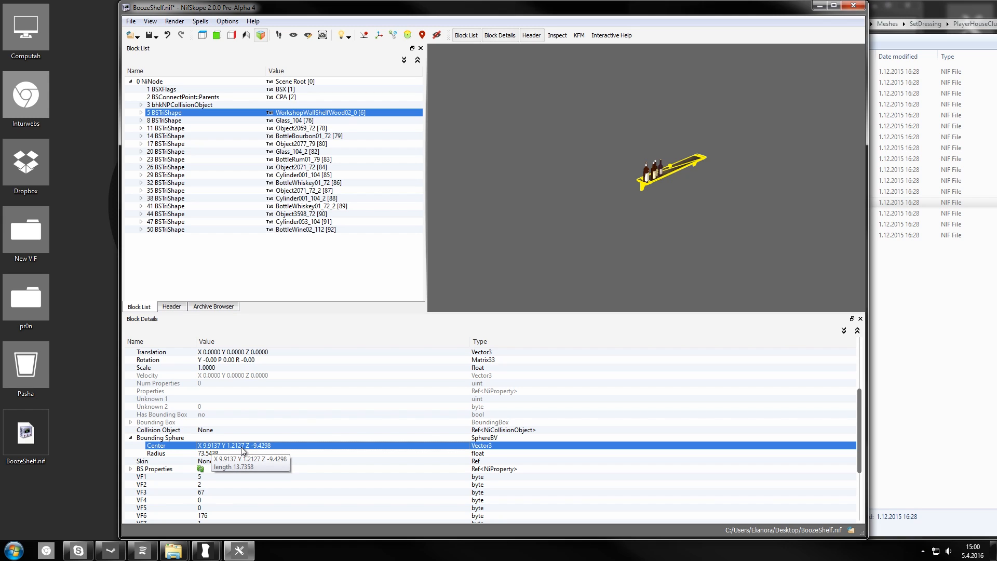
pyautogui.moveTo(631, 119)
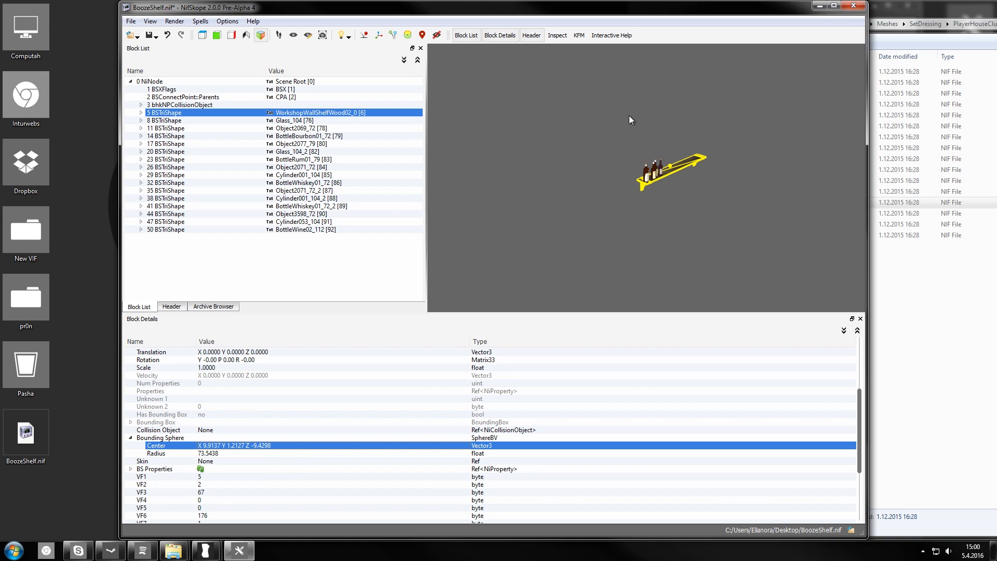
pyautogui.click(165, 120)
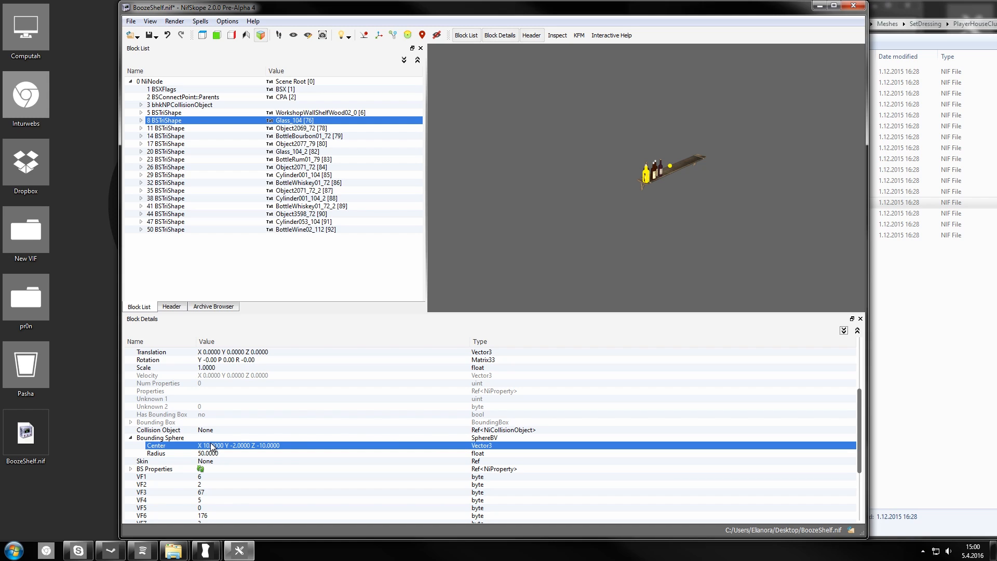
pyautogui.click(161, 437)
pyautogui.write('2')
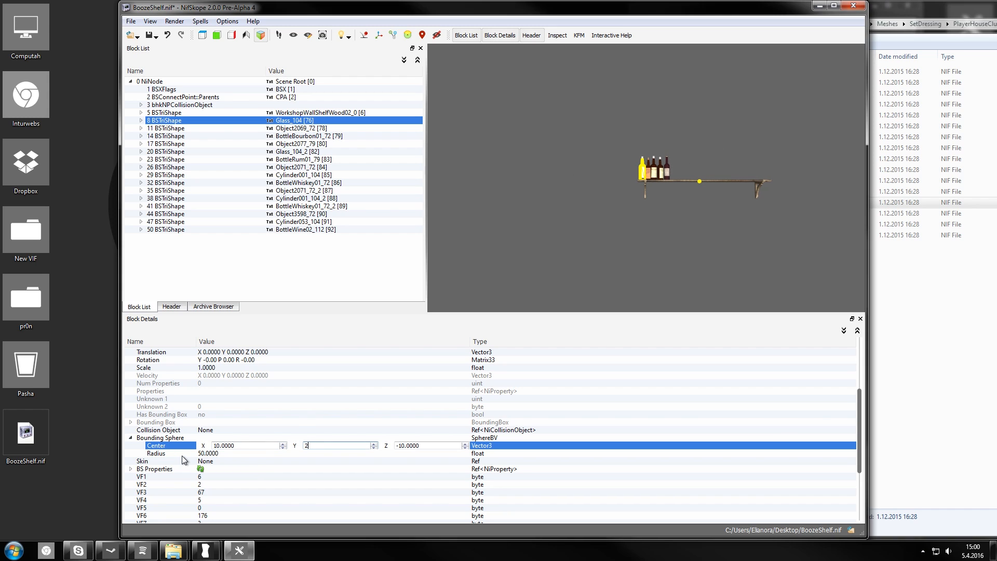
pyautogui.click(161, 437)
pyautogui.write('100.0000')
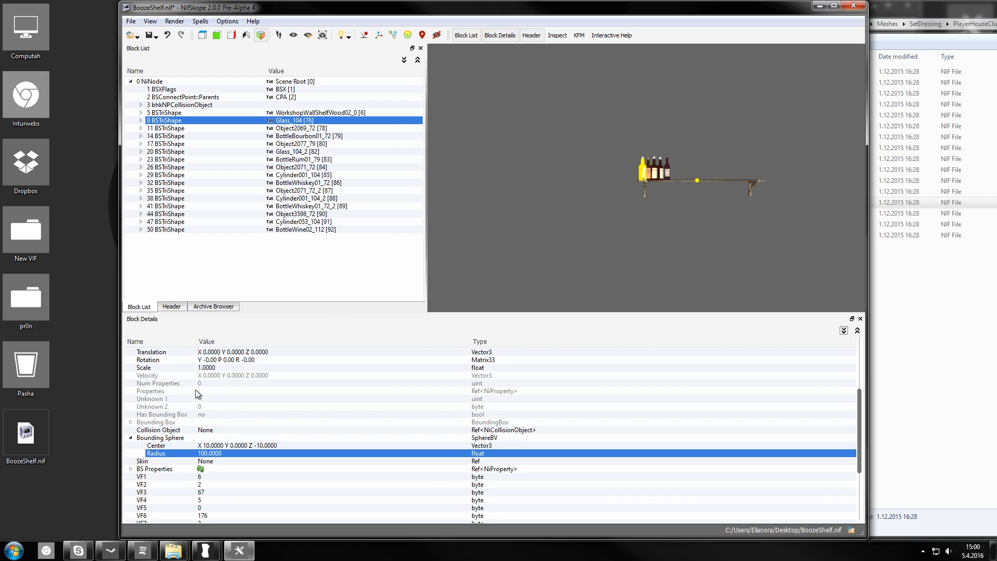
pyautogui.click(161, 437)
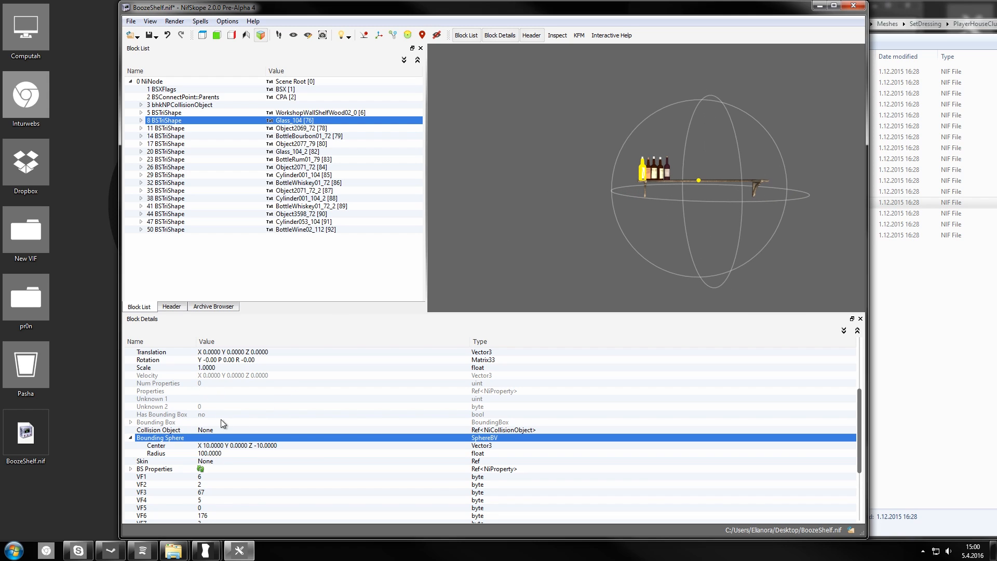
pyautogui.moveTo(223, 410)
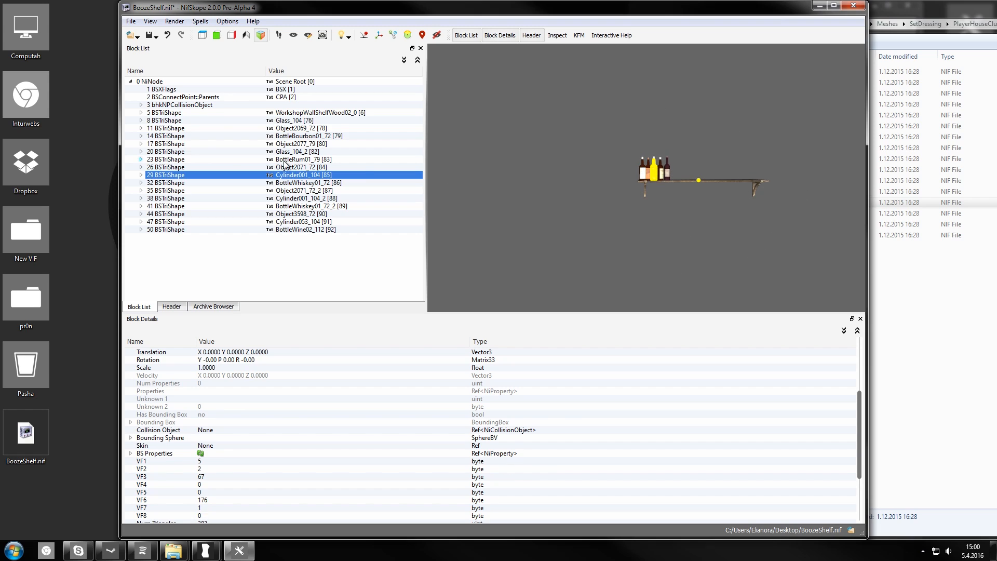
pyautogui.moveTo(262, 201)
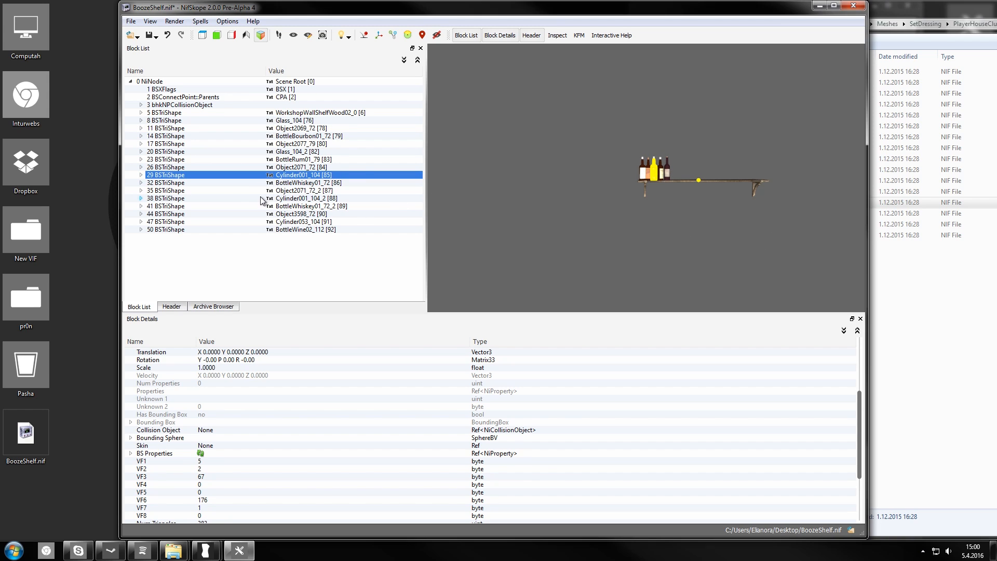
# Set the sphere centres of Glass_104, Object2069_72 and BottleBourbon01_72 (Z -10).
pyautogui.click(164, 120)
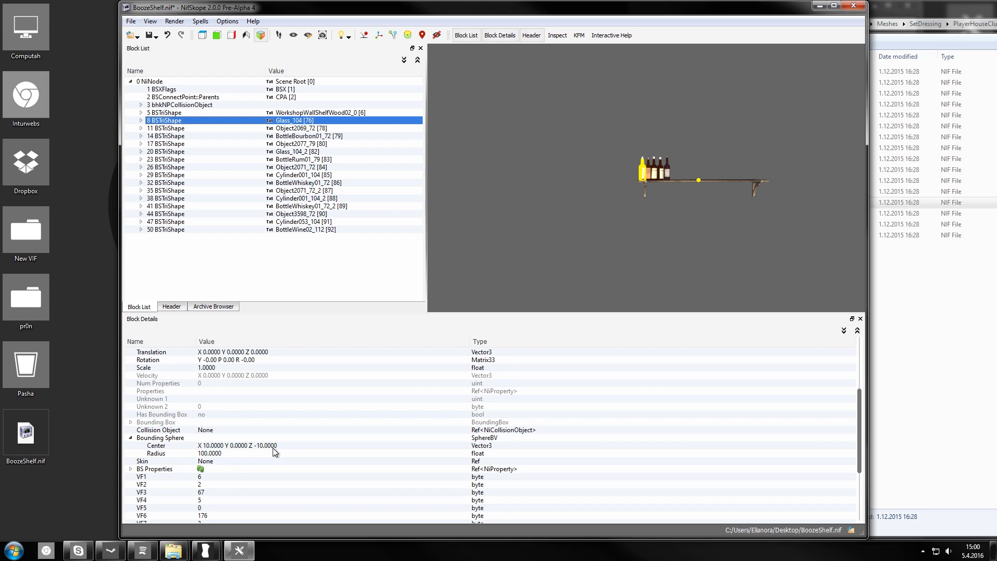
pyautogui.click(166, 128)
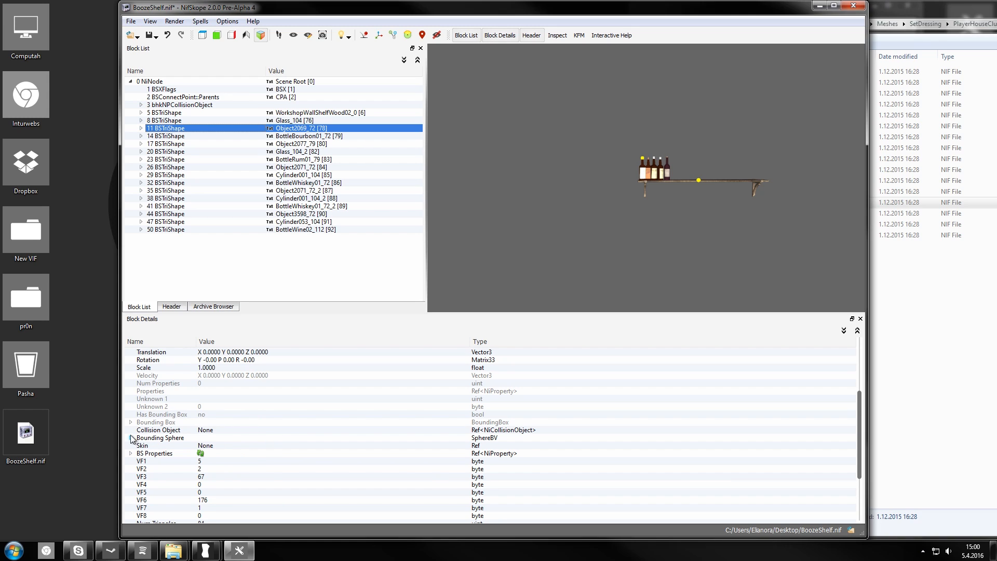
pyautogui.click(130, 437)
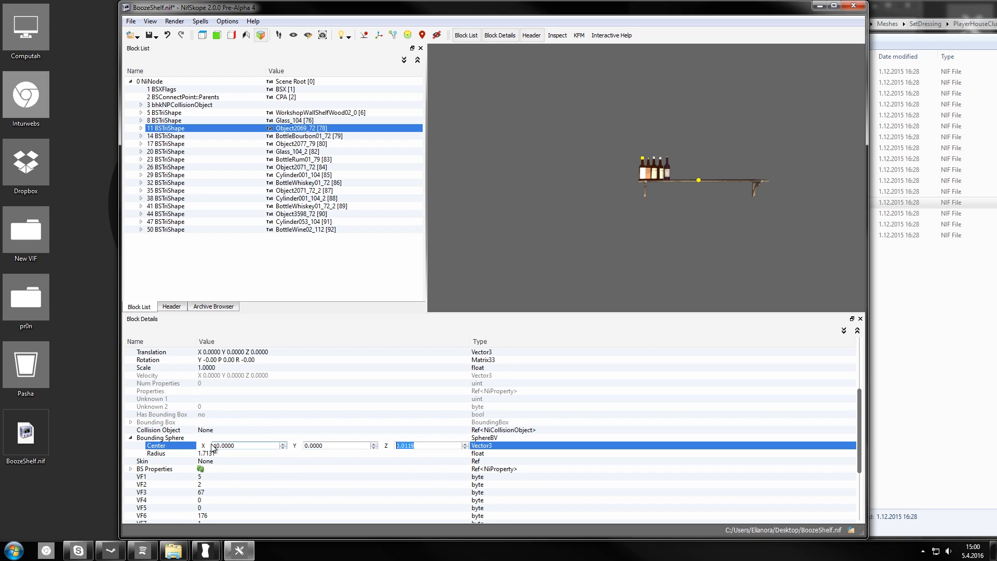
pyautogui.write('-10.0000')
pyautogui.click(332, 454)
pyautogui.write('100.0000')
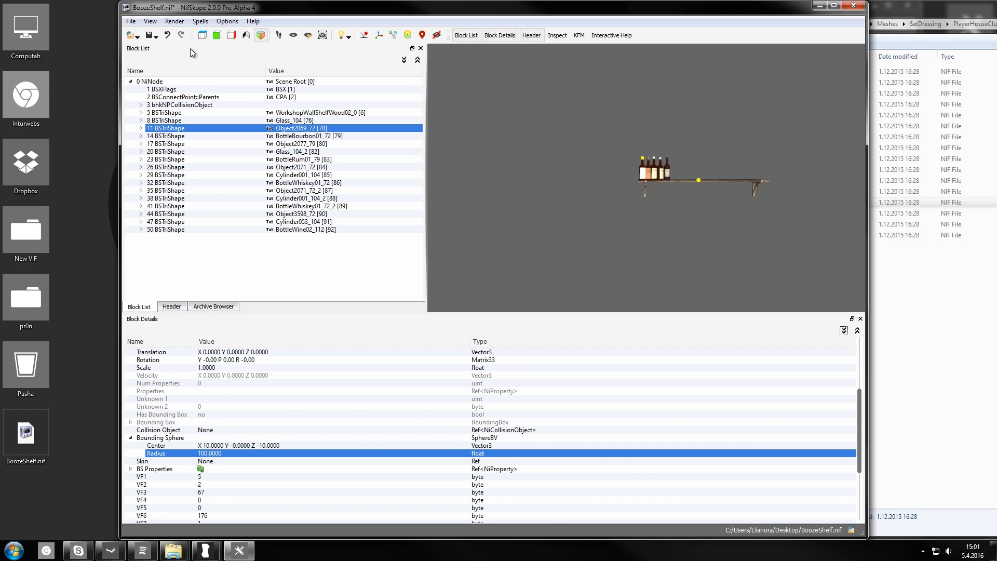
pyautogui.click(165, 135)
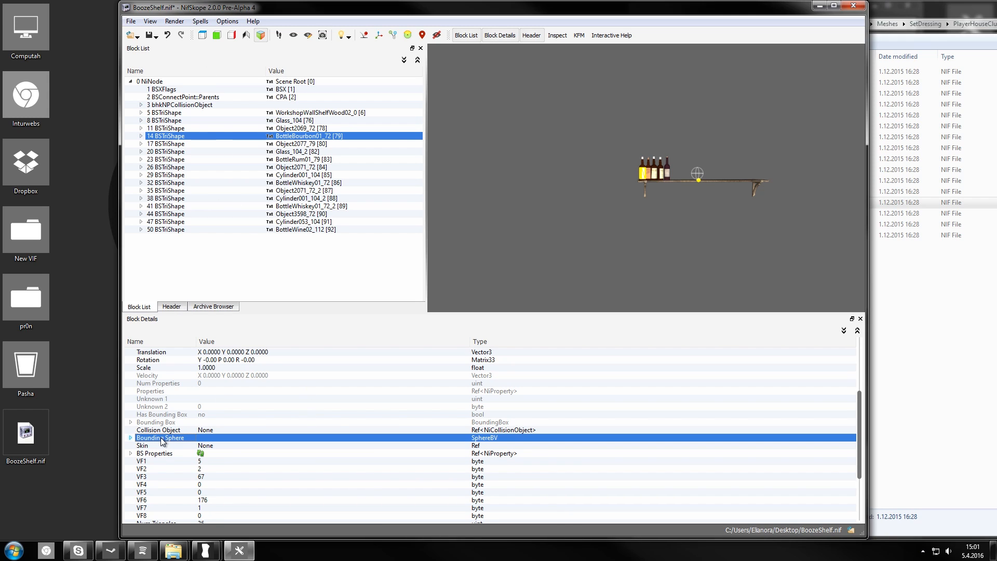
pyautogui.click(130, 437)
pyautogui.write('1')
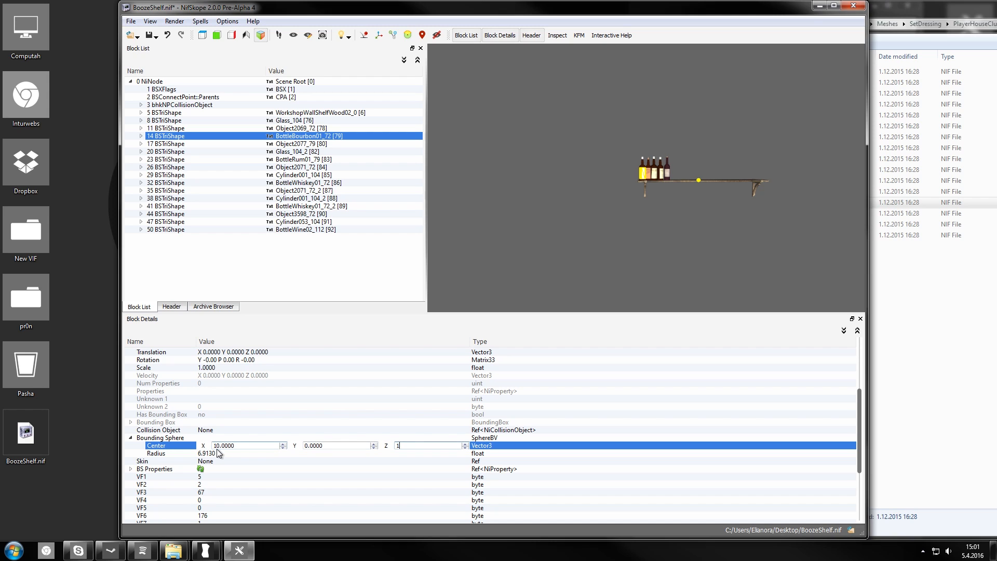
pyautogui.write('-10.0000')
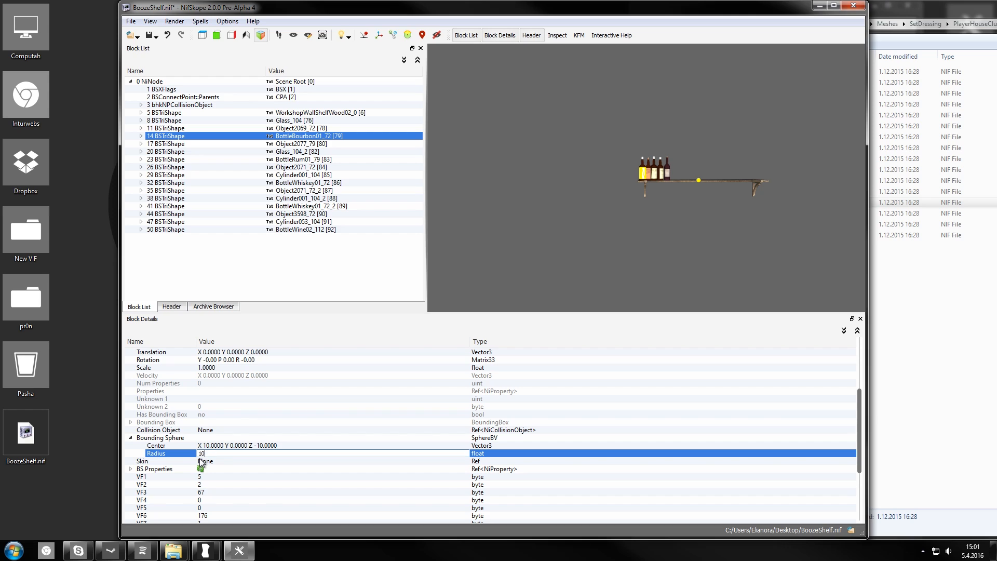
# Give Object2077_79, Glass_104_2 and BottleRum01_79 centre 10, 0, -10 and radius 100.
pyautogui.click(166, 144)
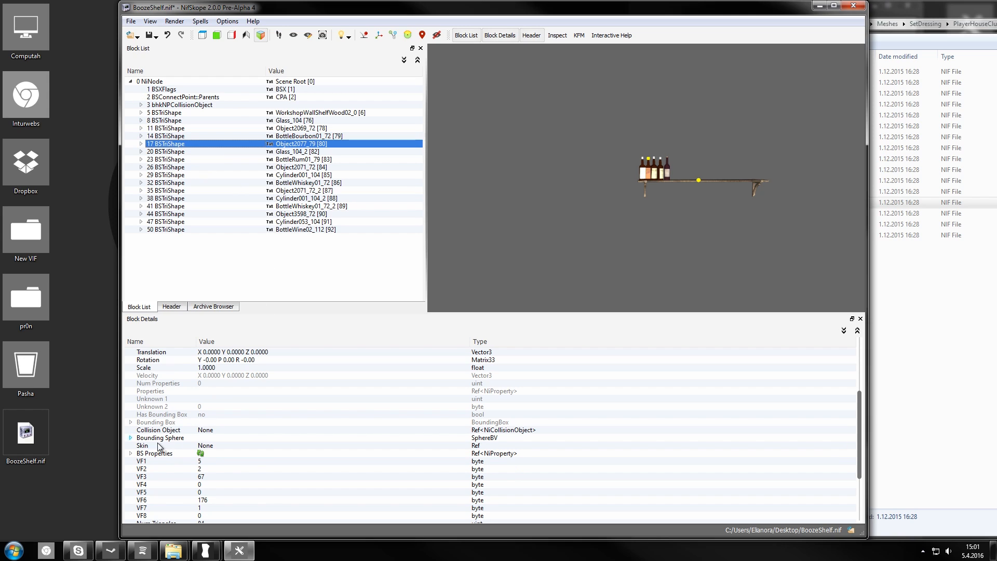
pyautogui.click(131, 437)
pyautogui.write('-10')
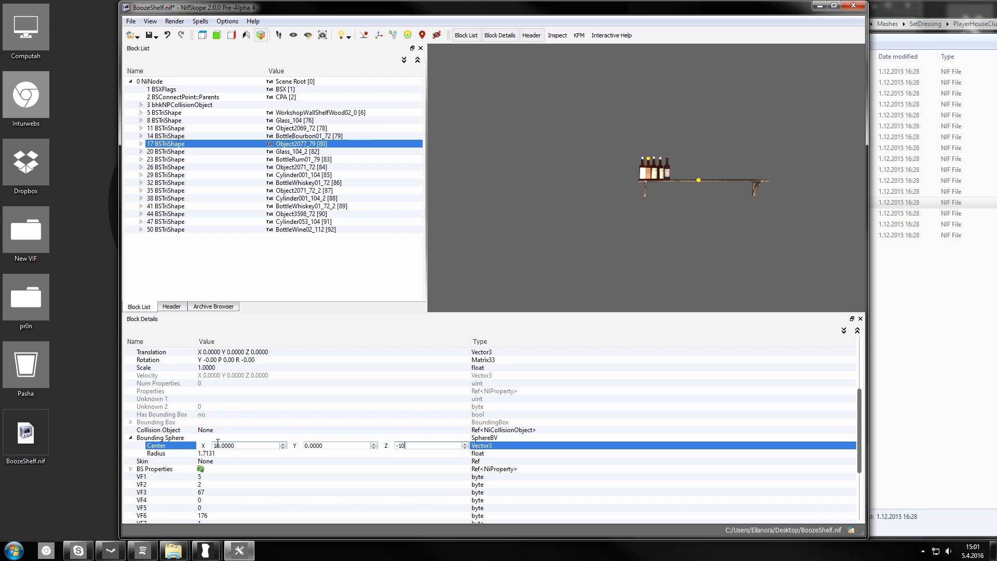
pyautogui.click(156, 453)
pyautogui.write('100.0000')
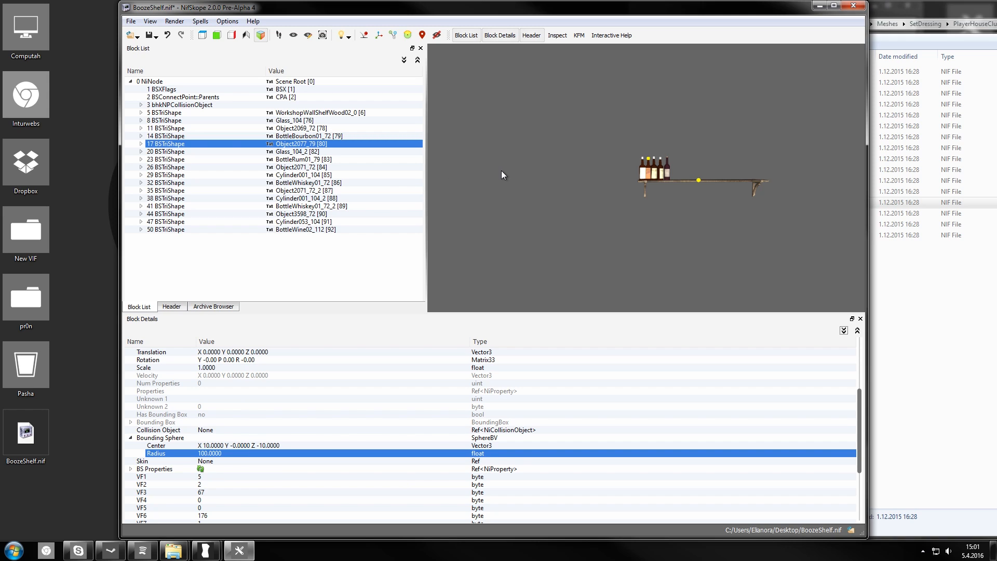
pyautogui.click(165, 151)
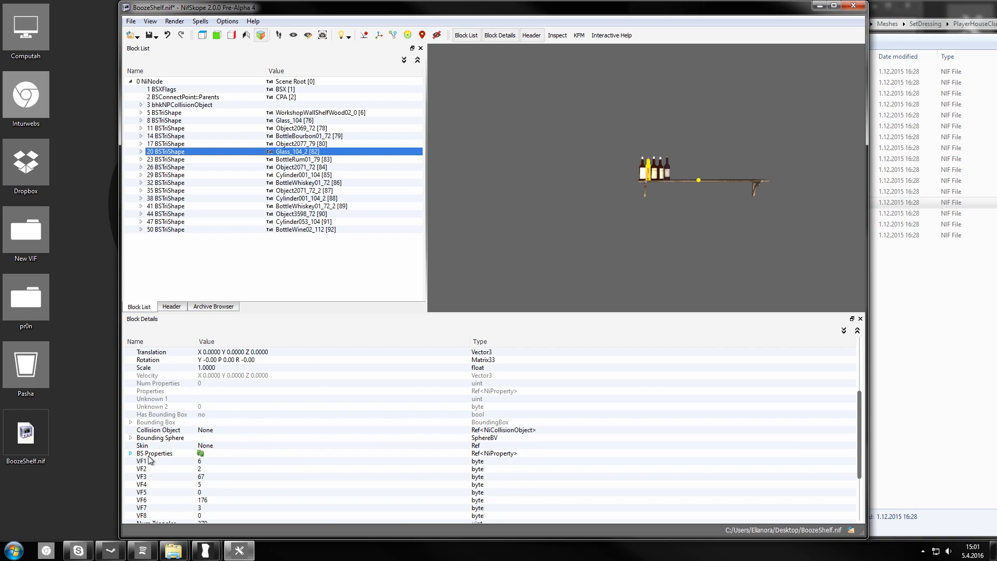
pyautogui.click(130, 438)
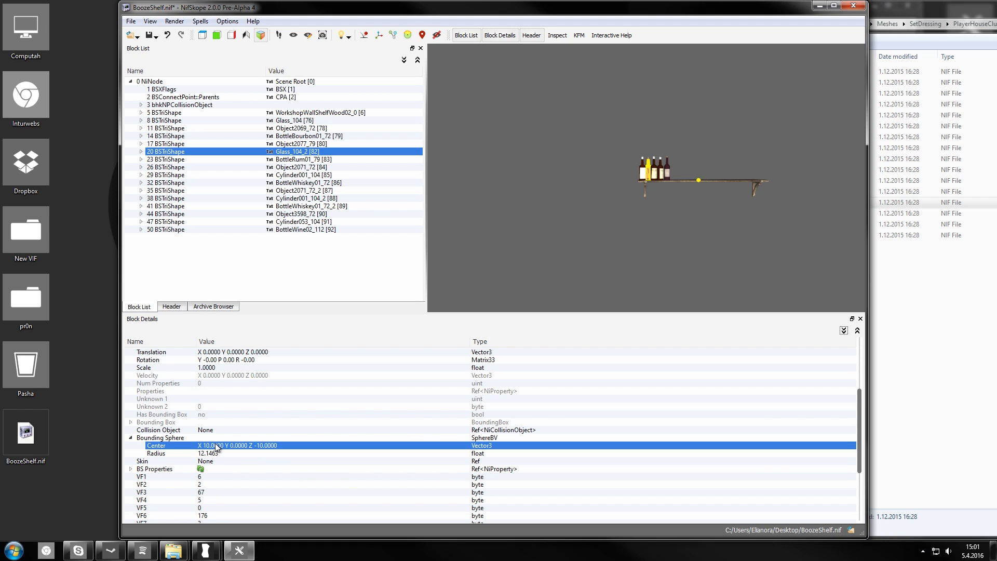
pyautogui.click(155, 453)
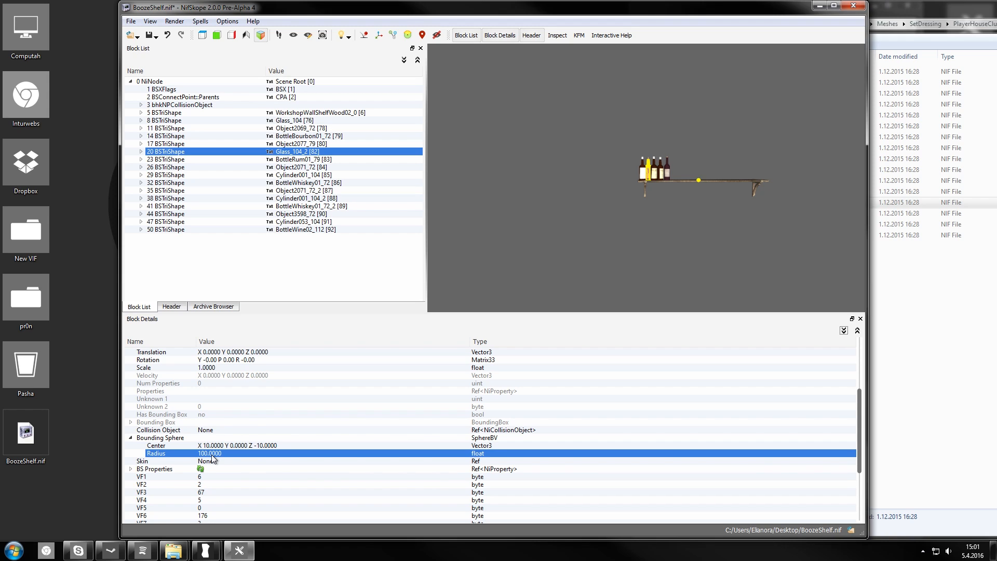
pyautogui.click(165, 159)
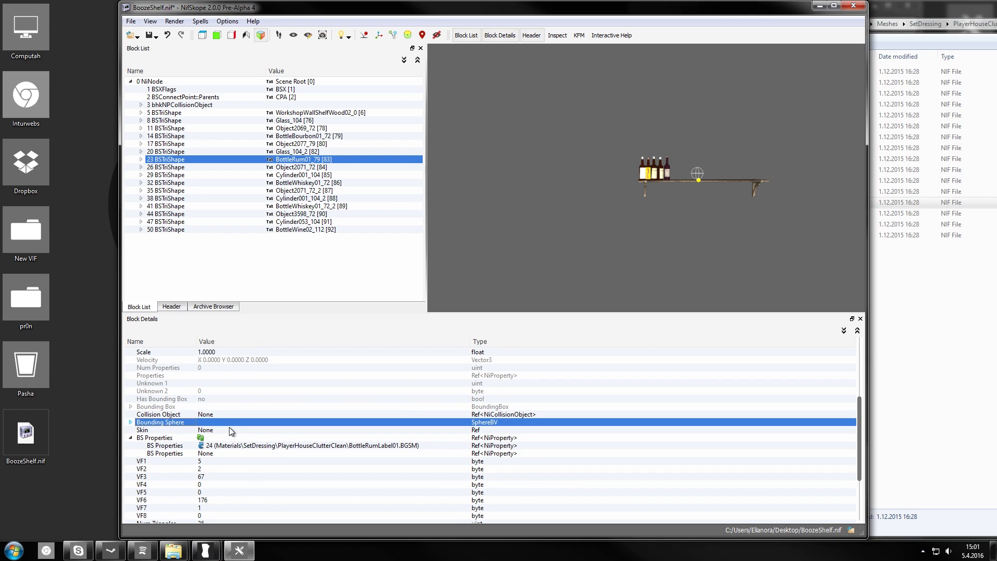
pyautogui.click(131, 421)
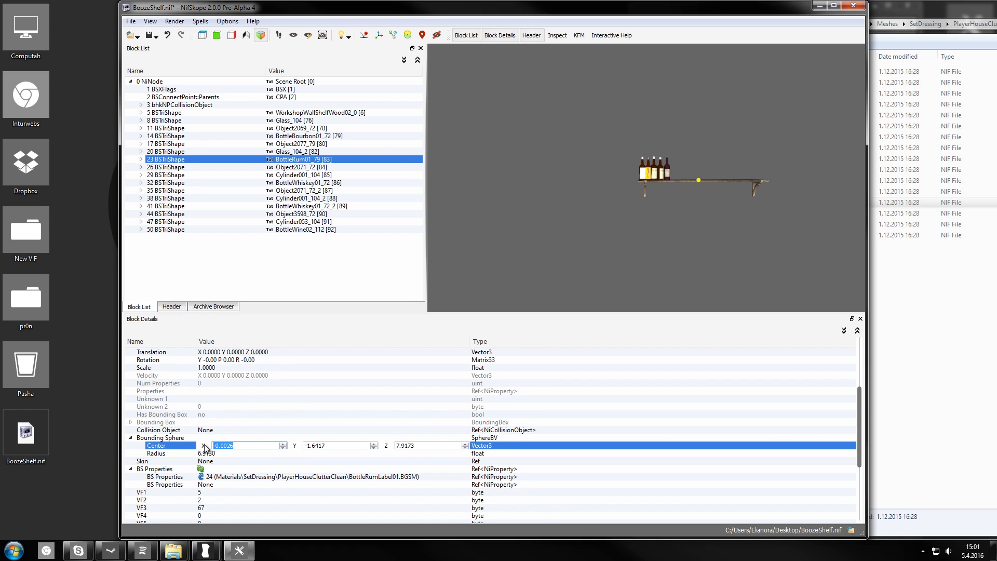
pyautogui.write('10.0000')
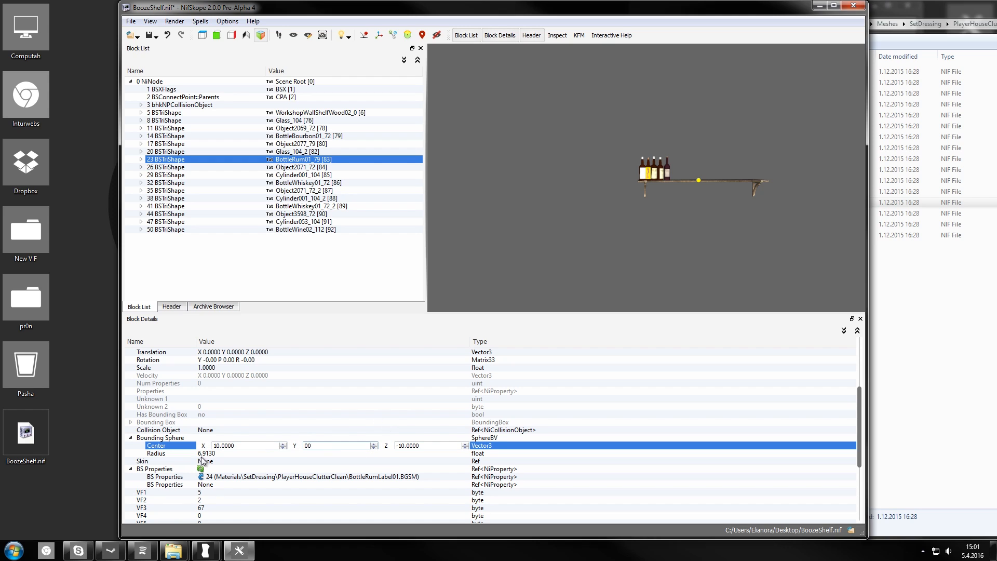
pyautogui.click(155, 453)
pyautogui.write('100.0000')
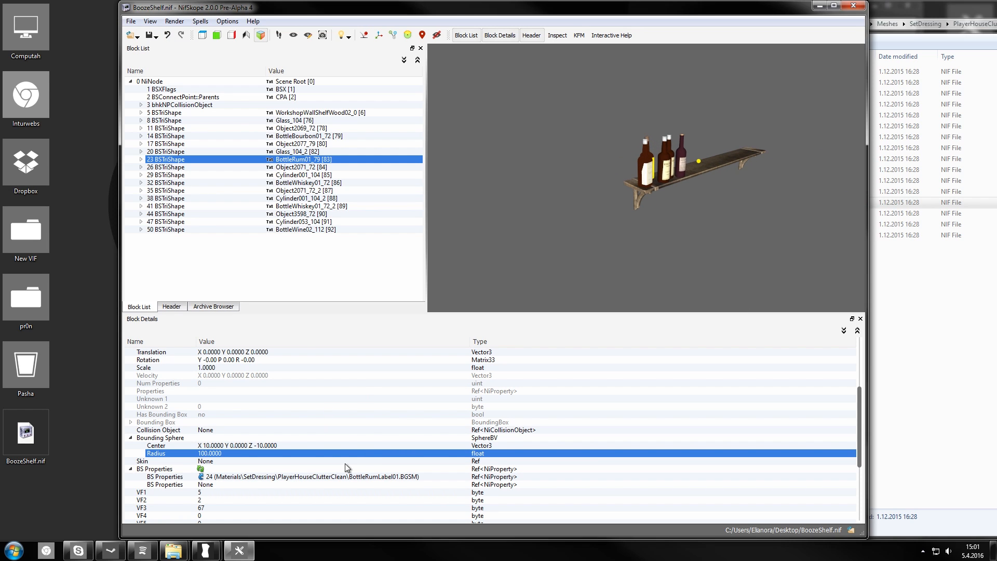
pyautogui.moveTo(509, 429)
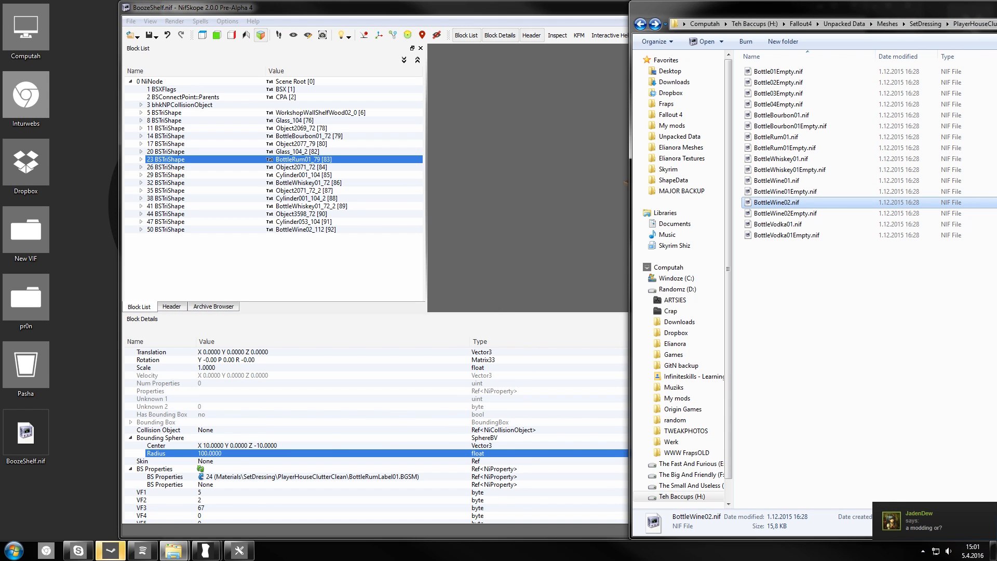
pyautogui.moveTo(774, 378)
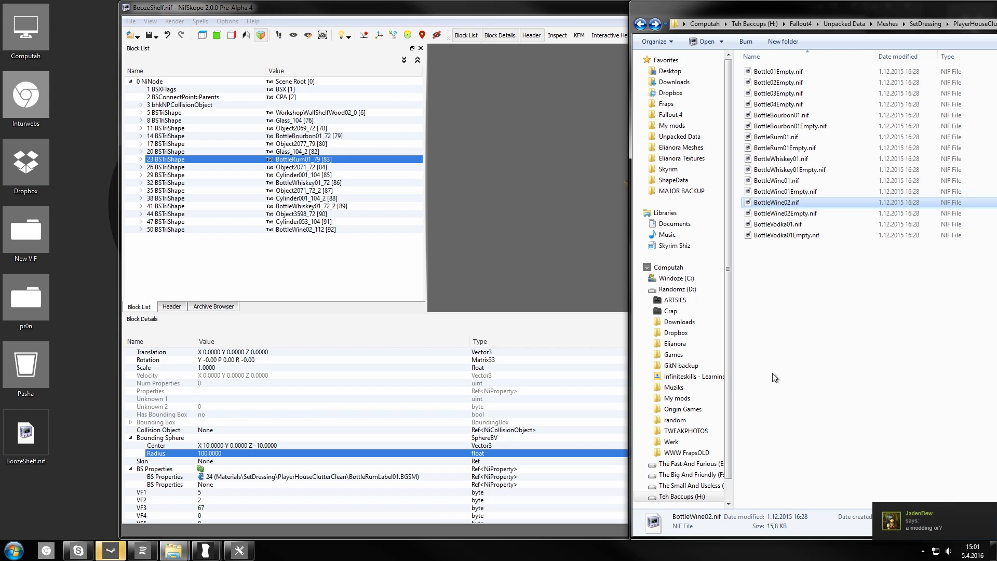
pyautogui.moveTo(863, 511)
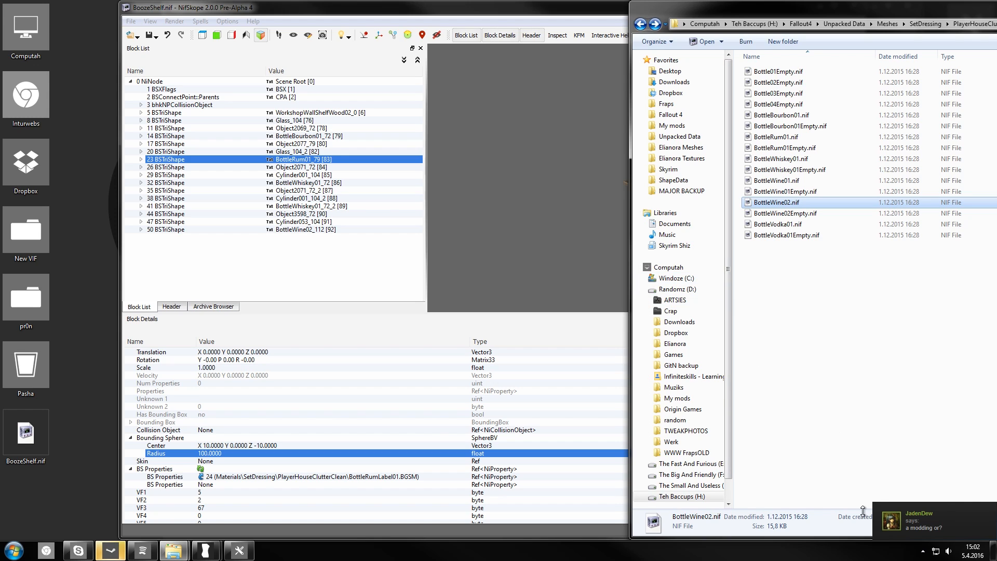
pyautogui.moveTo(793, 129)
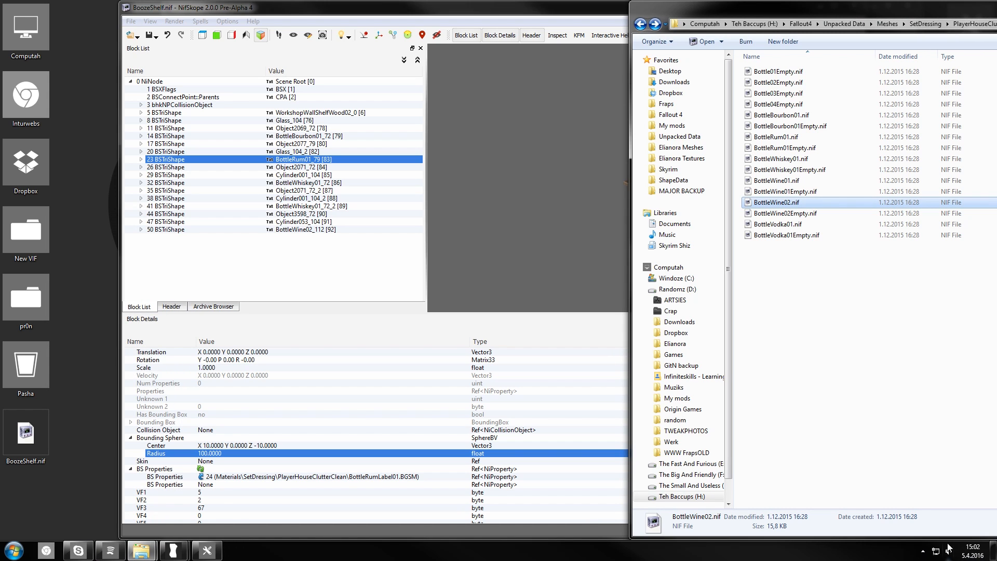
pyautogui.click(922, 551)
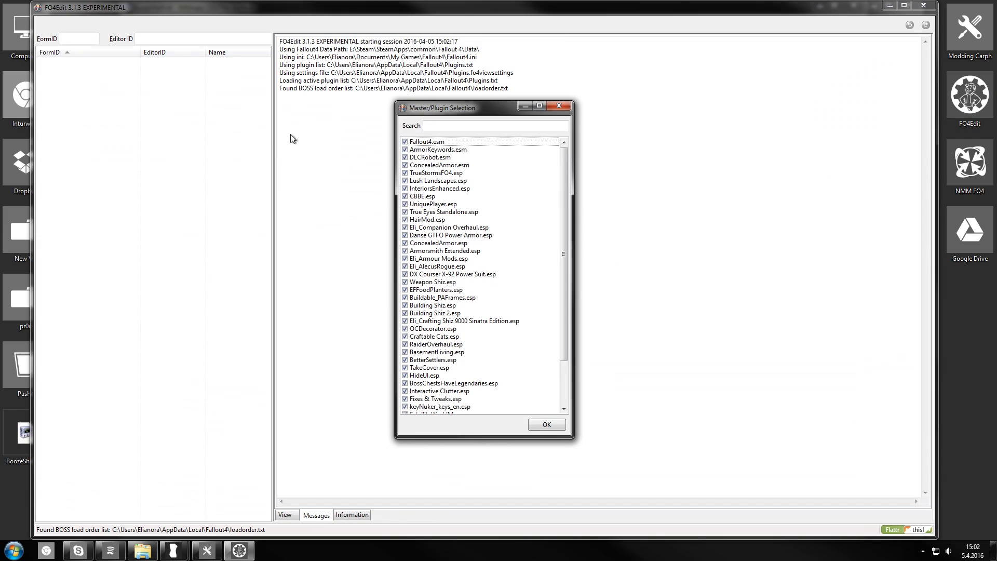
# Load only Eli_Crafting Shiz 9000.esp and open its Static records.
pyautogui.click(427, 219)
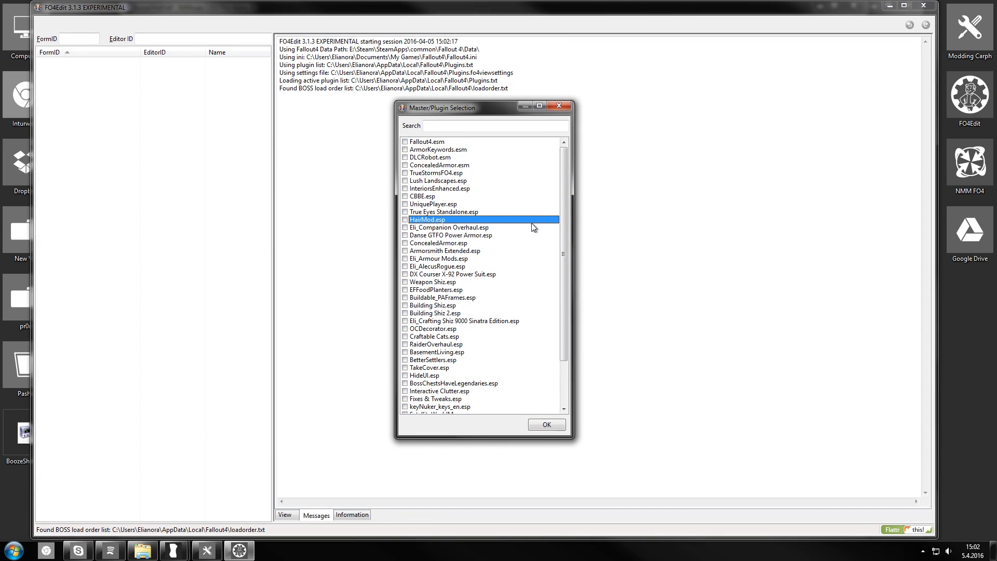
pyautogui.scroll(-3)
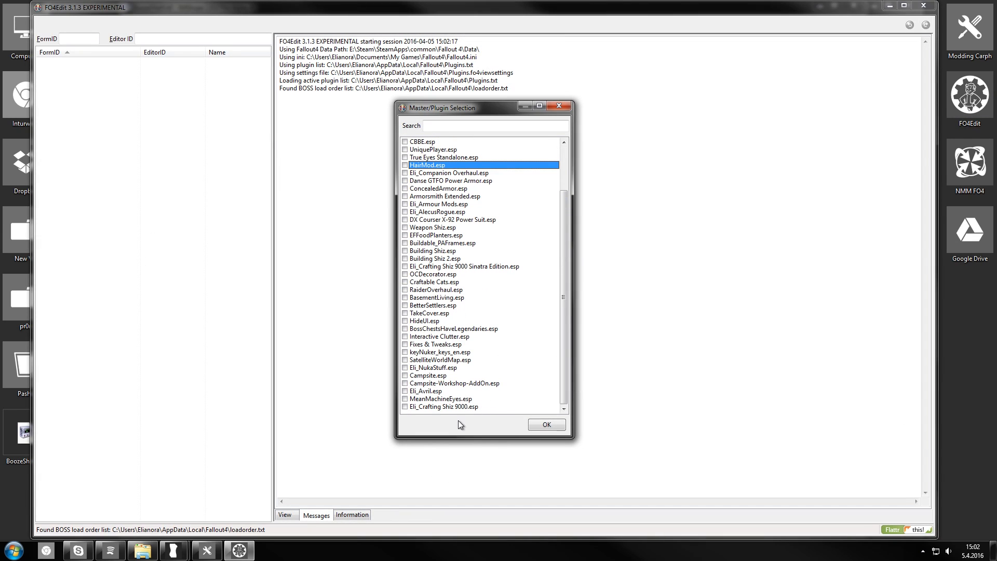
pyautogui.click(545, 424)
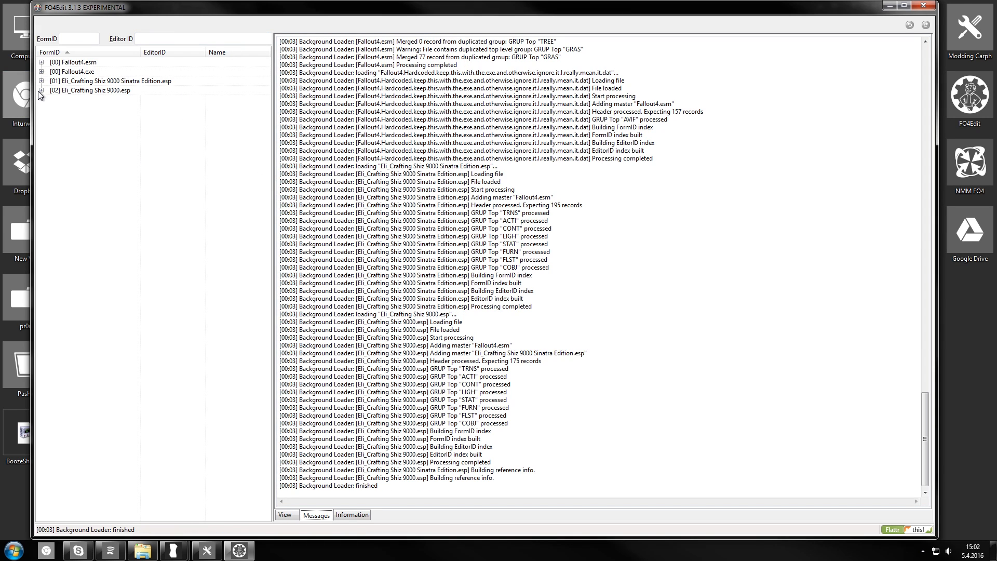
pyautogui.click(42, 91)
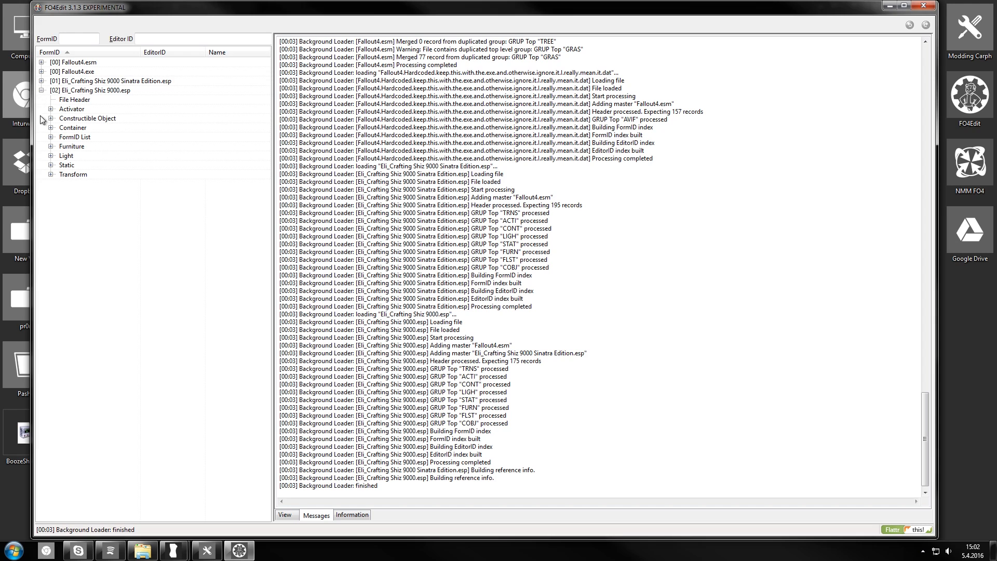
pyautogui.click(50, 165)
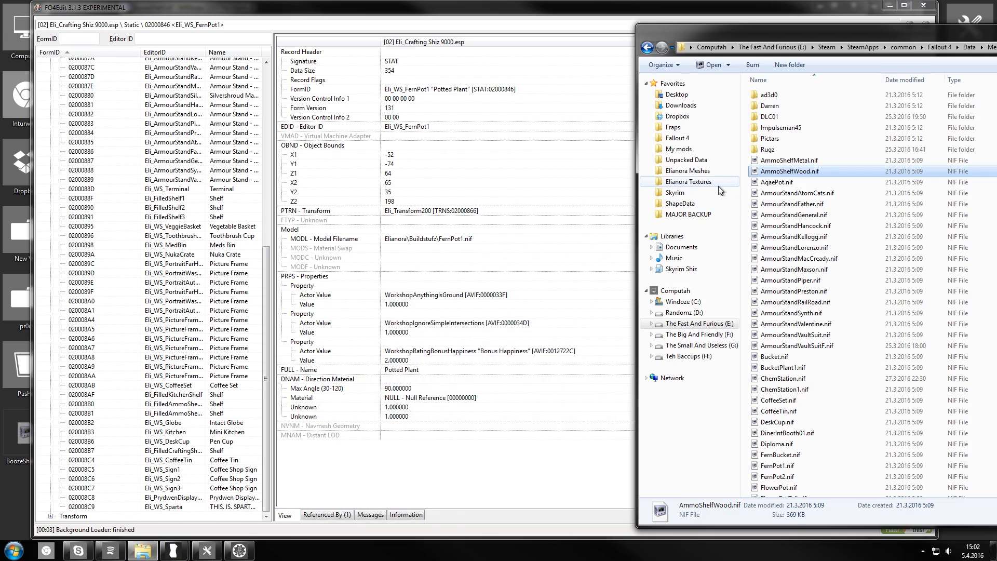
pyautogui.click(162, 441)
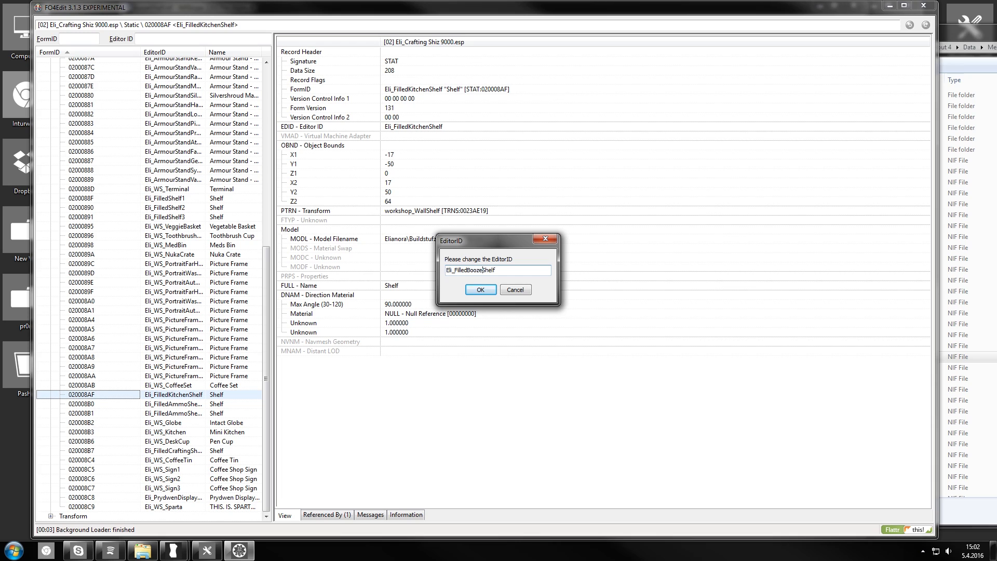
# Copy the kitchen shelf as new record Eli_FilledBoozeShelf in Eli_Crafting Shiz 9000.esp.
pyautogui.click(479, 289)
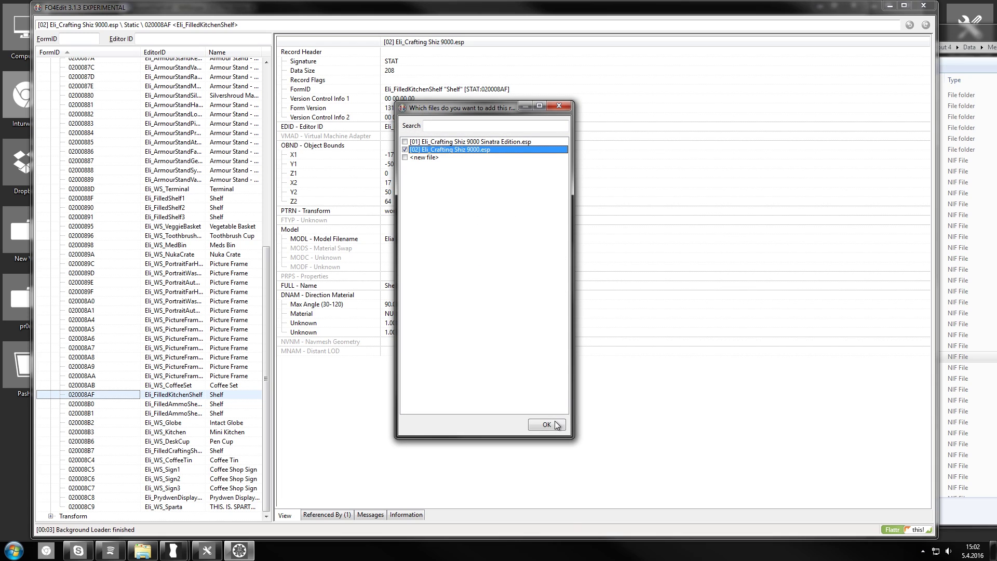
pyautogui.click(543, 424)
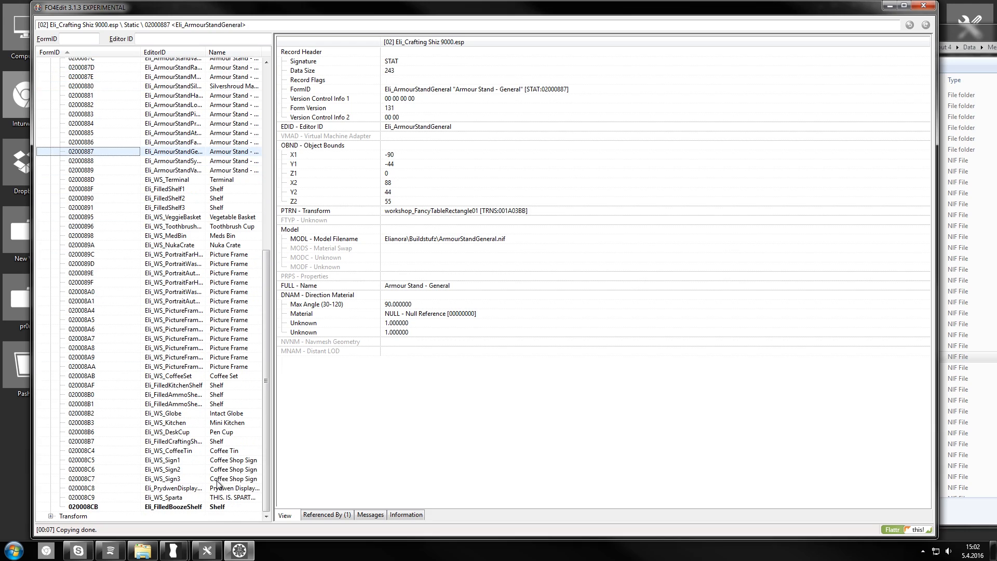
pyautogui.click(83, 506)
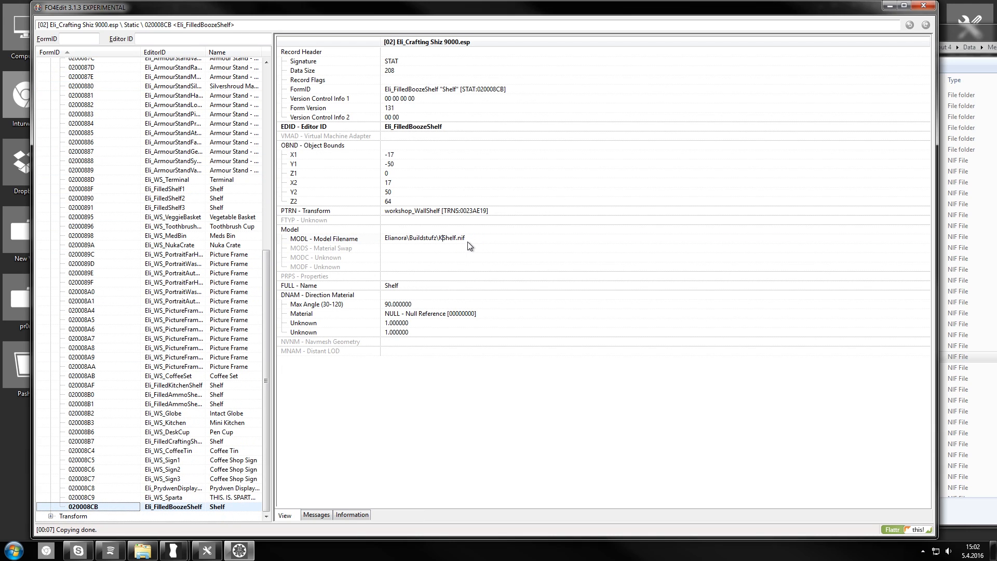
pyautogui.doubleClick(432, 239)
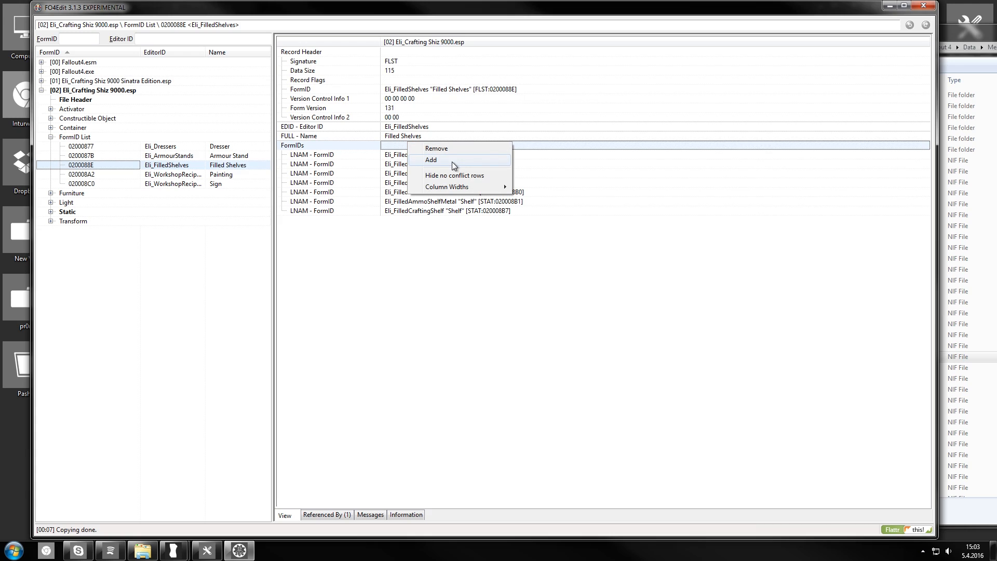
# Add Eli_FilledBoozeShelf to the Eli_FilledShelves FormID list and save the plugin.
pyautogui.click(430, 160)
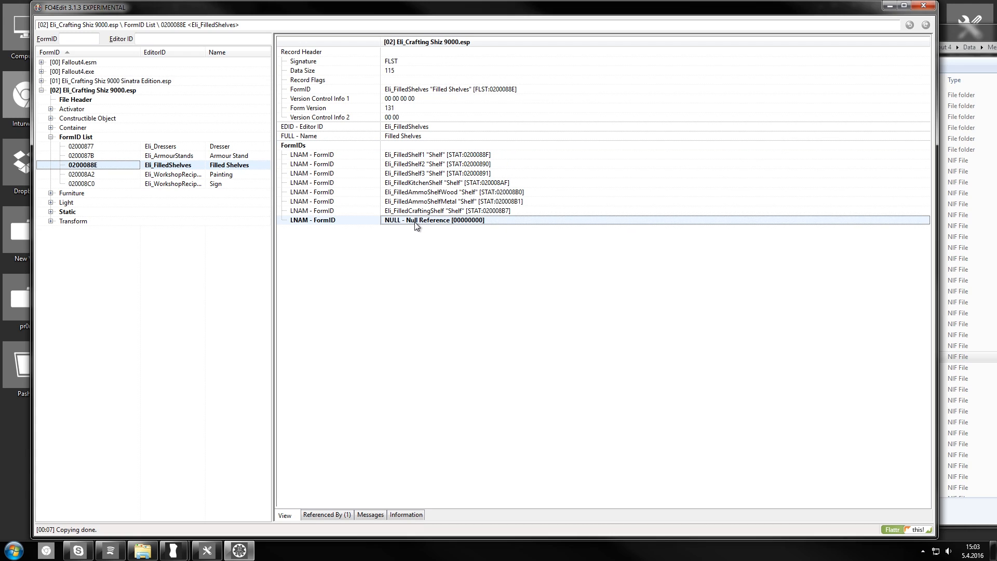
pyautogui.moveTo(407, 213)
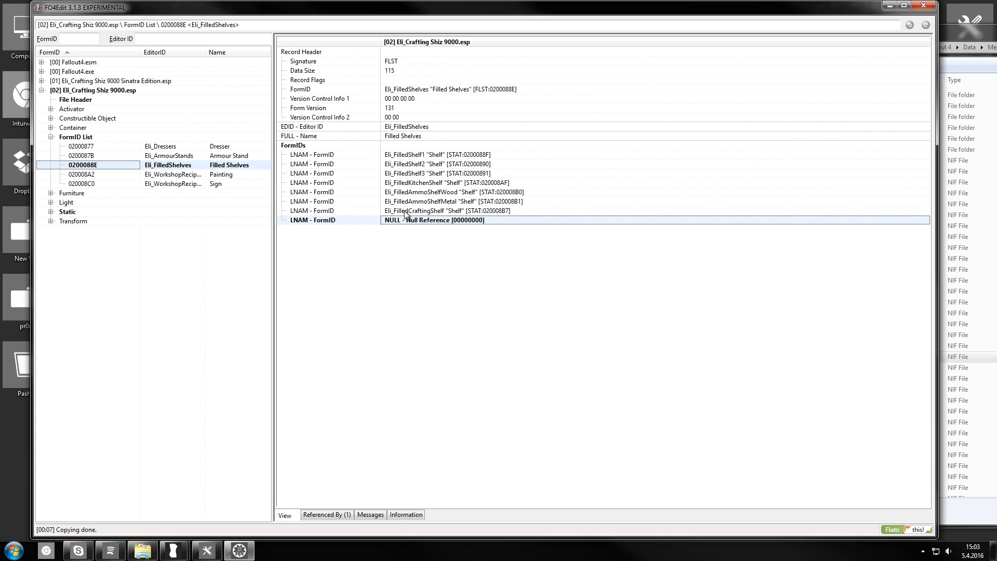
pyautogui.moveTo(558, 270)
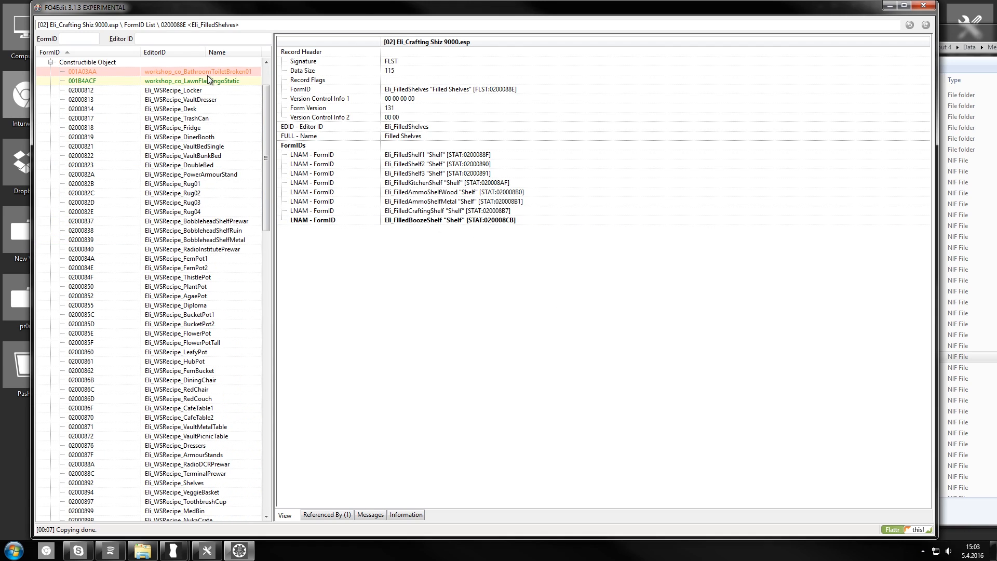
pyautogui.click(175, 175)
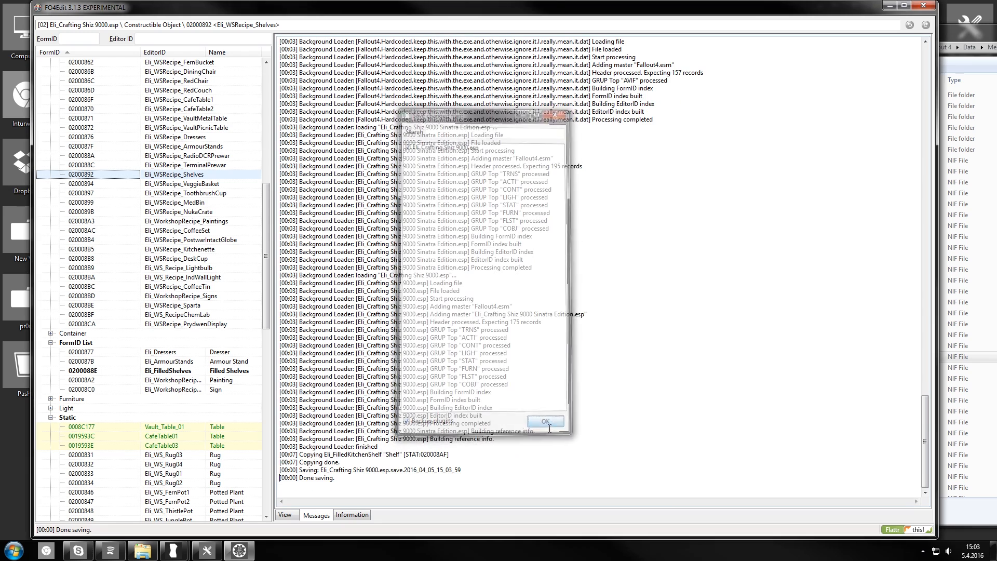
pyautogui.click(9, 550)
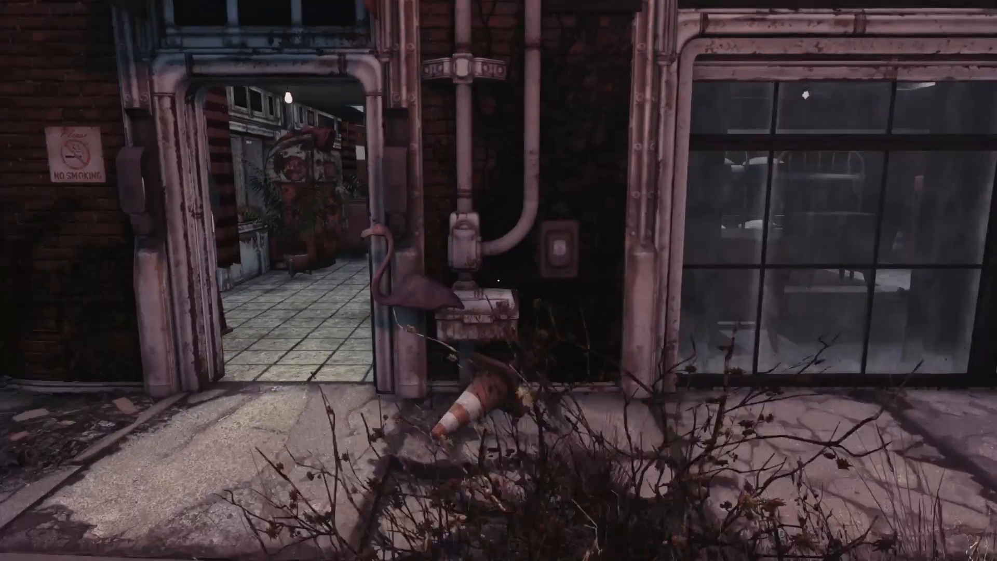
# Walk forward into the diner to view the booze shelf on the wall.
pyautogui.press('w')
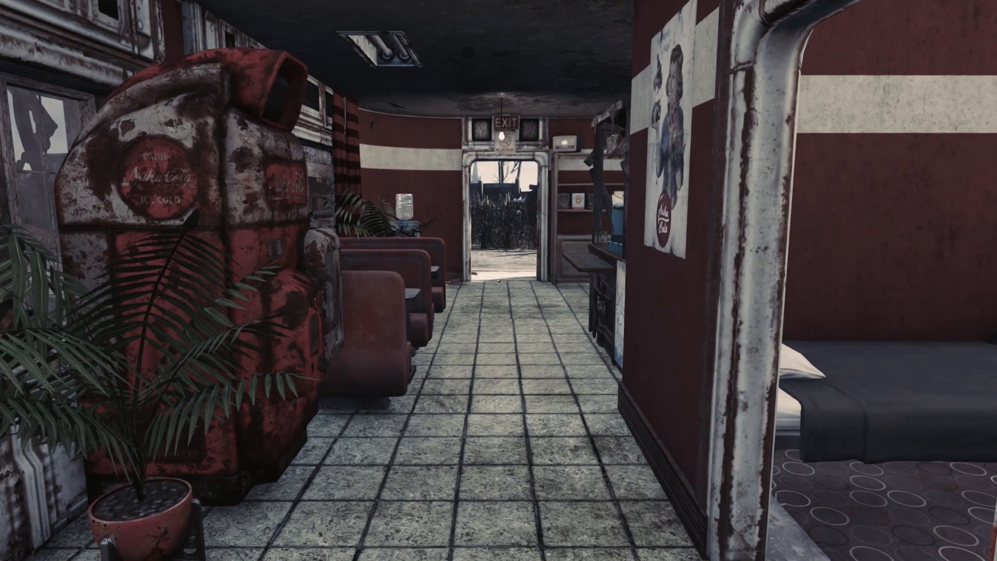
pyautogui.moveTo(498, 280)
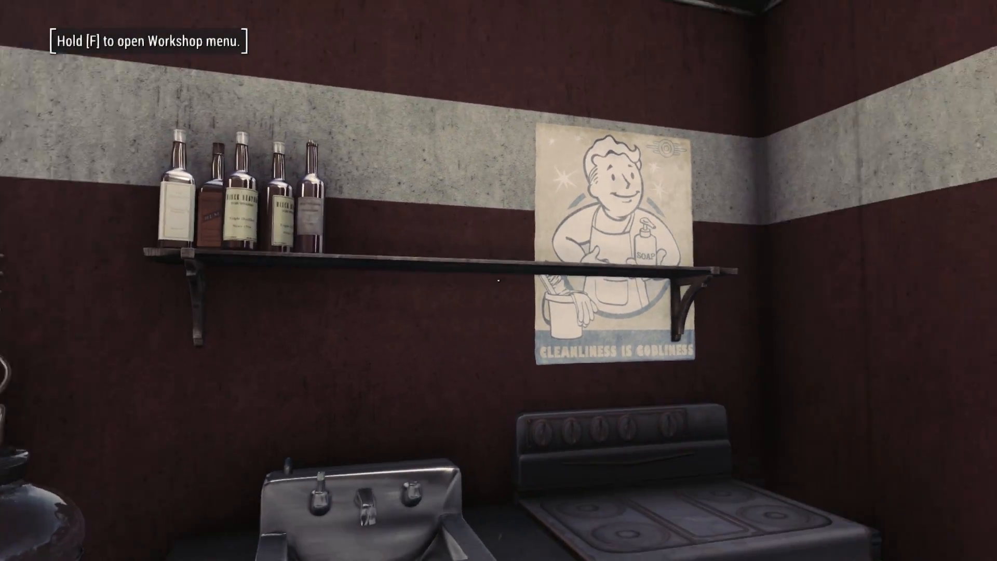
pyautogui.moveTo(499, 280)
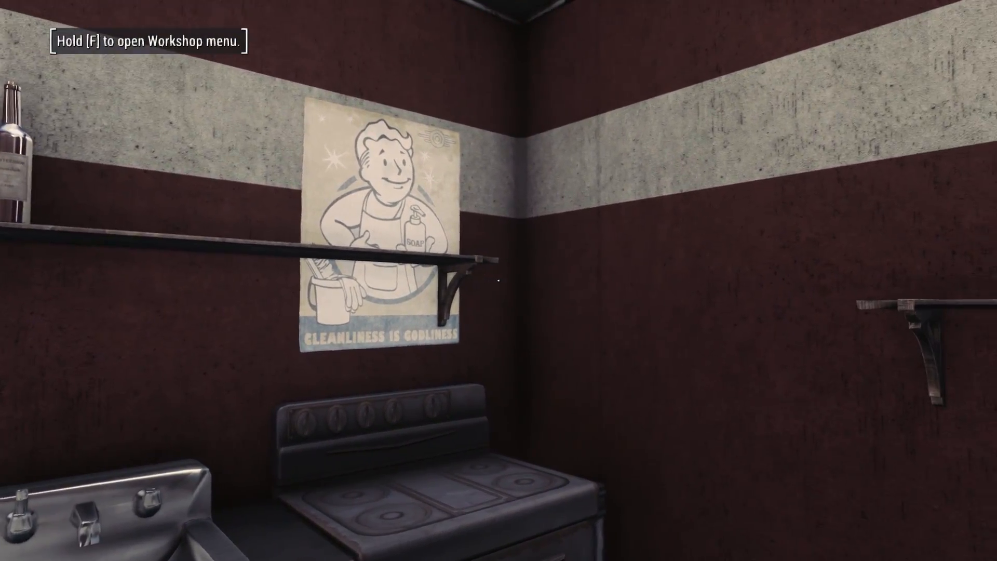
pyautogui.moveTo(499, 280)
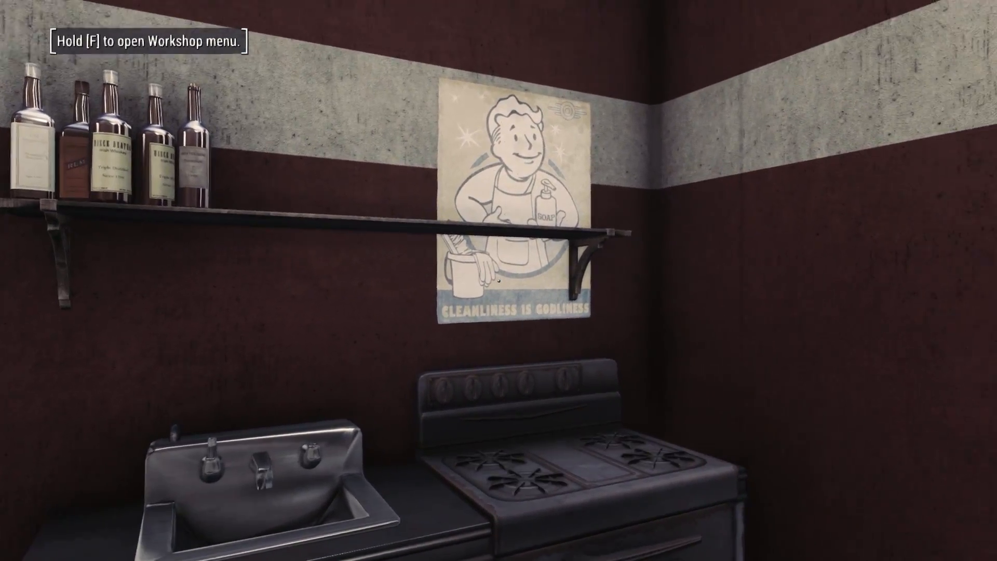
pyautogui.moveTo(498, 280)
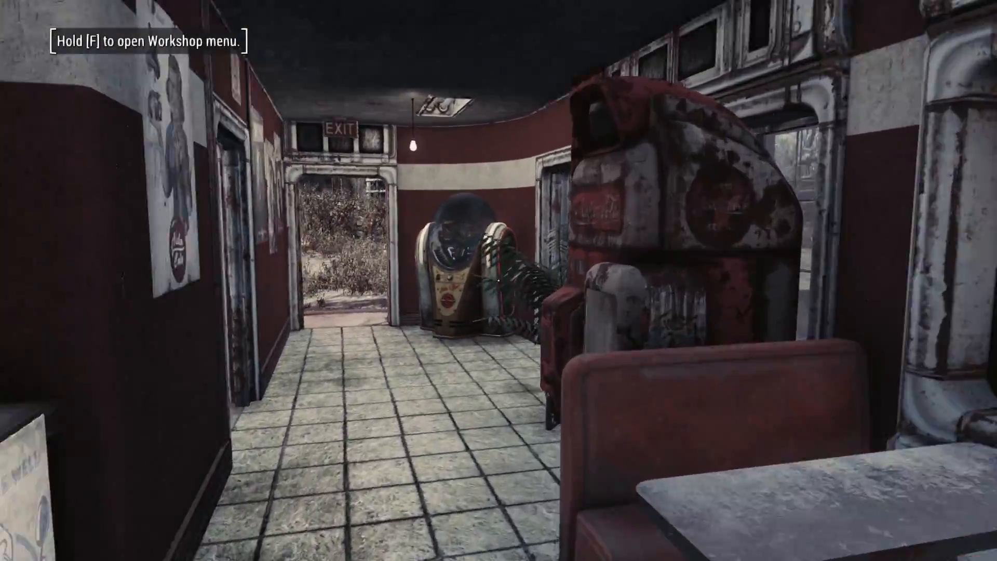
pyautogui.moveTo(499, 280)
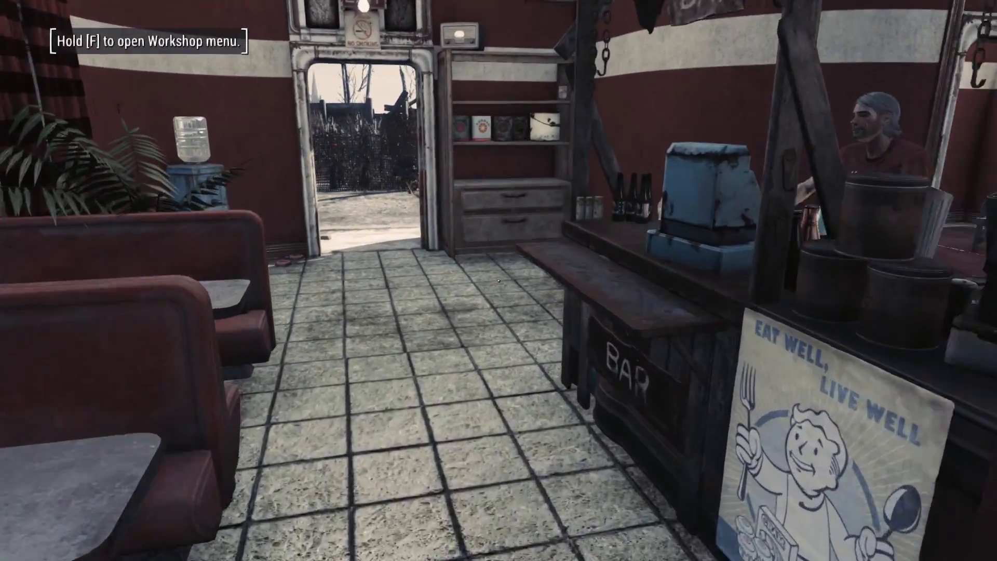
pyautogui.moveTo(499, 280)
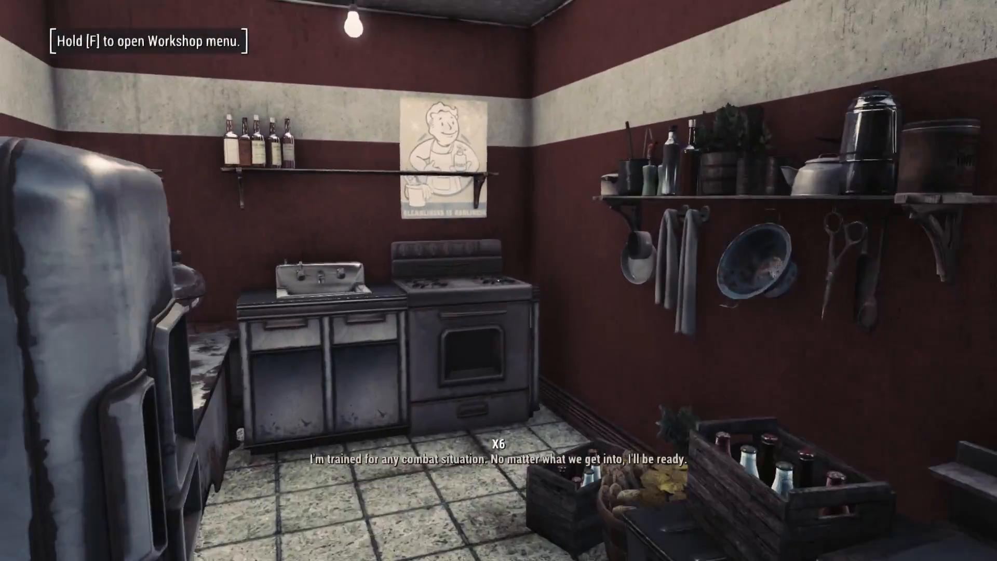
pyautogui.moveTo(498, 280)
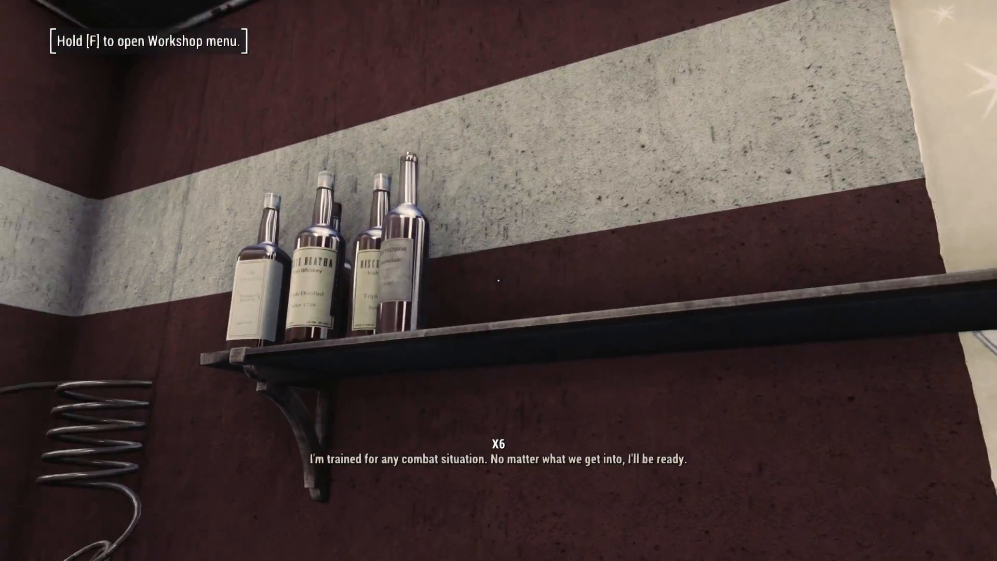
pyautogui.moveTo(499, 281)
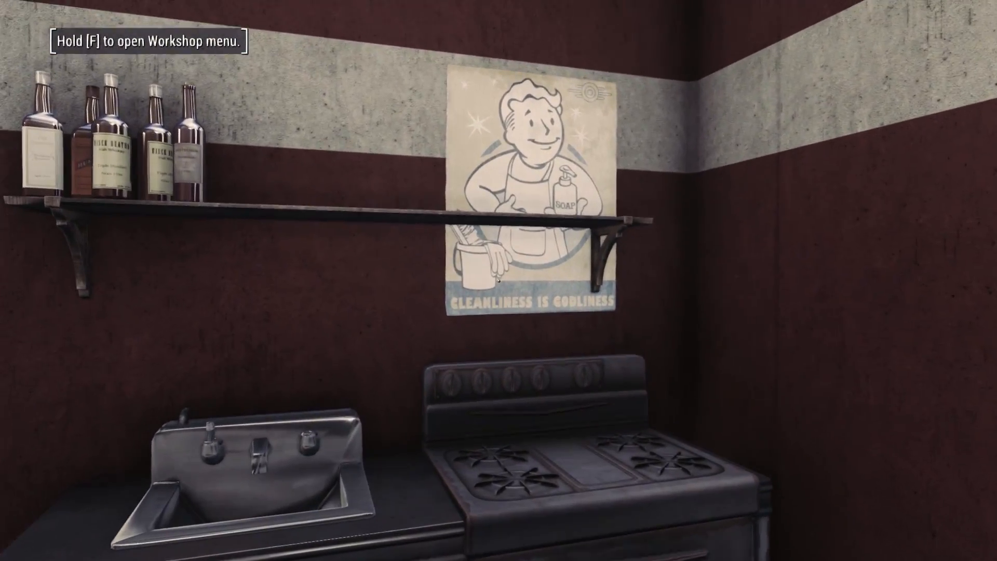
pyautogui.moveTo(498, 281)
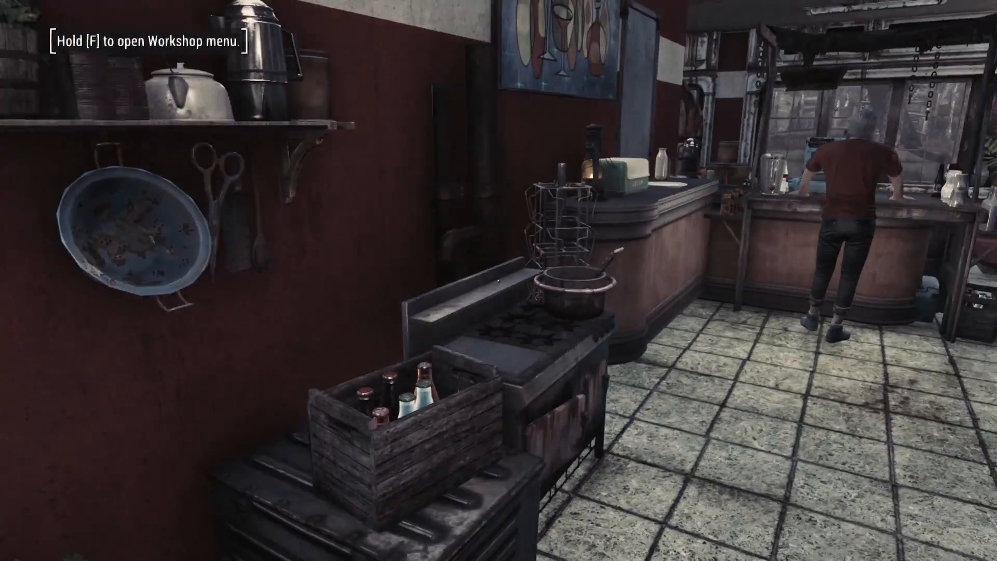
pyautogui.moveTo(499, 280)
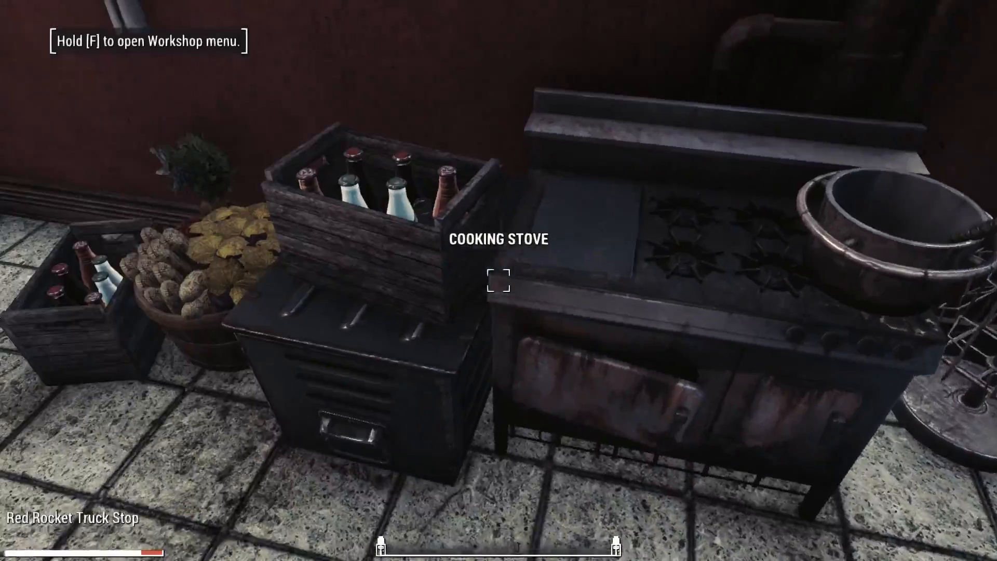
pyautogui.moveTo(498, 280)
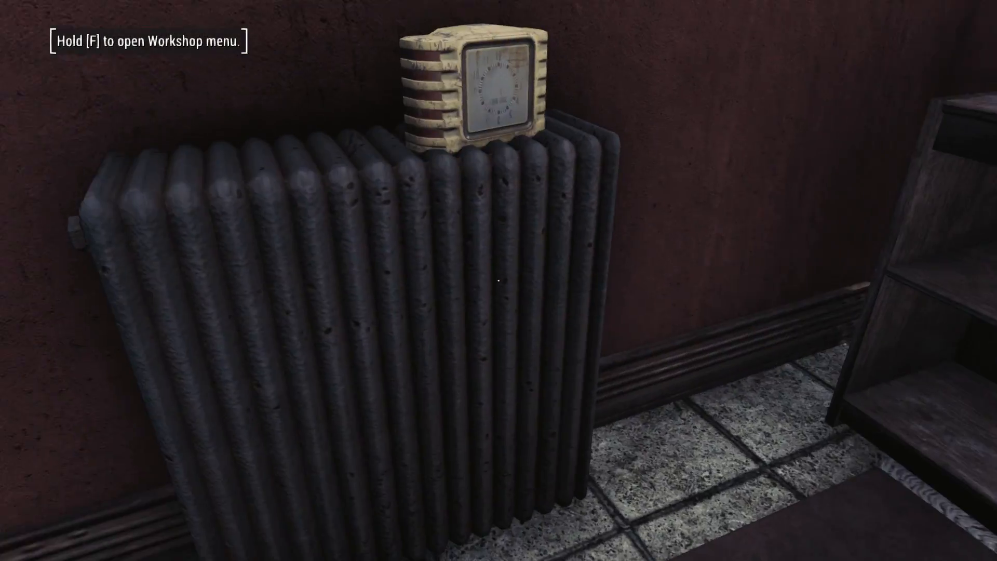
pyautogui.moveTo(498, 281)
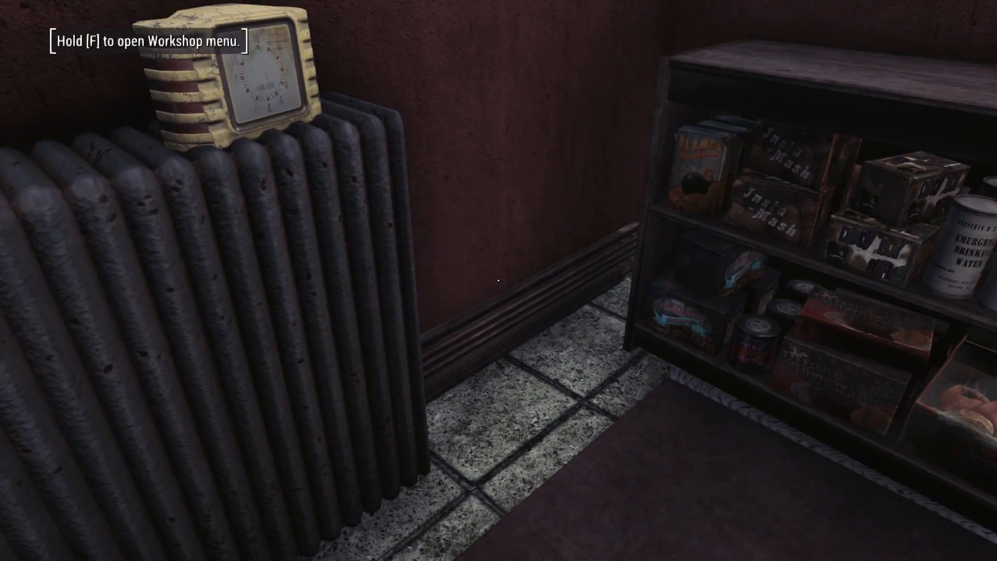
pyautogui.moveTo(499, 280)
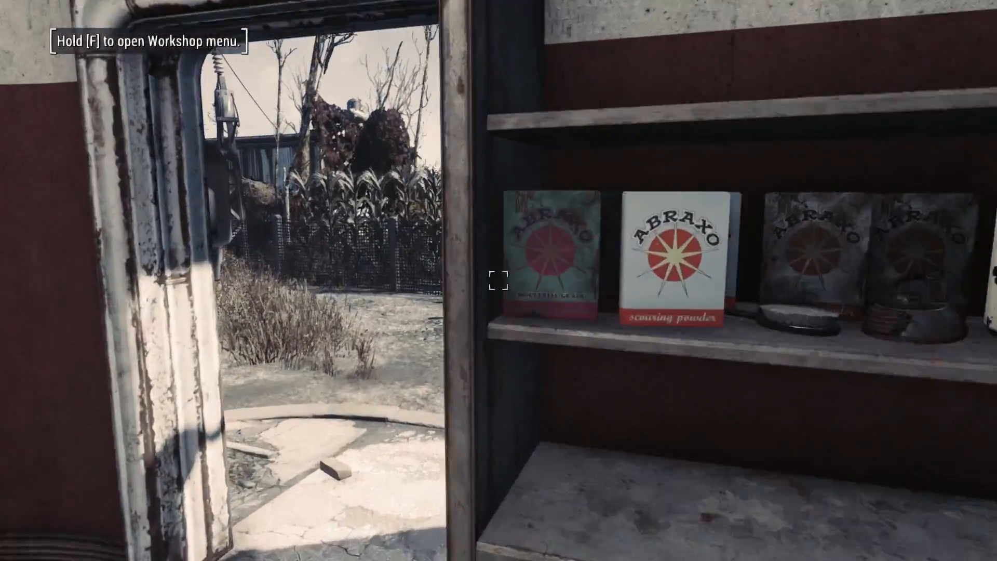
pyautogui.moveTo(499, 280)
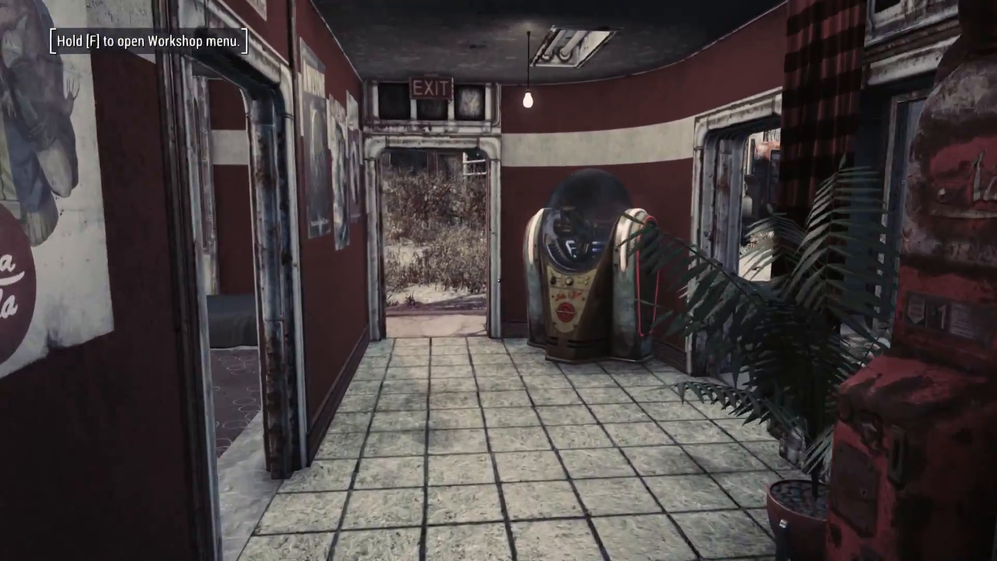